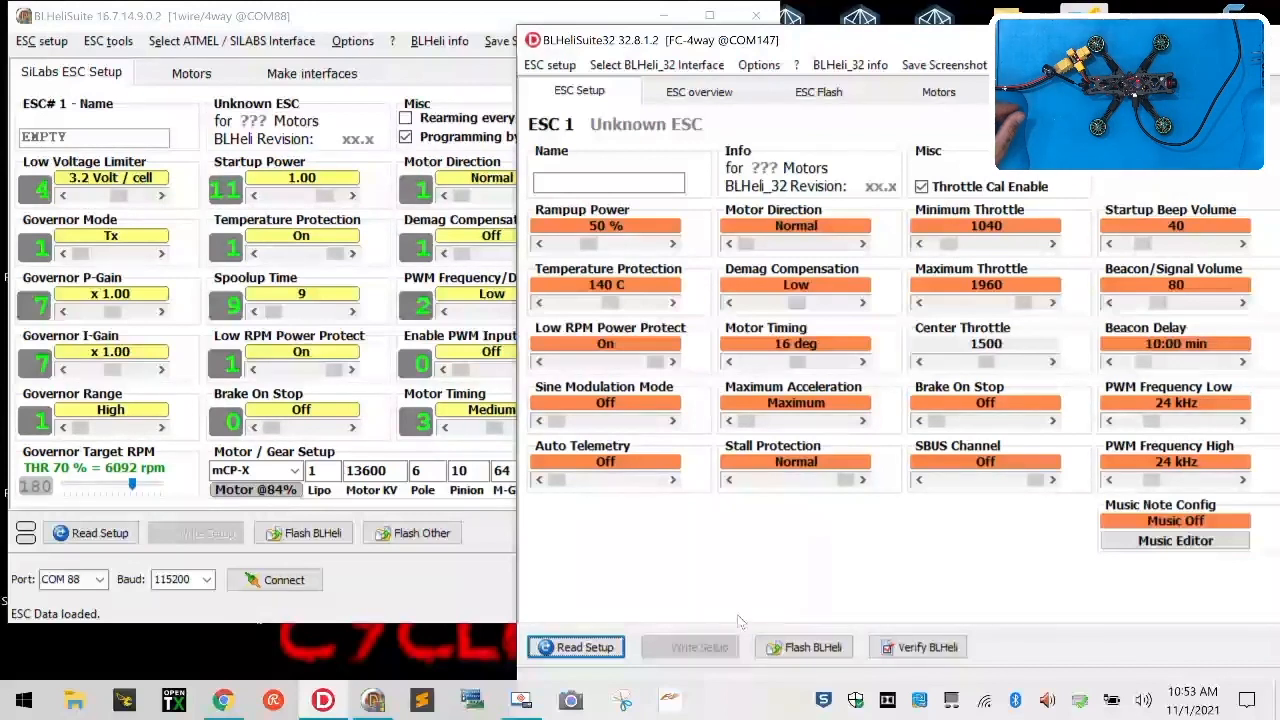
# Attempt a BLHeli_32 connection and dismiss the invalid-bootloader and COM88 failure errors
pyautogui.click(576, 648)
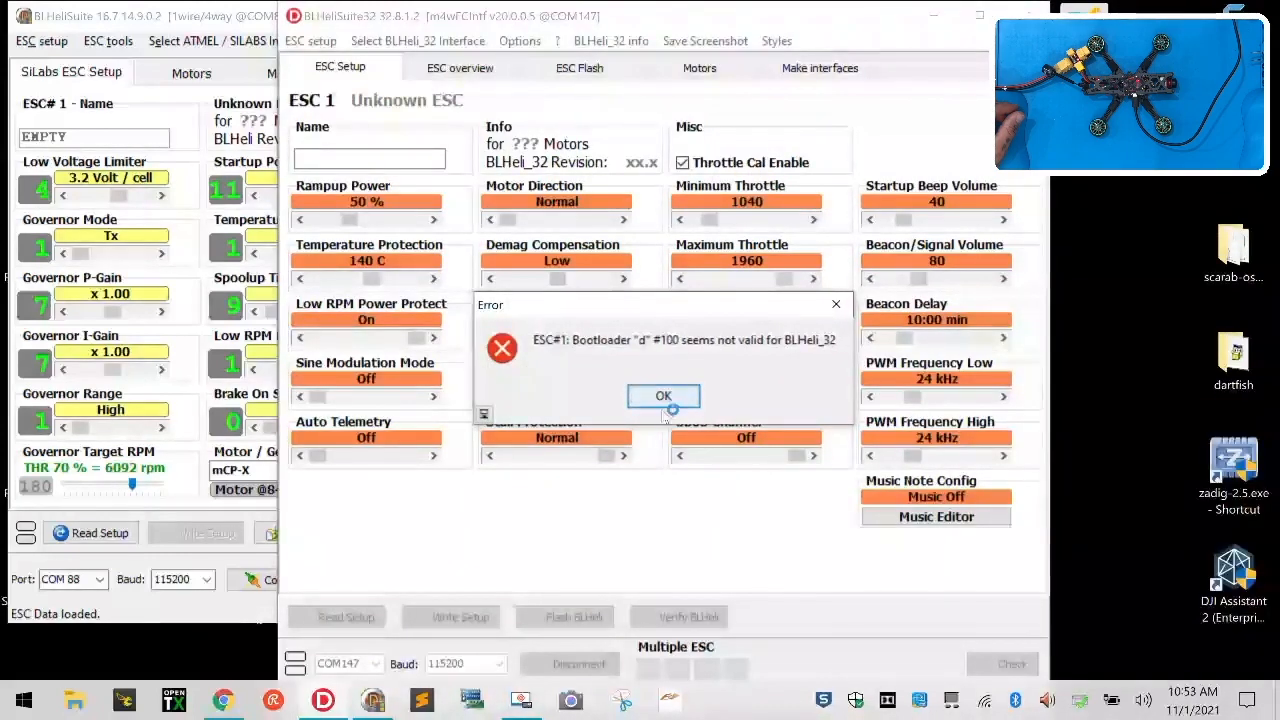
pyautogui.click(664, 396)
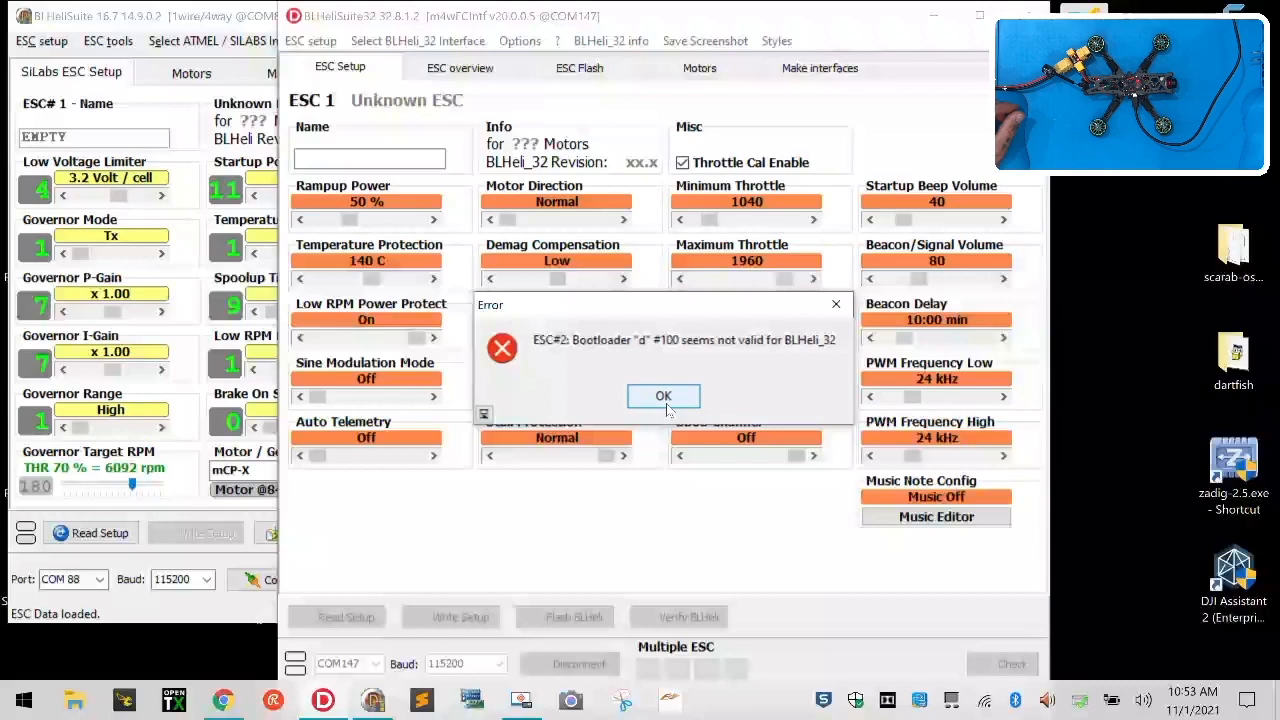
pyautogui.click(664, 396)
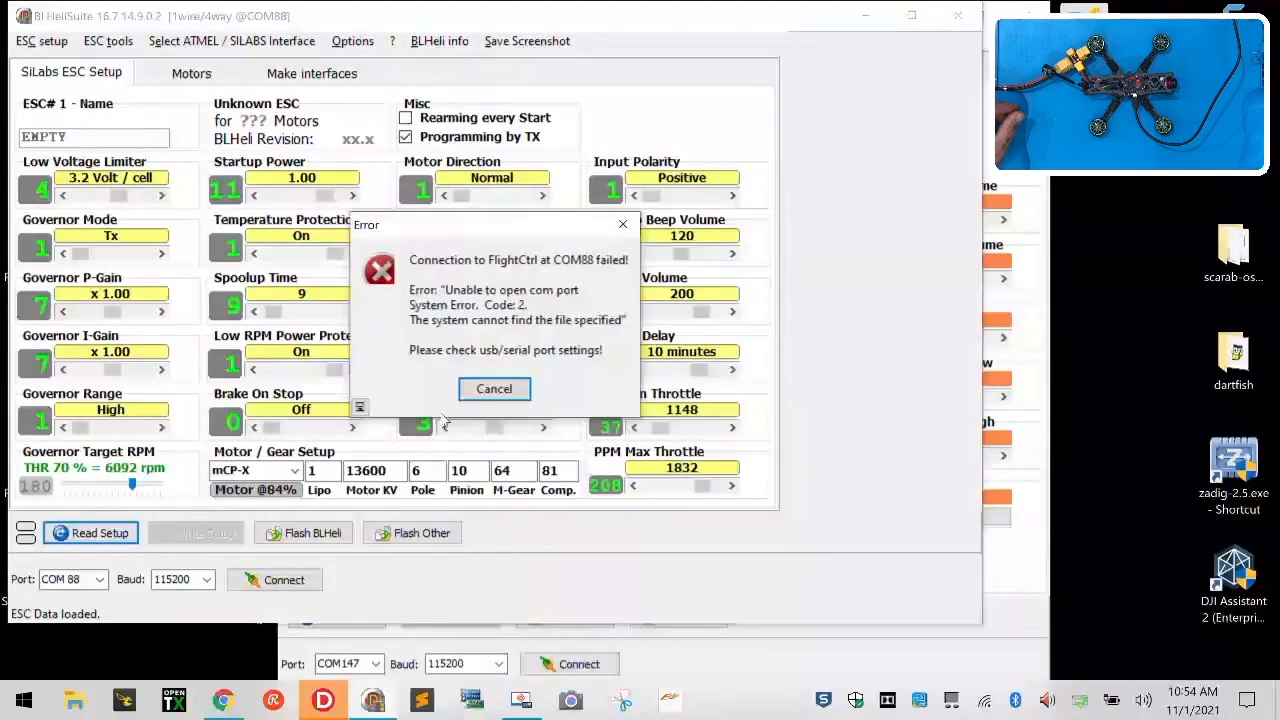
pyautogui.click(492, 388)
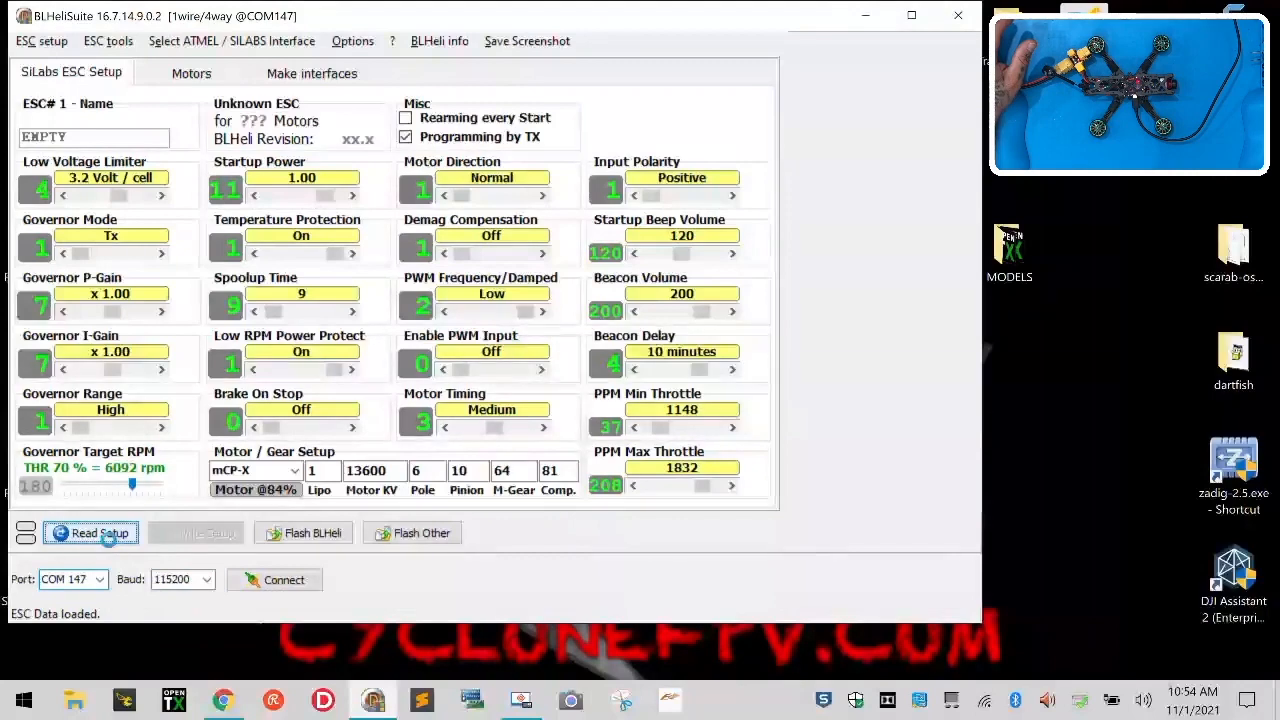
# Connect over COM 147, check the four ESCs' firmware, then select ESC 1 on its own
pyautogui.click(274, 580)
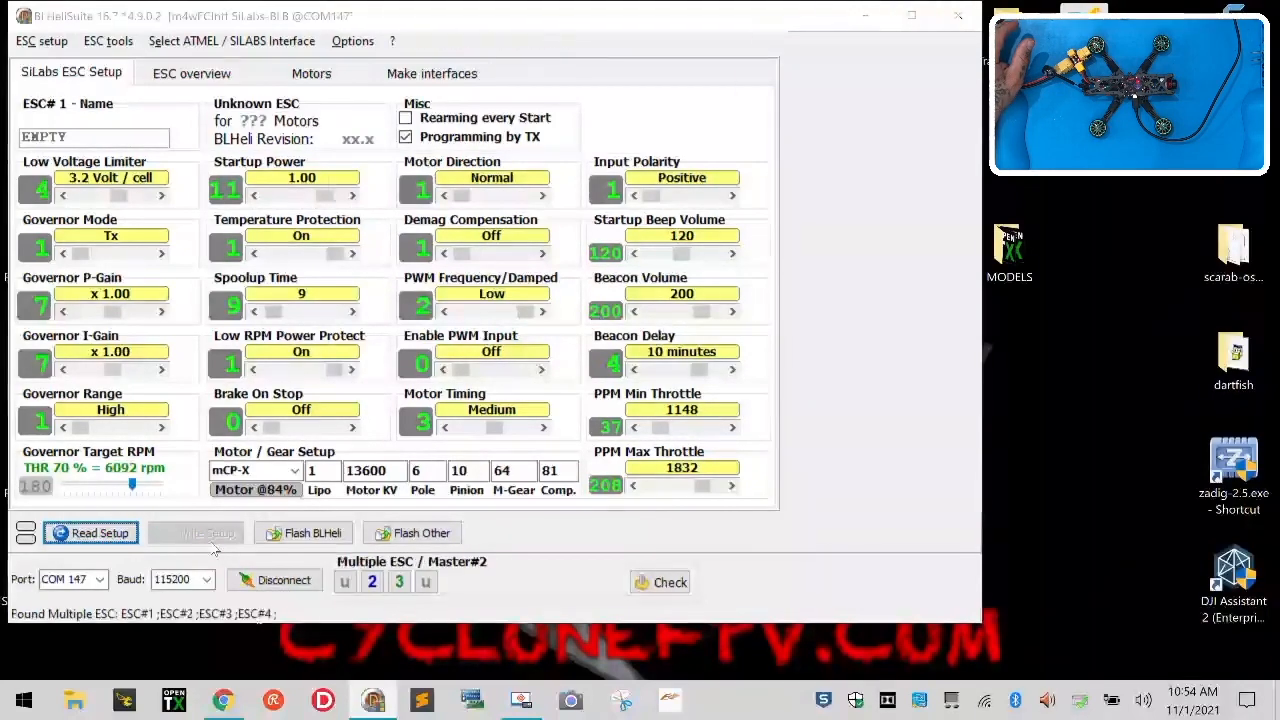
pyautogui.click(90, 532)
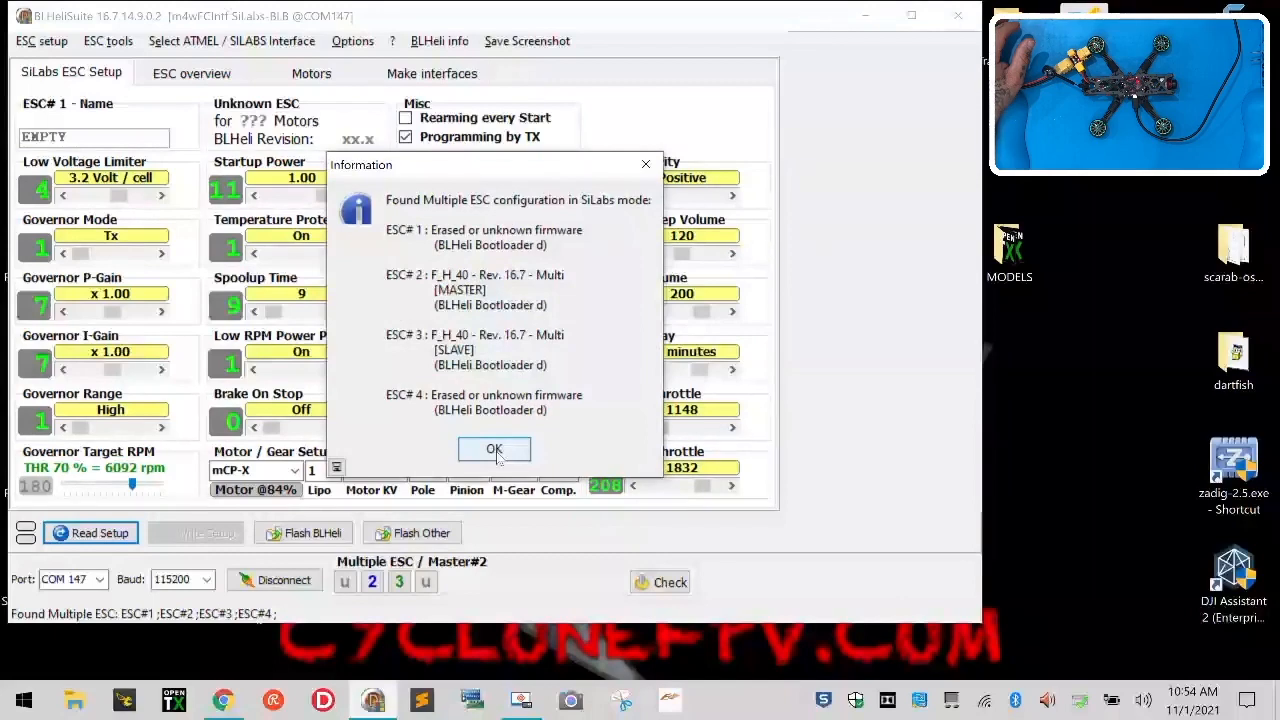
pyautogui.click(494, 448)
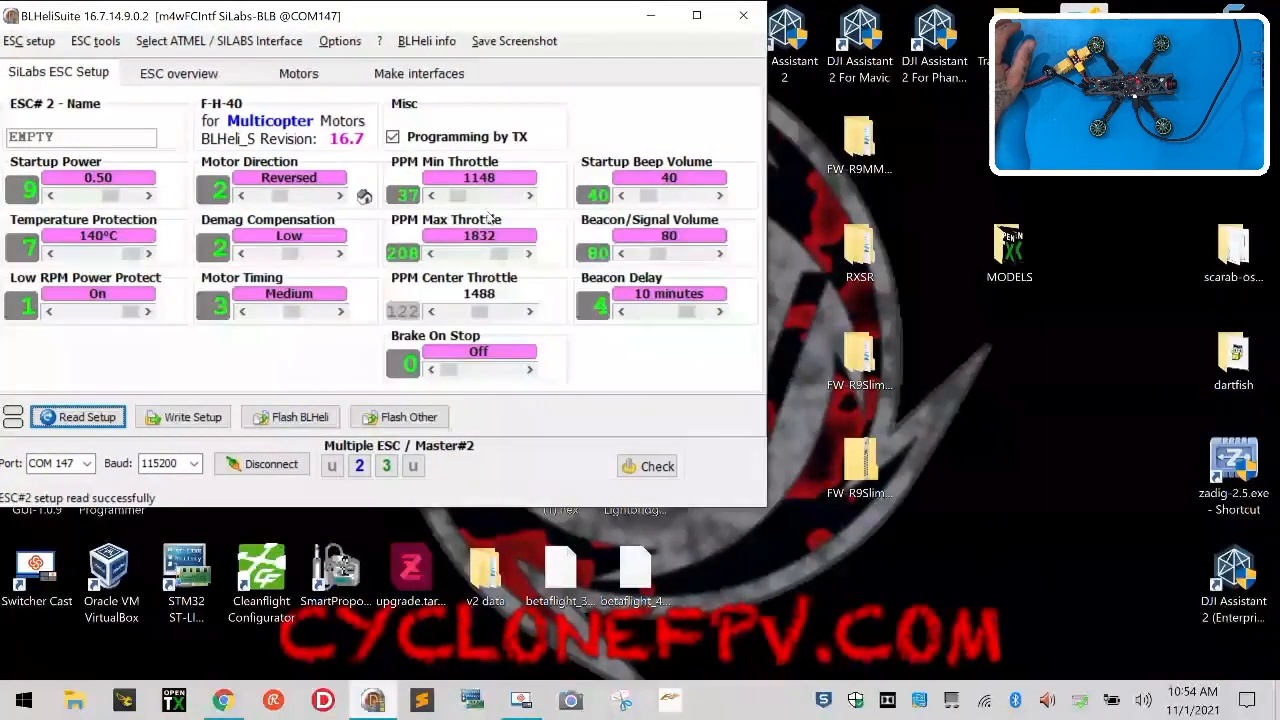
pyautogui.moveTo(768, 512)
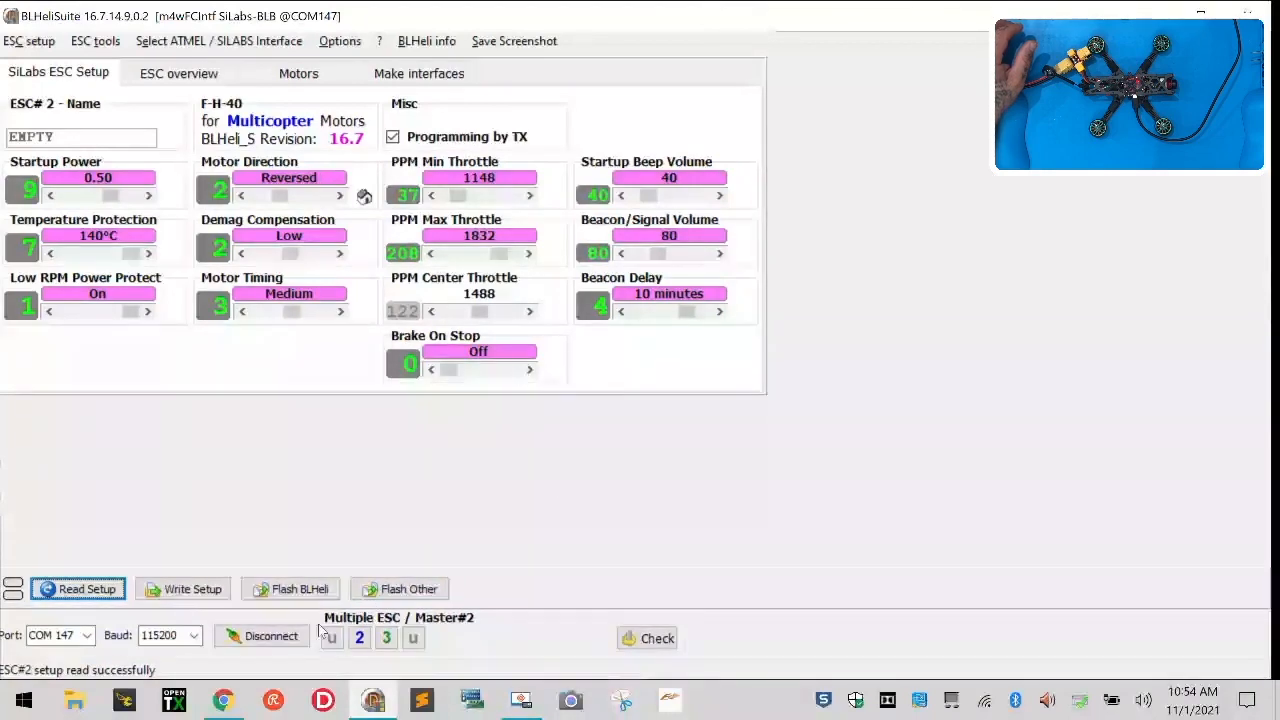
pyautogui.click(330, 636)
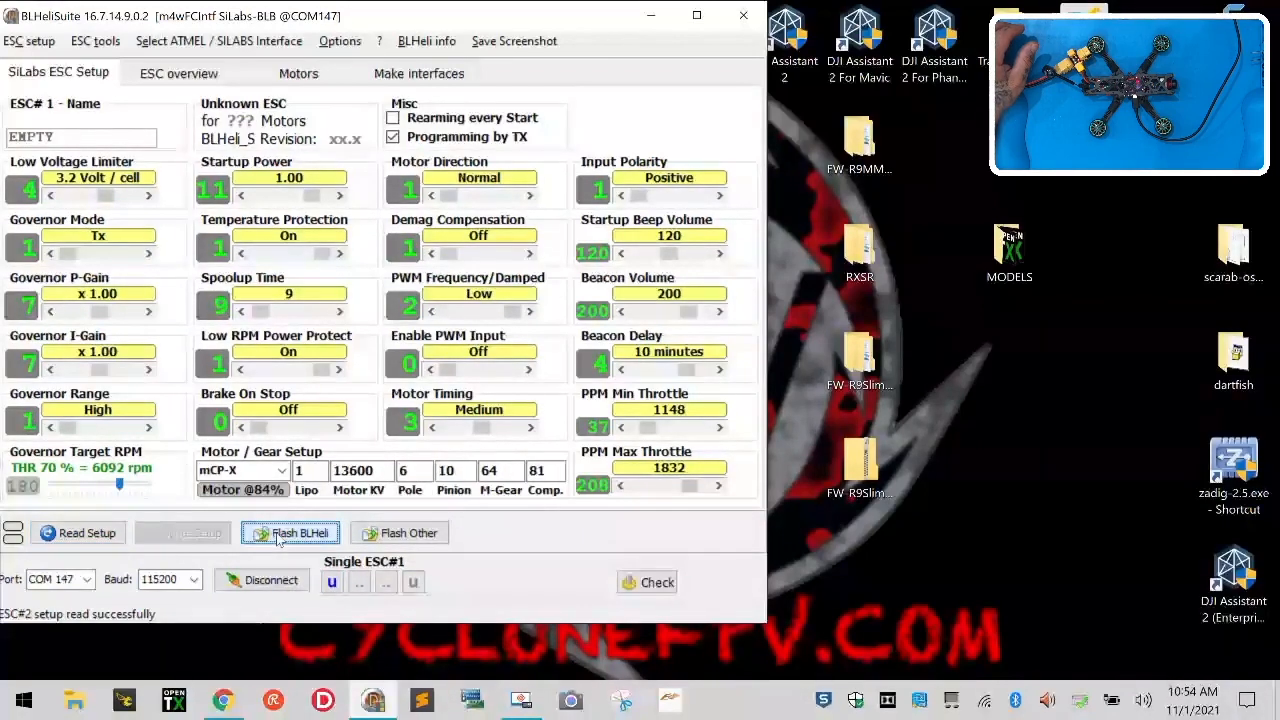
# Preview the flash options for ESC 1 and ESC 2 without flashing, then reselect ESC 1
pyautogui.click(290, 532)
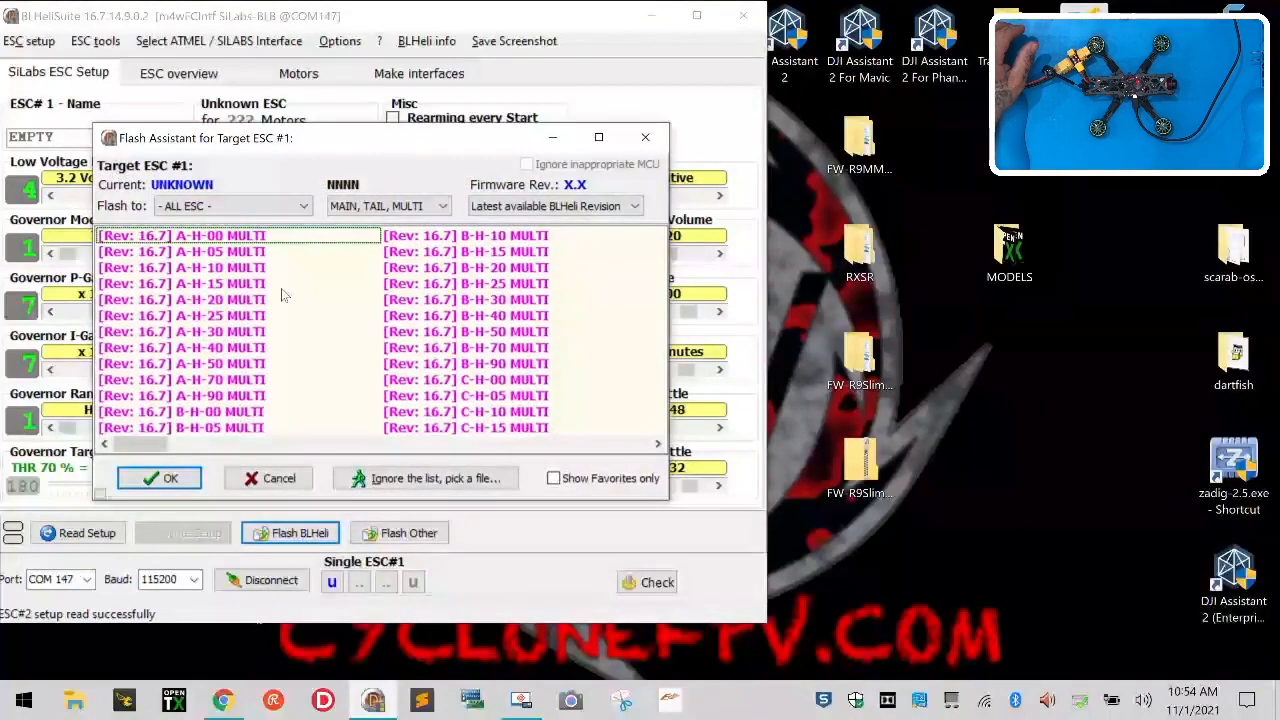
pyautogui.click(280, 478)
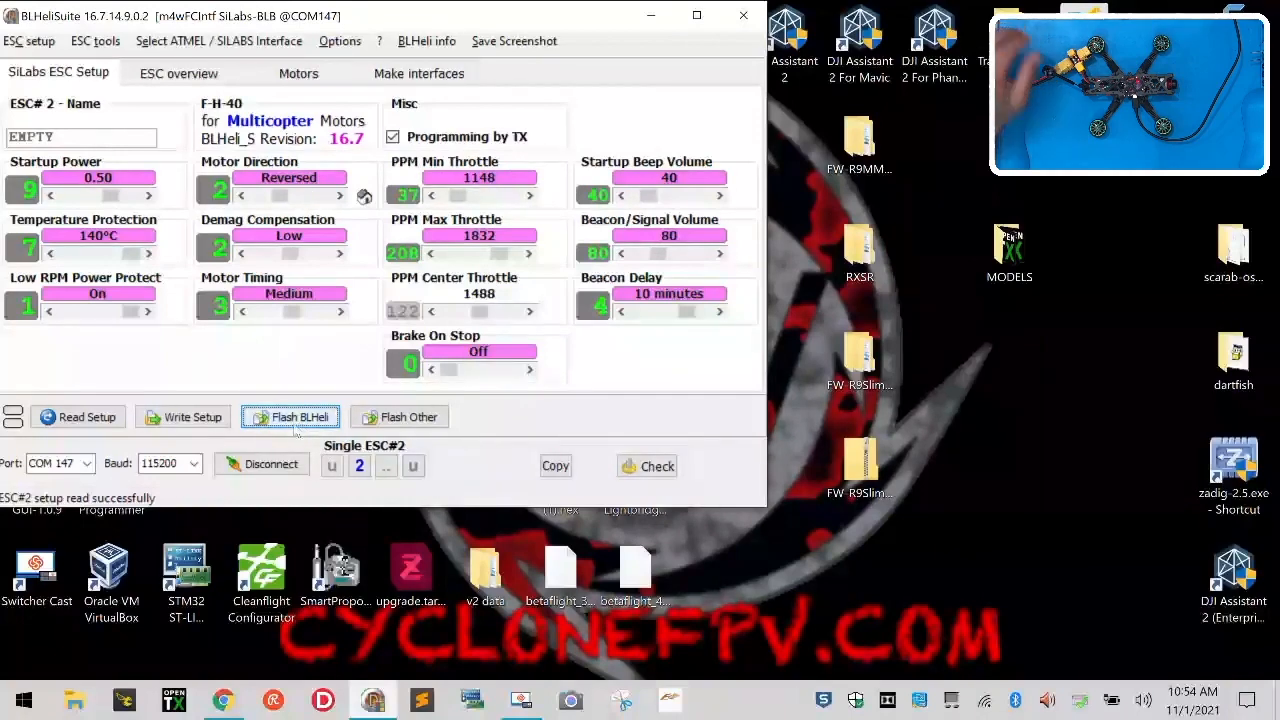
pyautogui.click(290, 416)
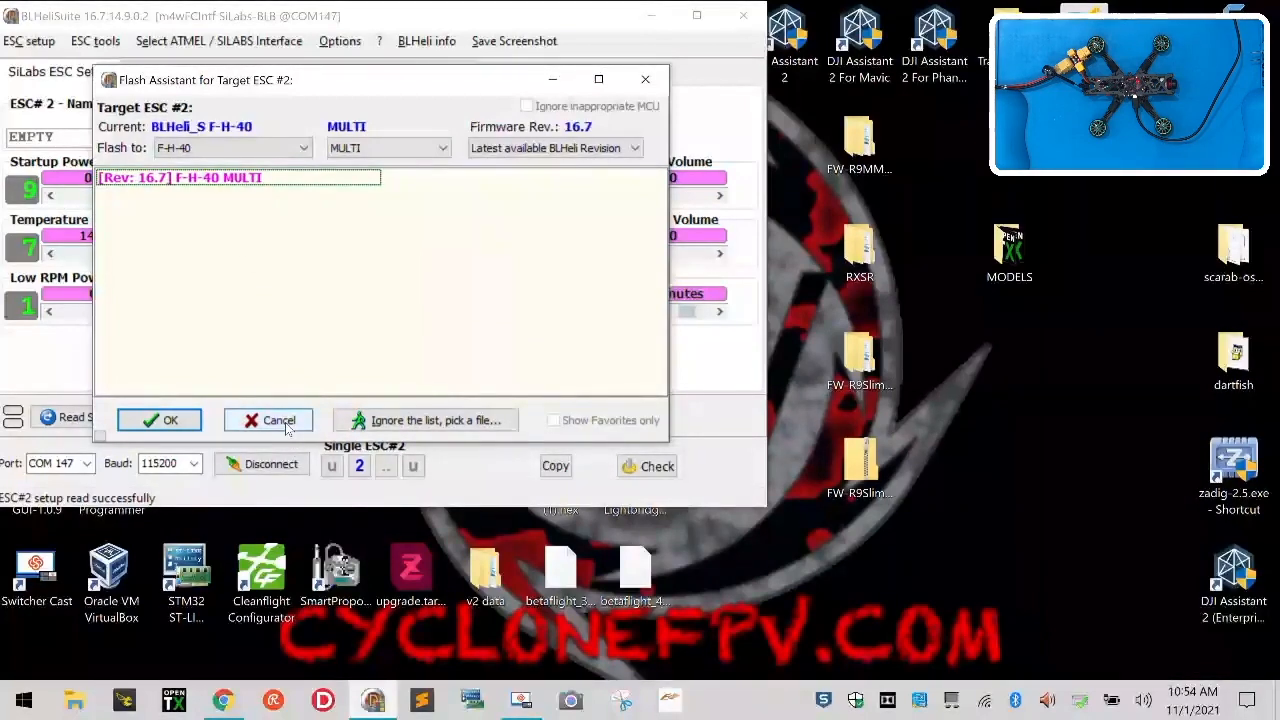
pyautogui.click(268, 420)
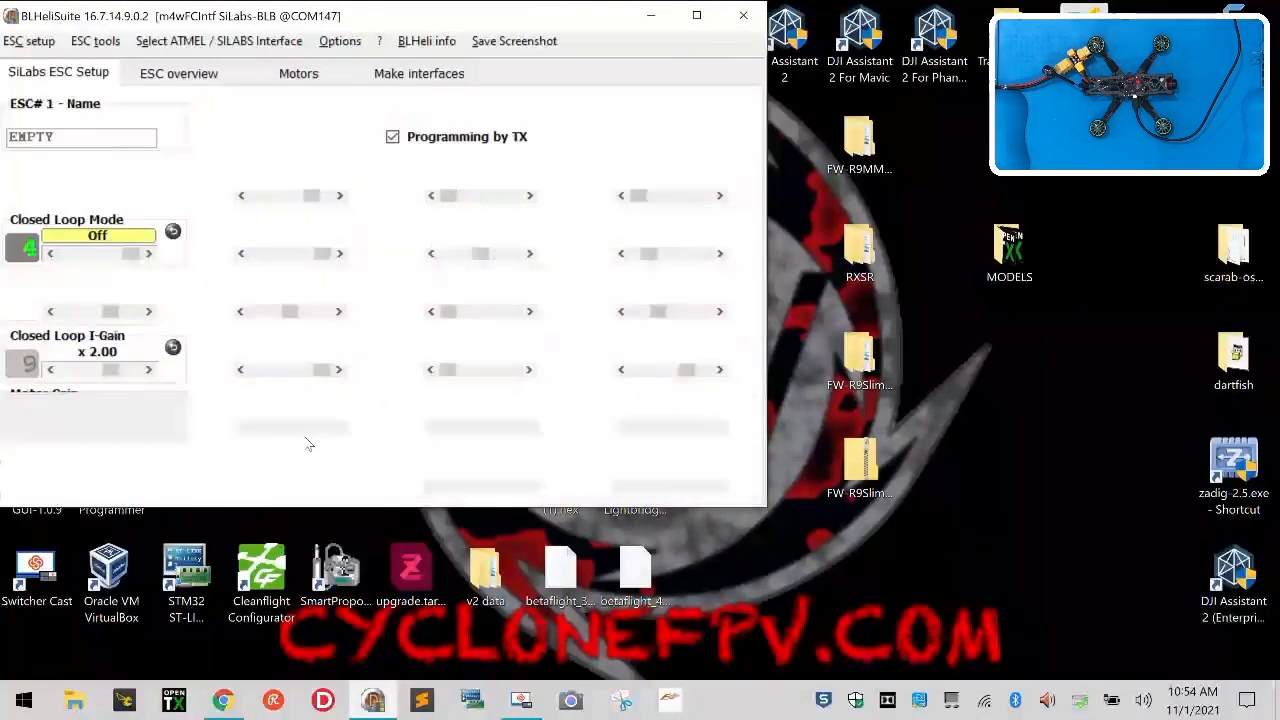
pyautogui.click(76, 532)
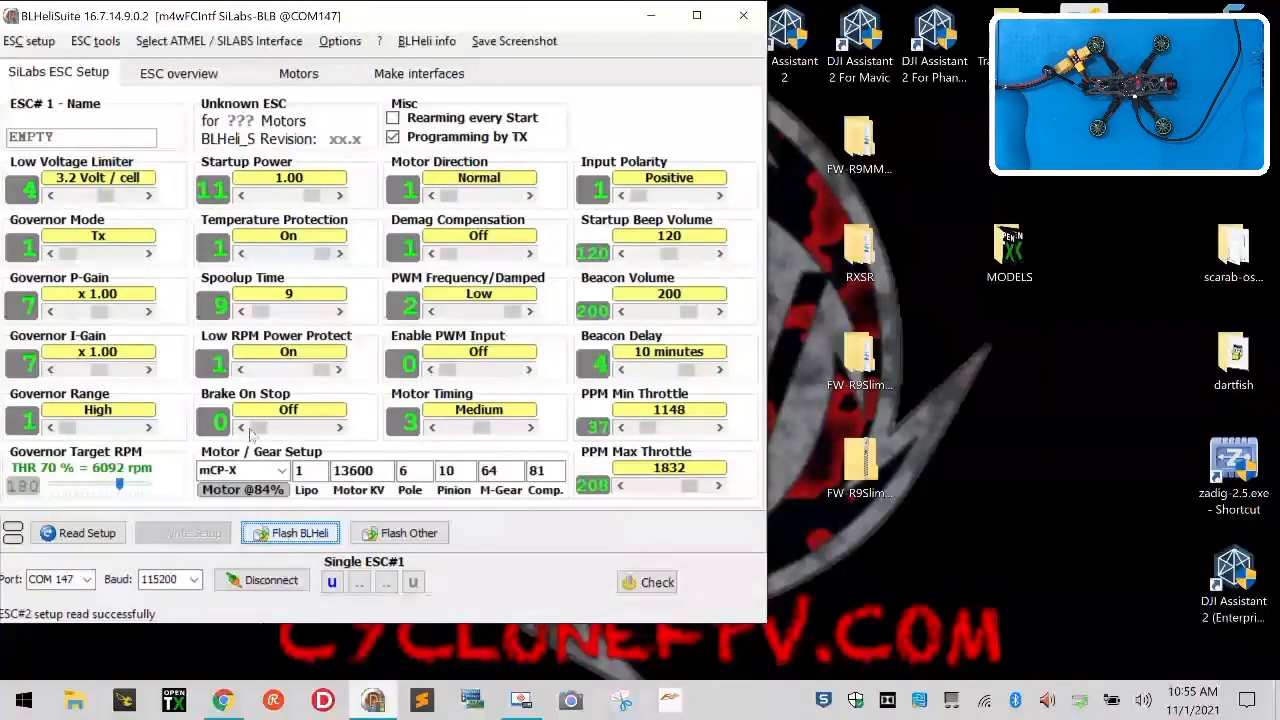
# Flash ESC 1 with F-H-40 MULTI 16.7 firmware and acknowledge the success notice
pyautogui.click(290, 532)
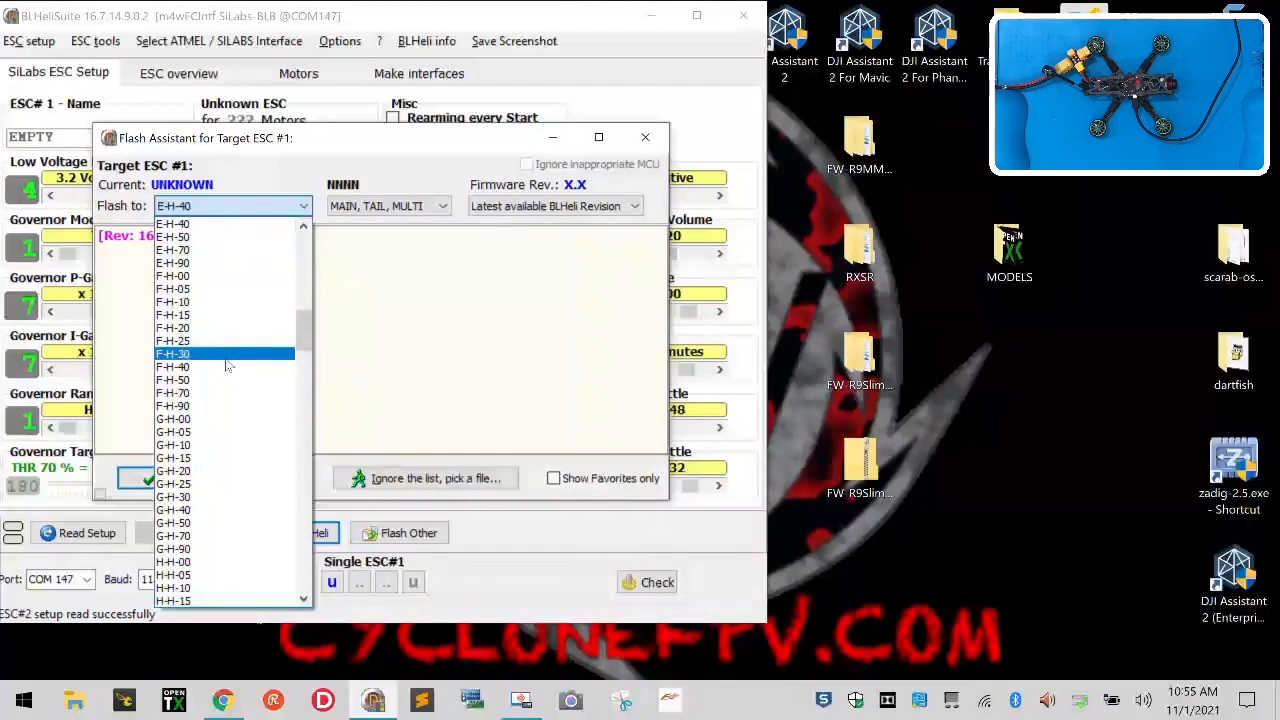
pyautogui.click(172, 366)
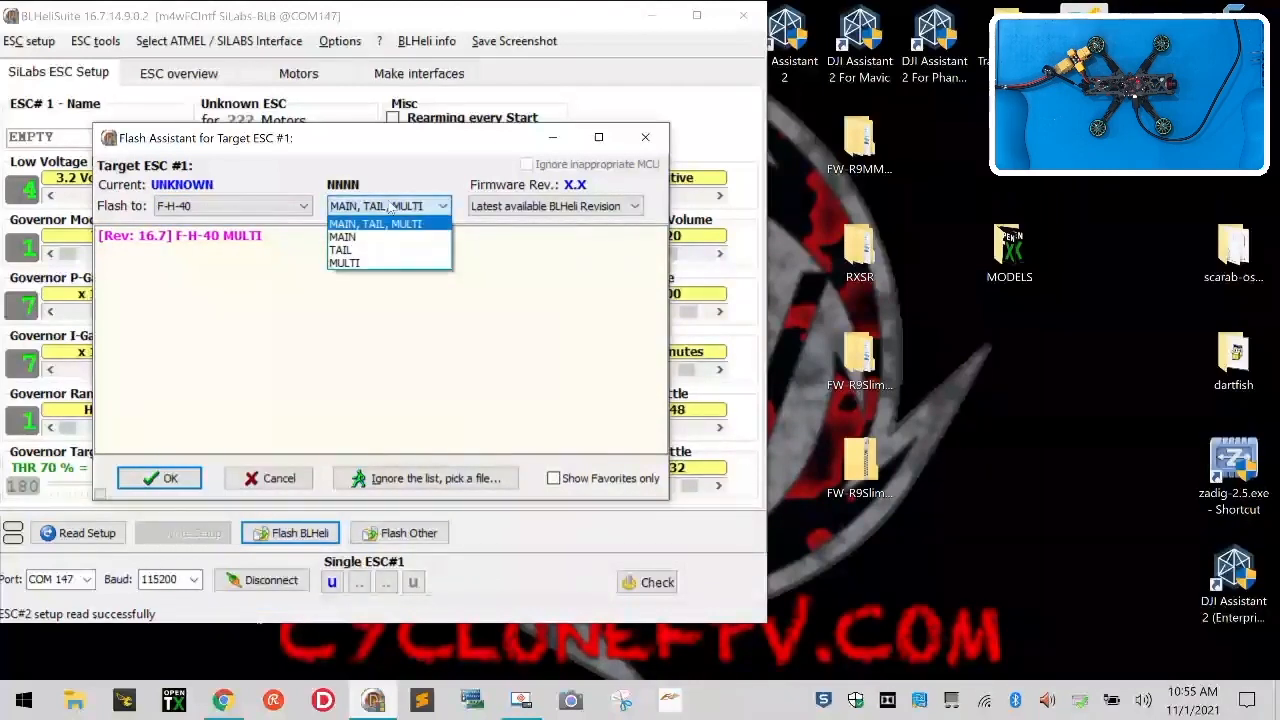
pyautogui.click(344, 262)
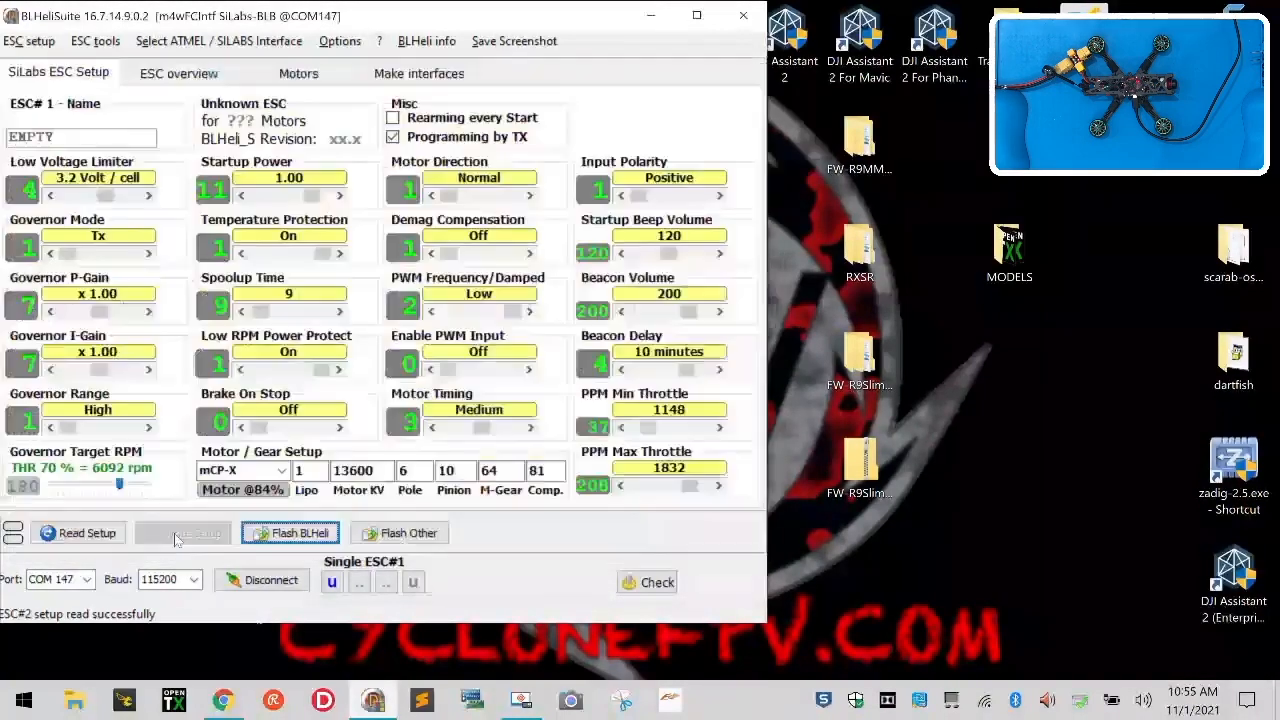
pyautogui.click(290, 532)
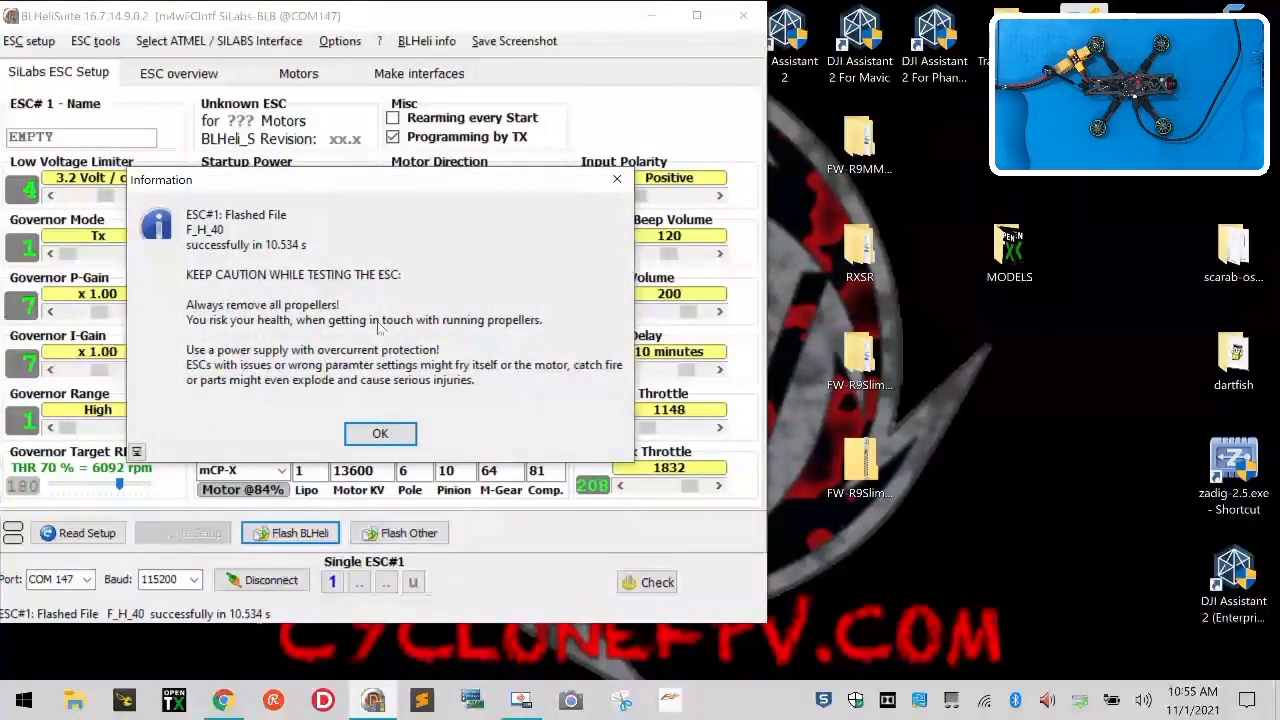
pyautogui.click(380, 432)
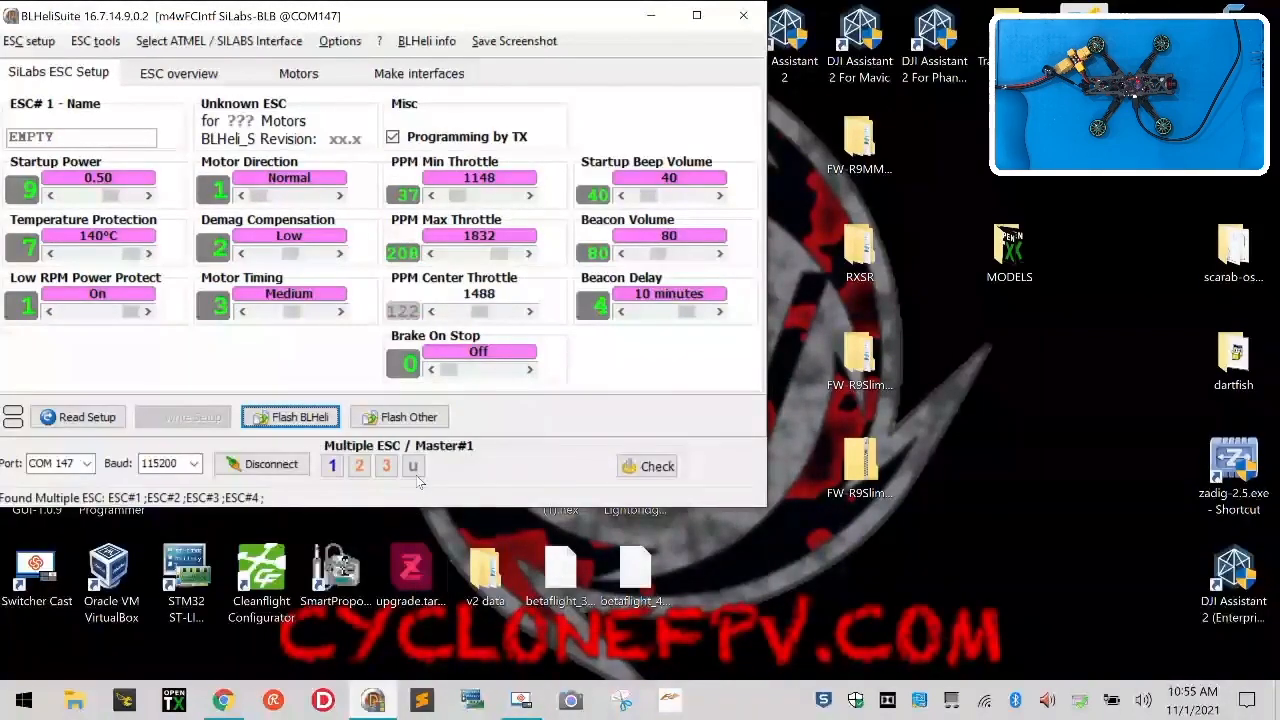
# Select ESC 4 alone and flash it with F-H-40 MULTI 16.7, acknowledging the success notice
pyautogui.click(412, 464)
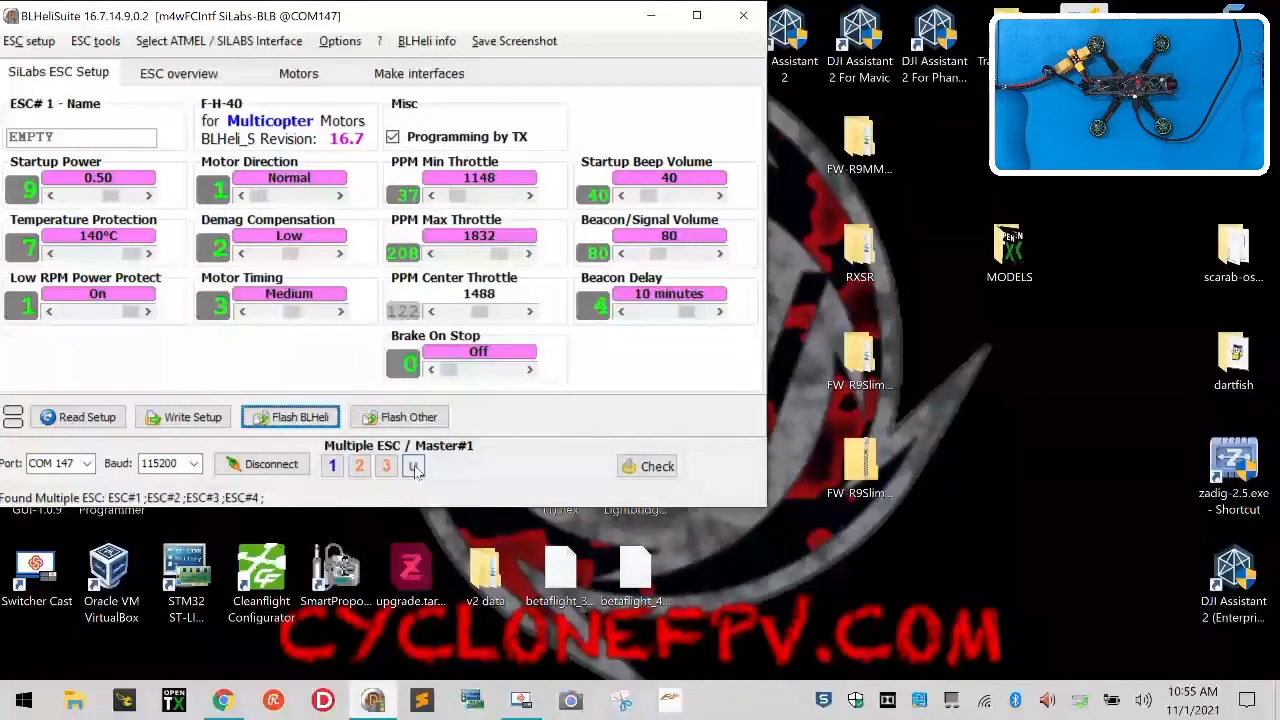
pyautogui.click(412, 466)
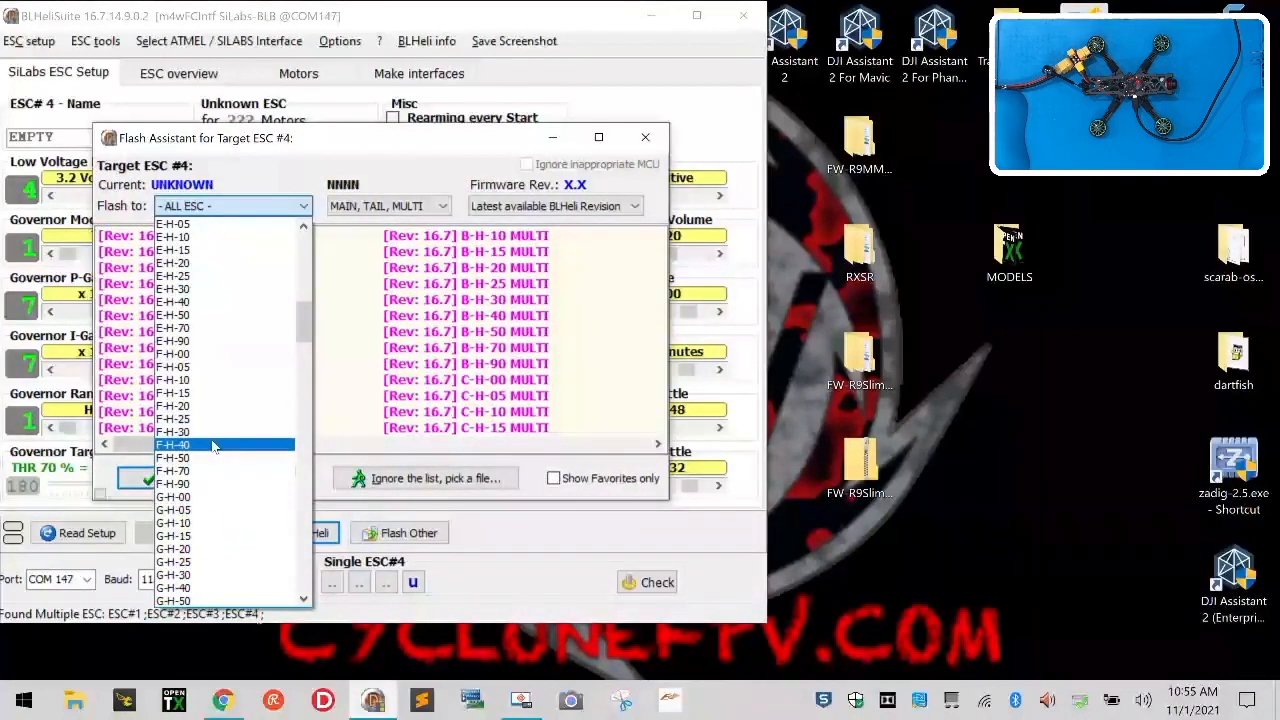
pyautogui.click(176, 444)
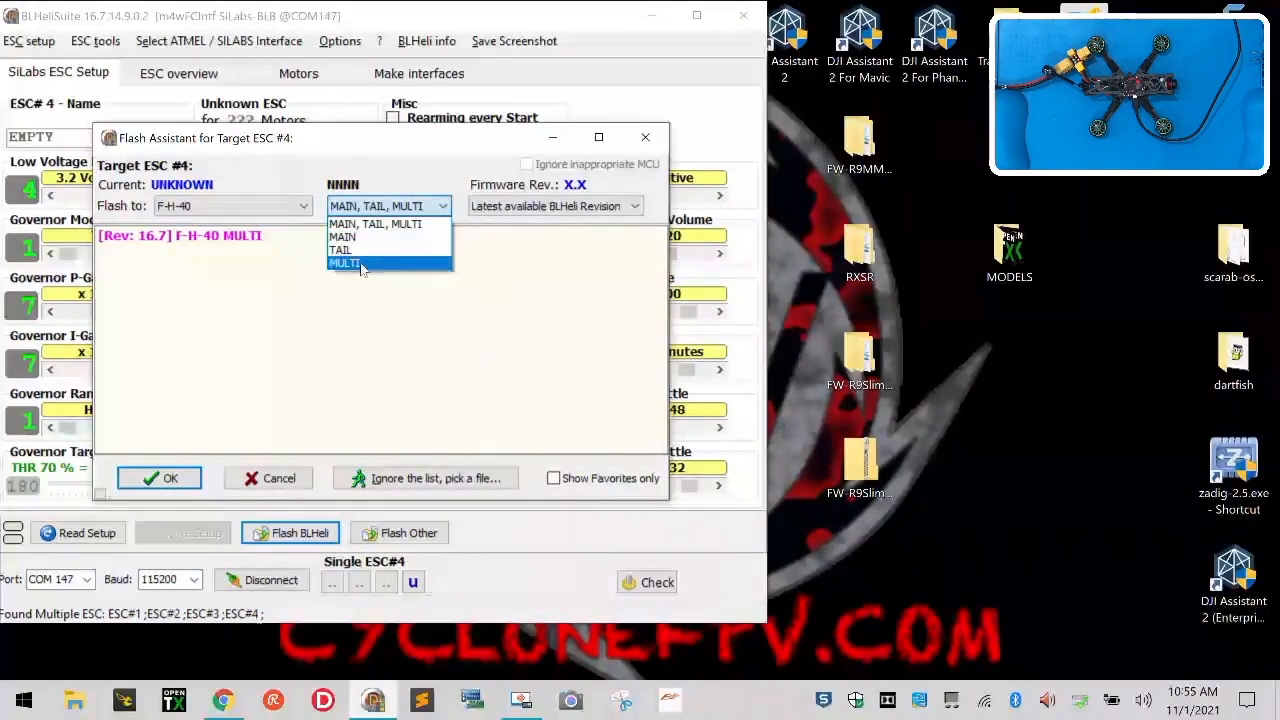
pyautogui.click(160, 478)
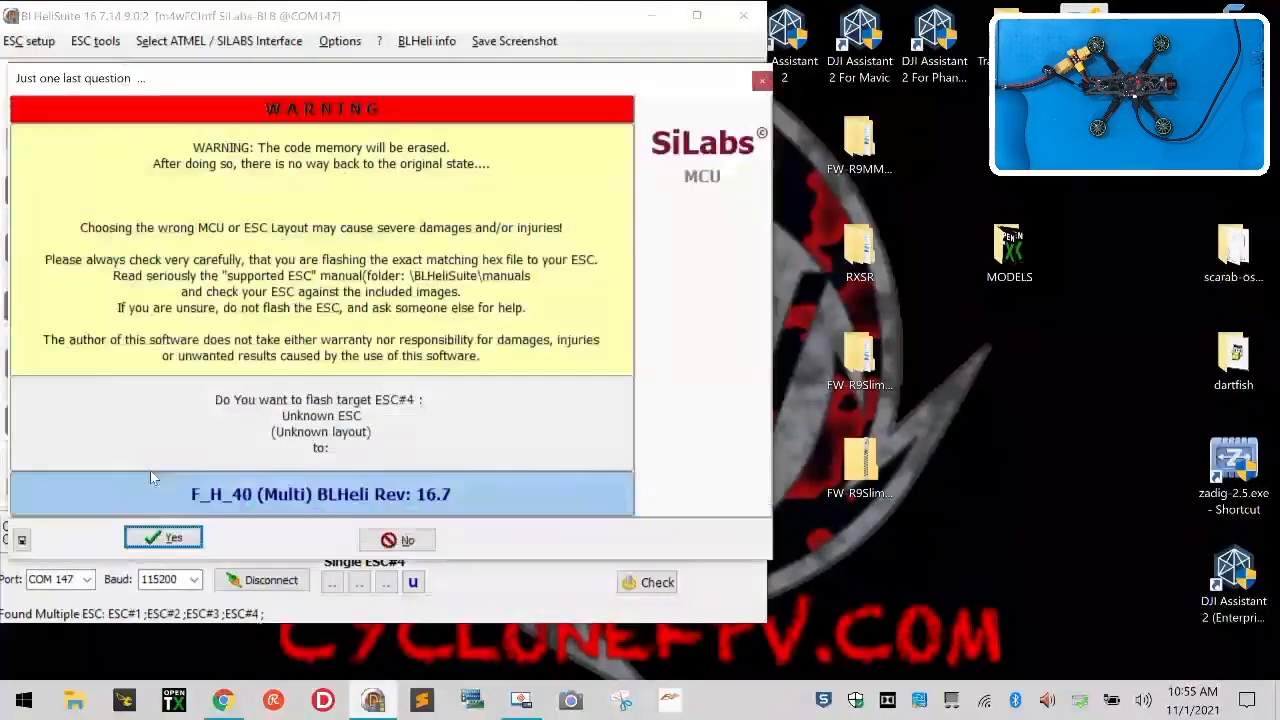
pyautogui.click(164, 536)
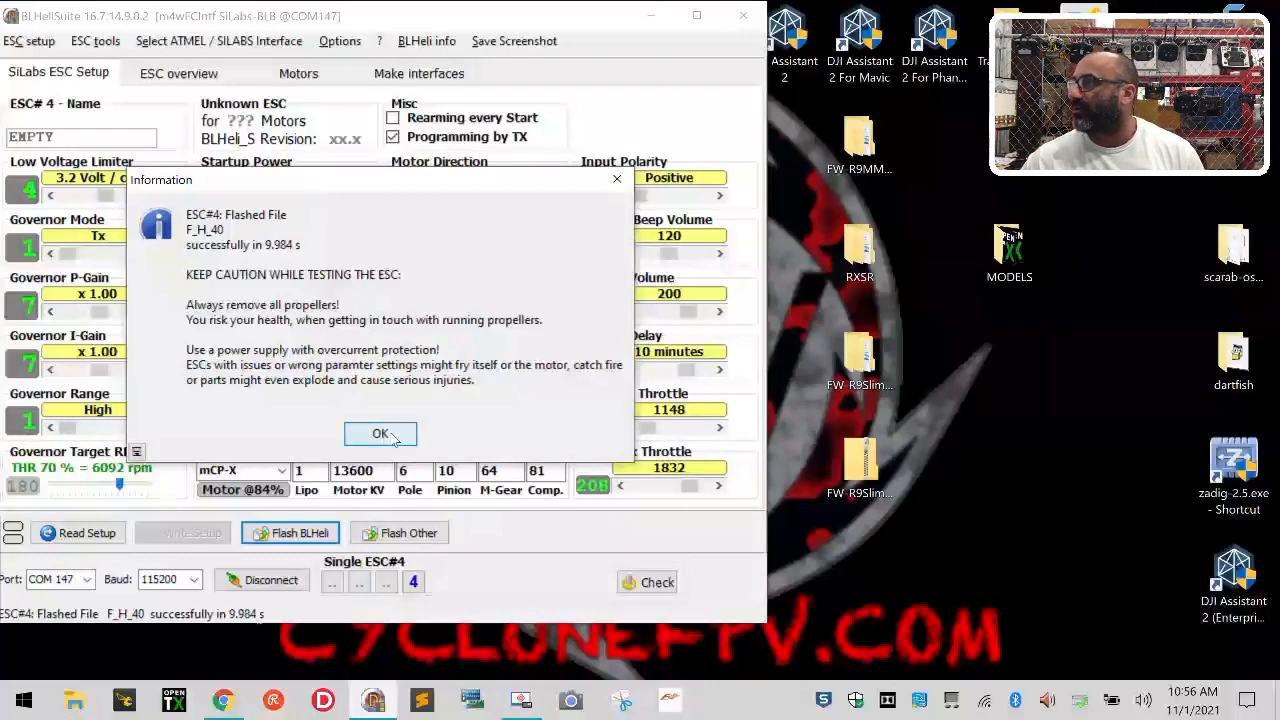
pyautogui.click(380, 432)
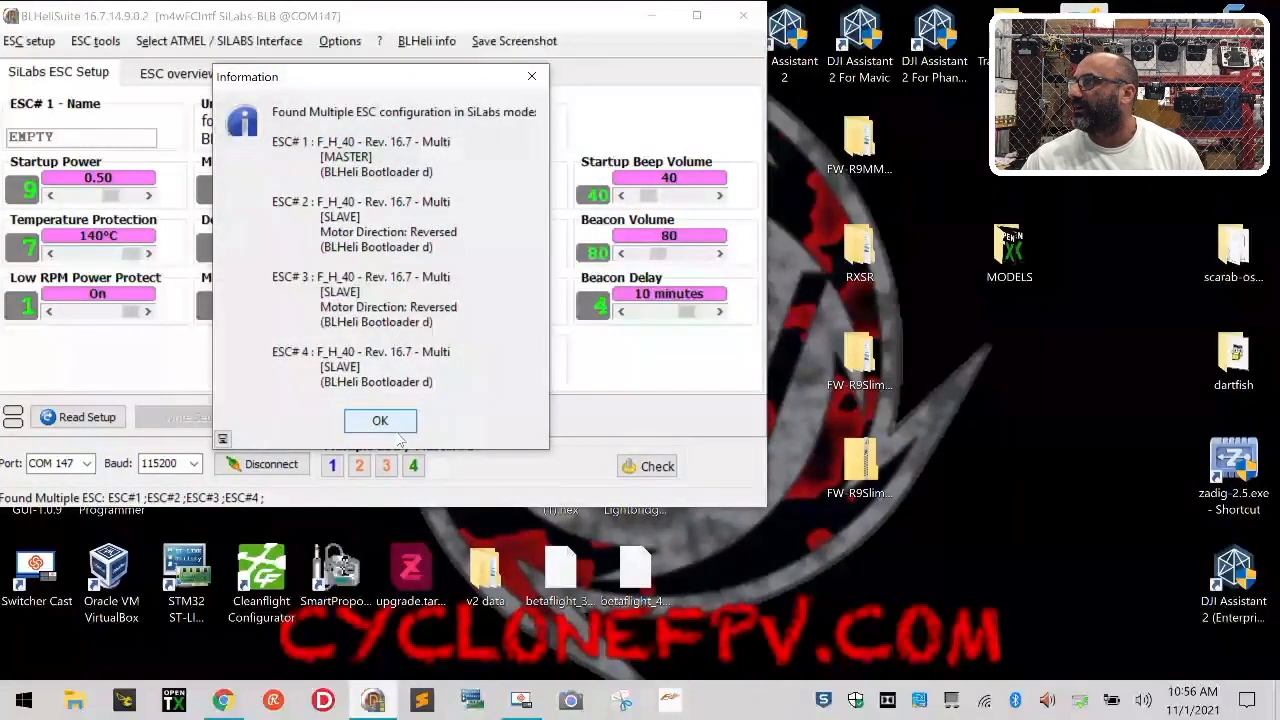
# Write the shared setup to all four ESCs, which report nothing to change
pyautogui.click(380, 420)
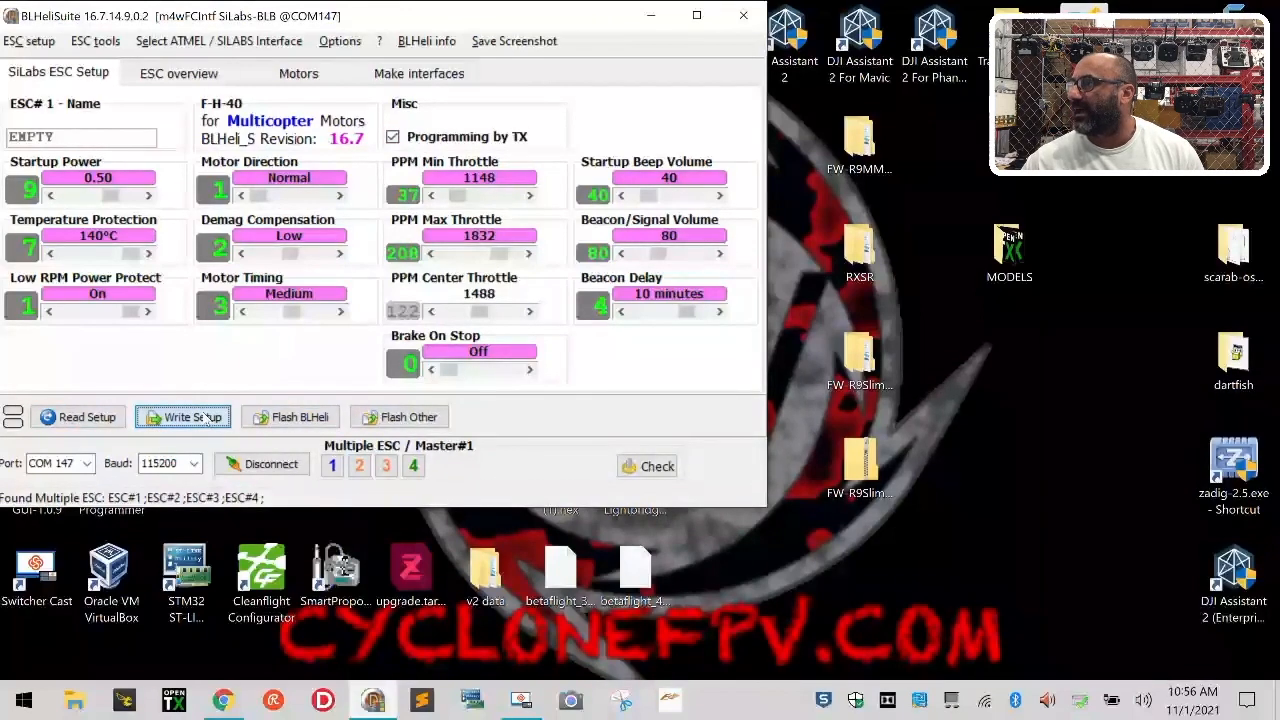
pyautogui.click(182, 416)
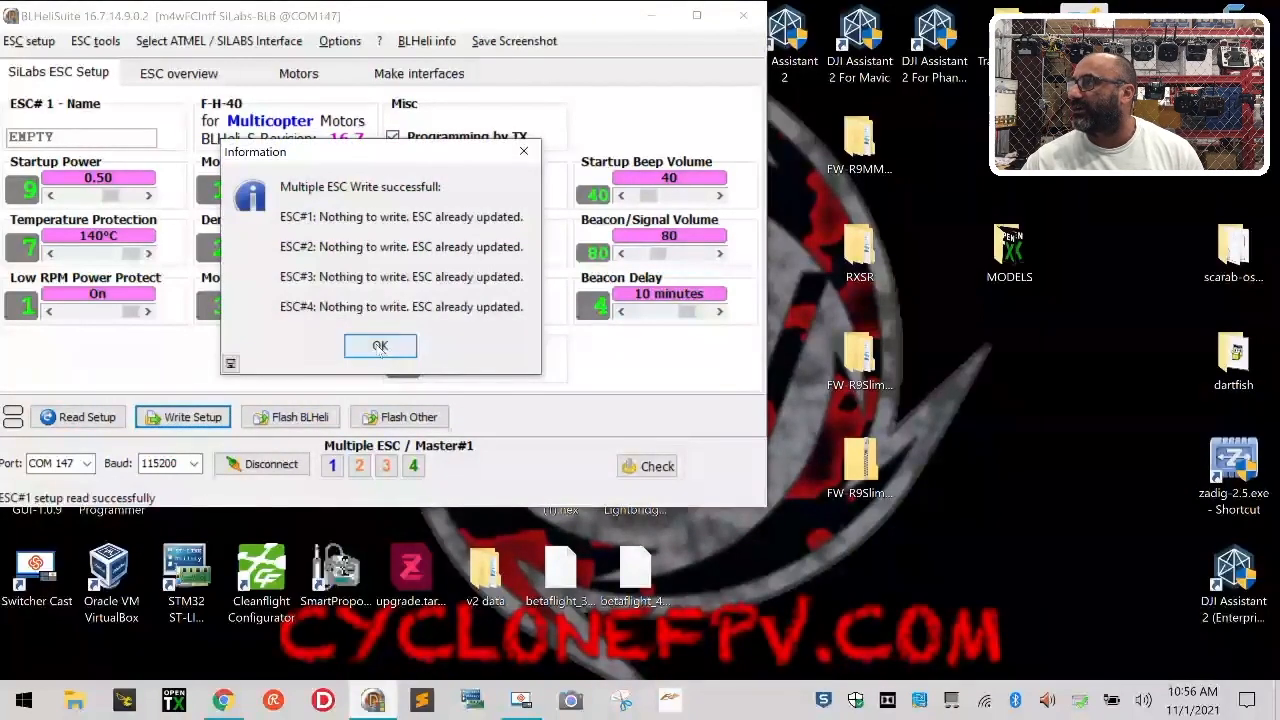
pyautogui.click(380, 344)
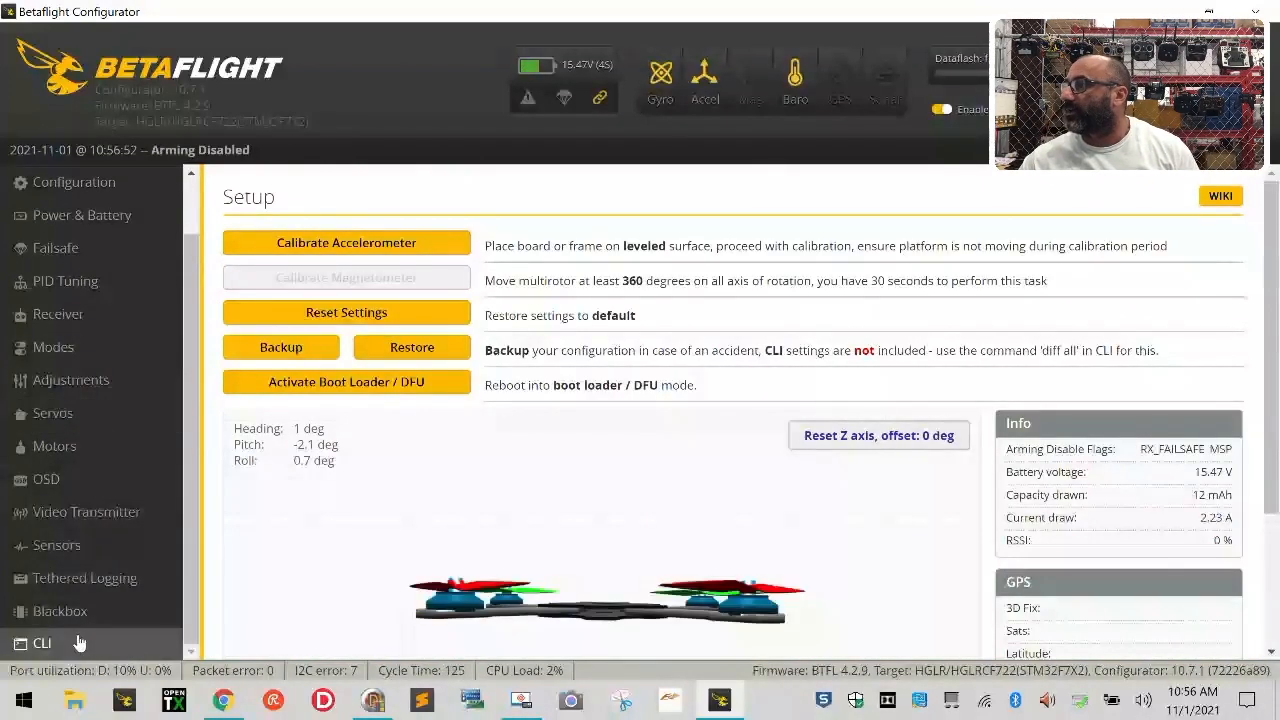
# Run the 'version' command in the CLI to report Betaflight 4.2.9 on the HGLRC F722
pyautogui.click(42, 644)
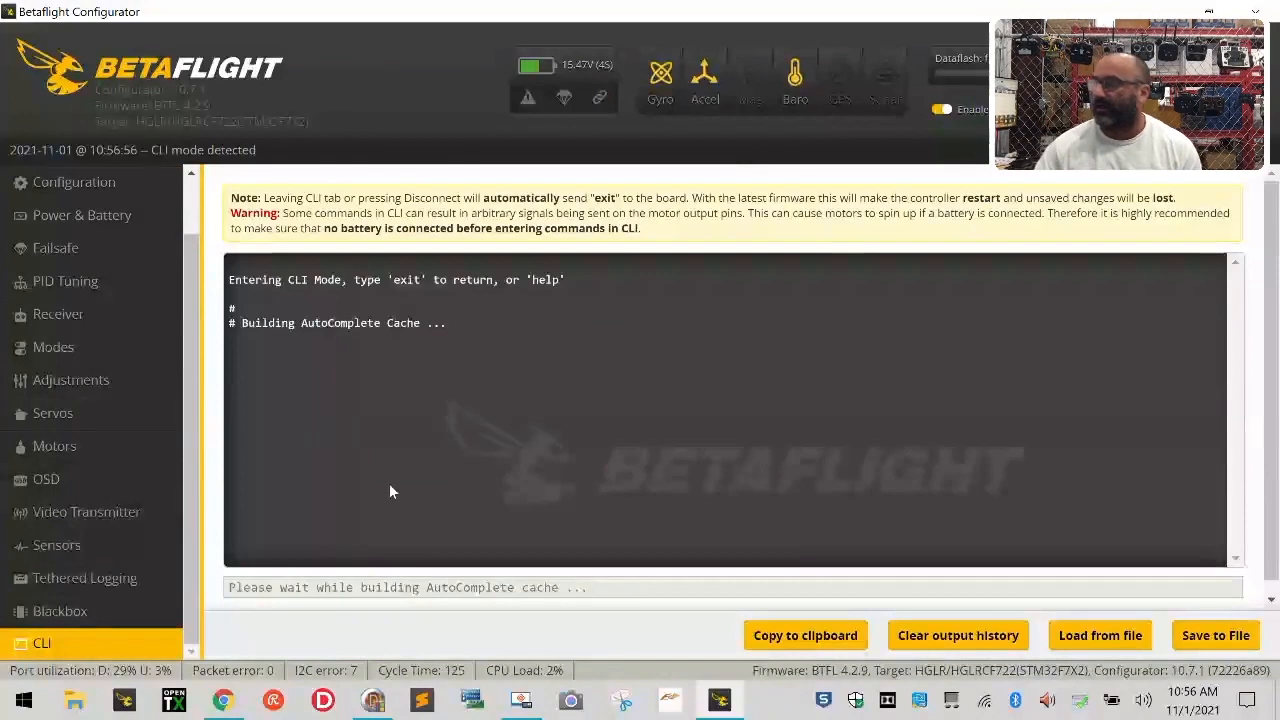
pyautogui.write('versi')
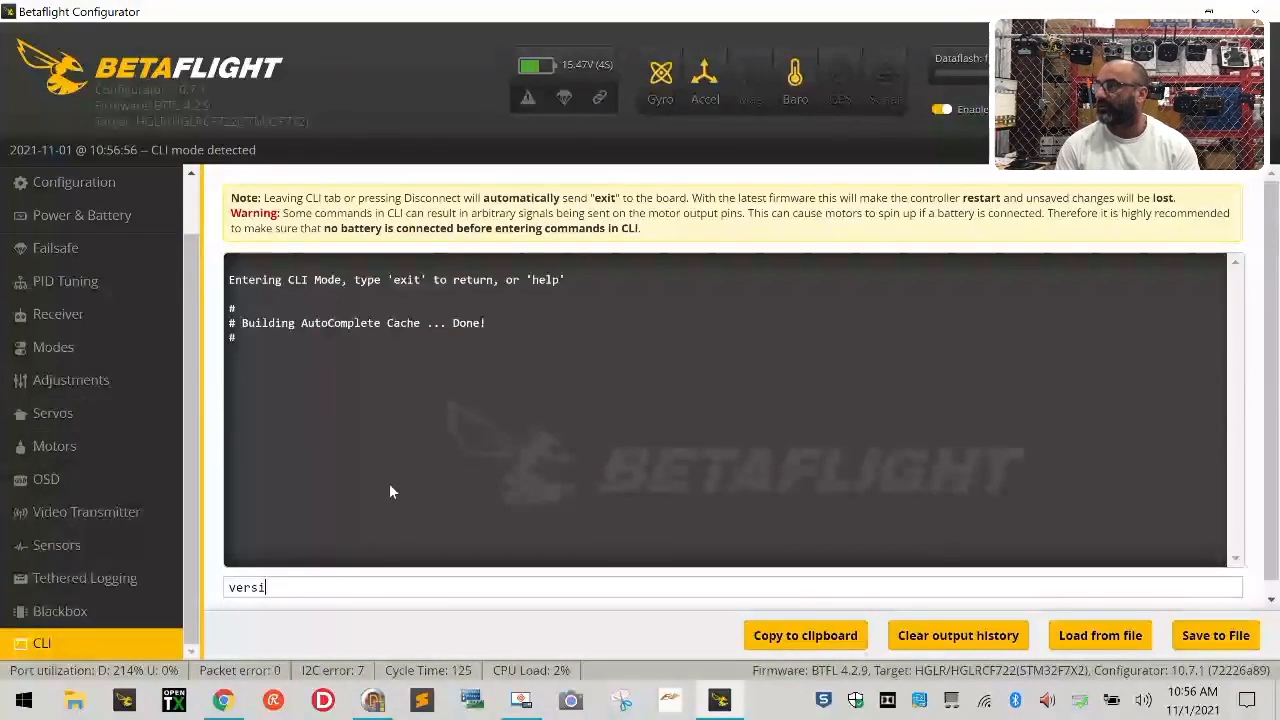
pyautogui.write('o')
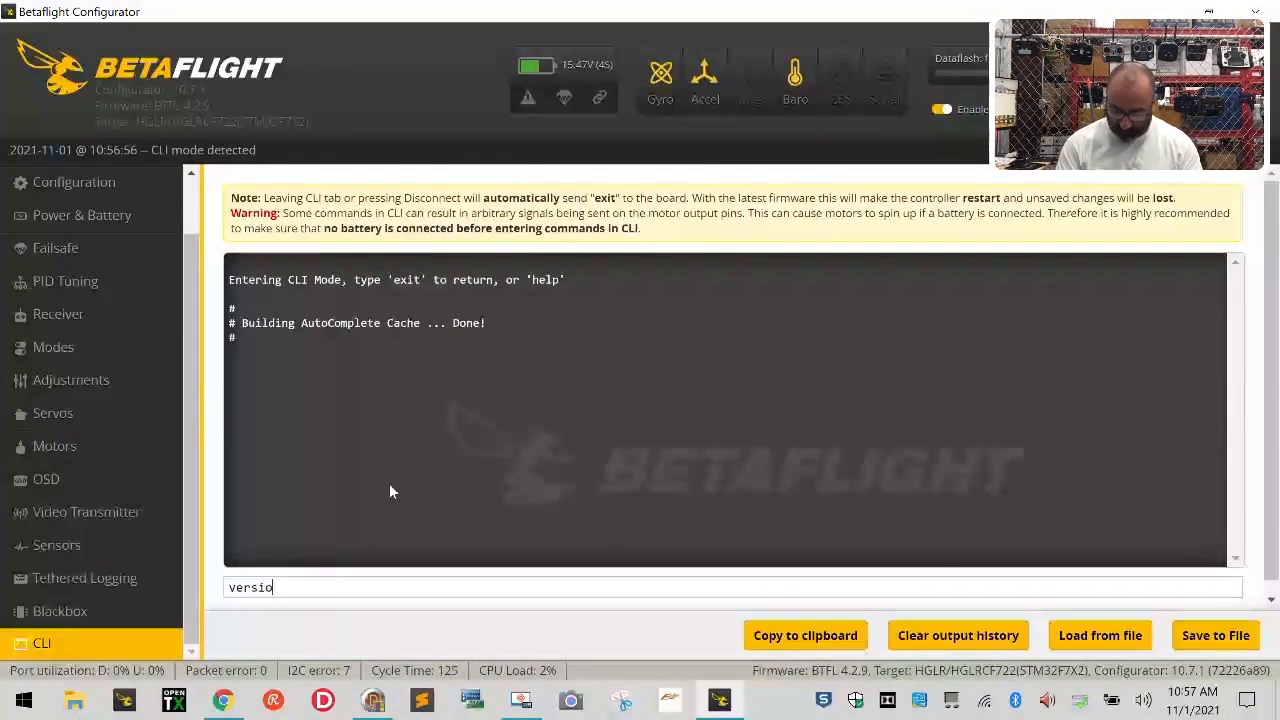
pyautogui.press('Enter')
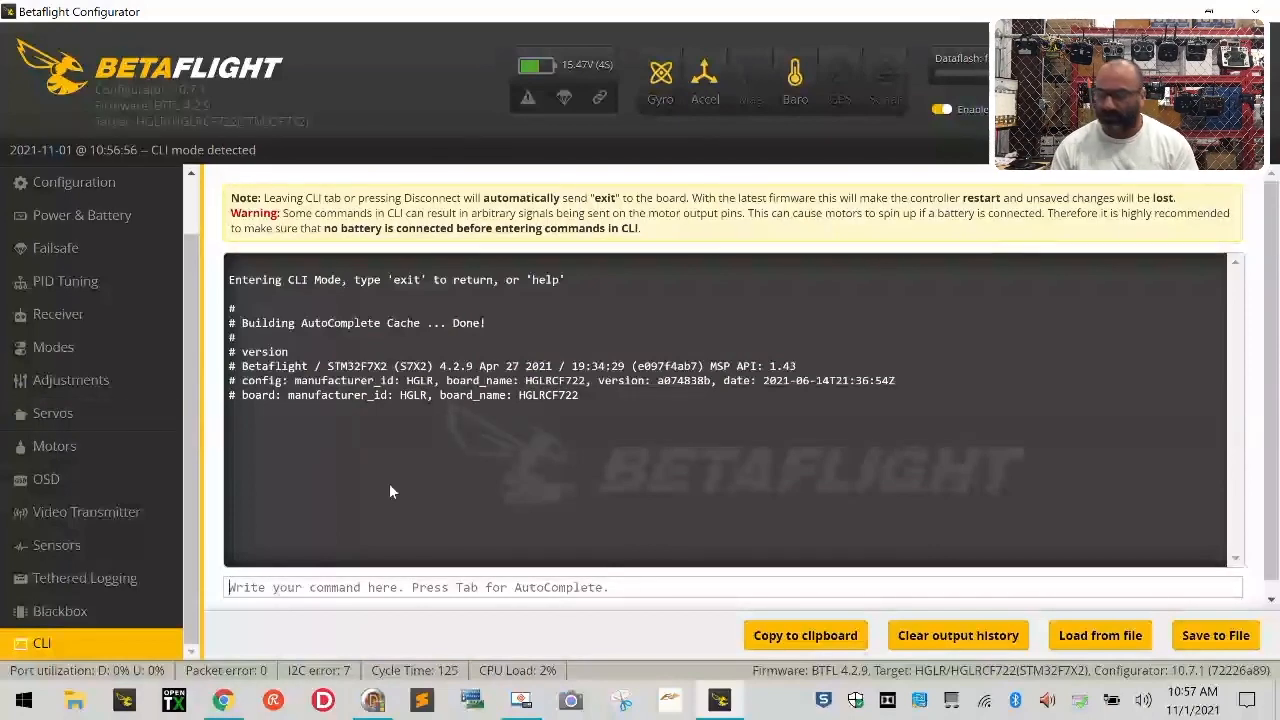
pyautogui.moveTo(64, 280)
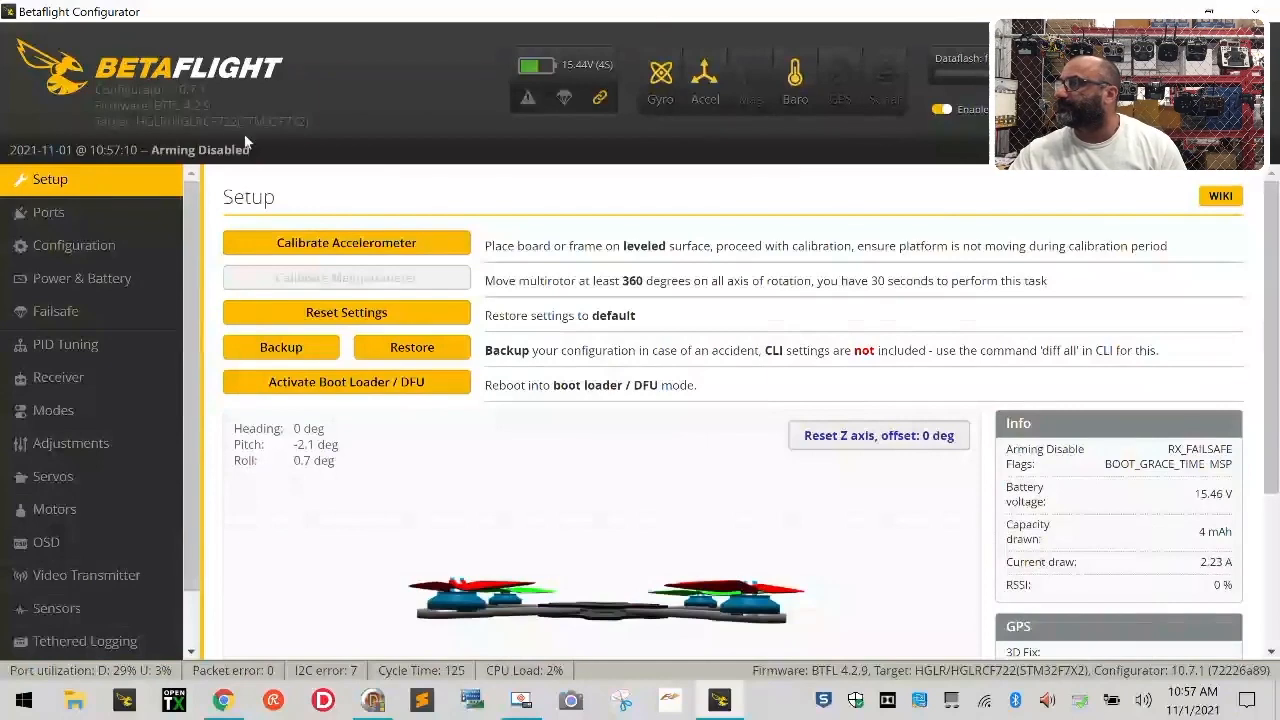
# Set the ESC/motor protocol to ONESHOT125, save and reboot, and return to Configuration
pyautogui.click(74, 244)
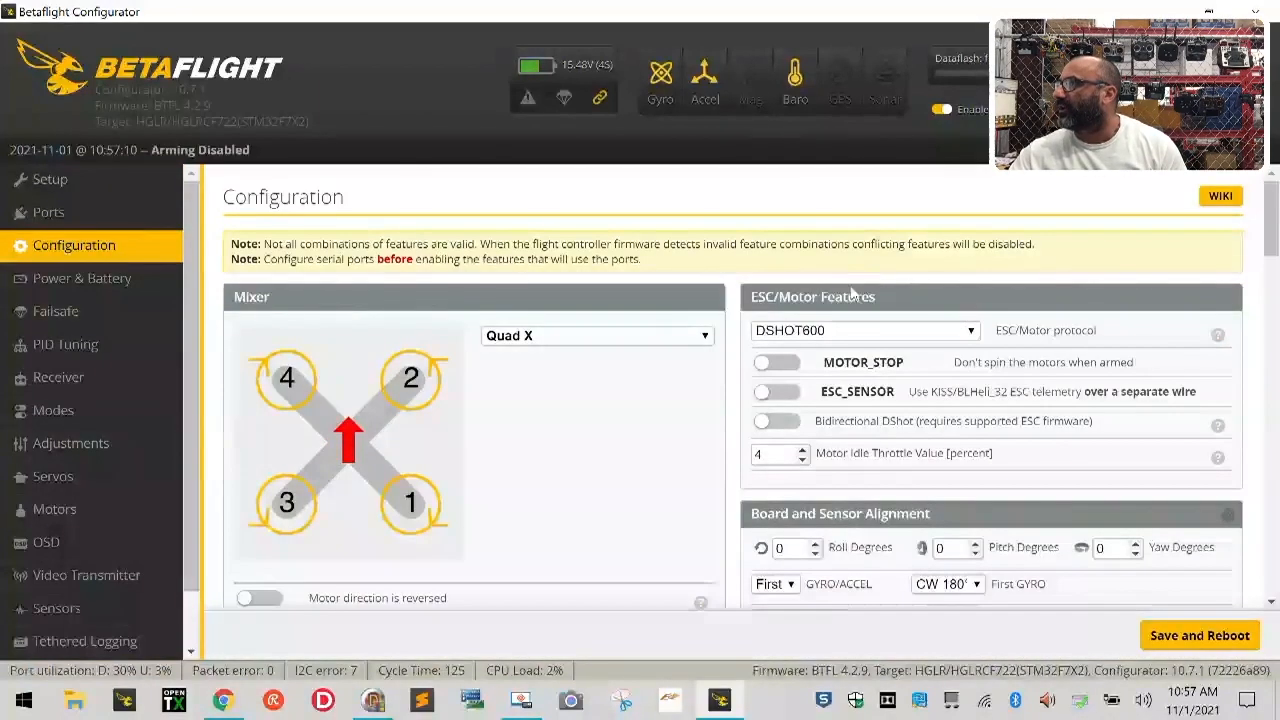
pyautogui.click(864, 330)
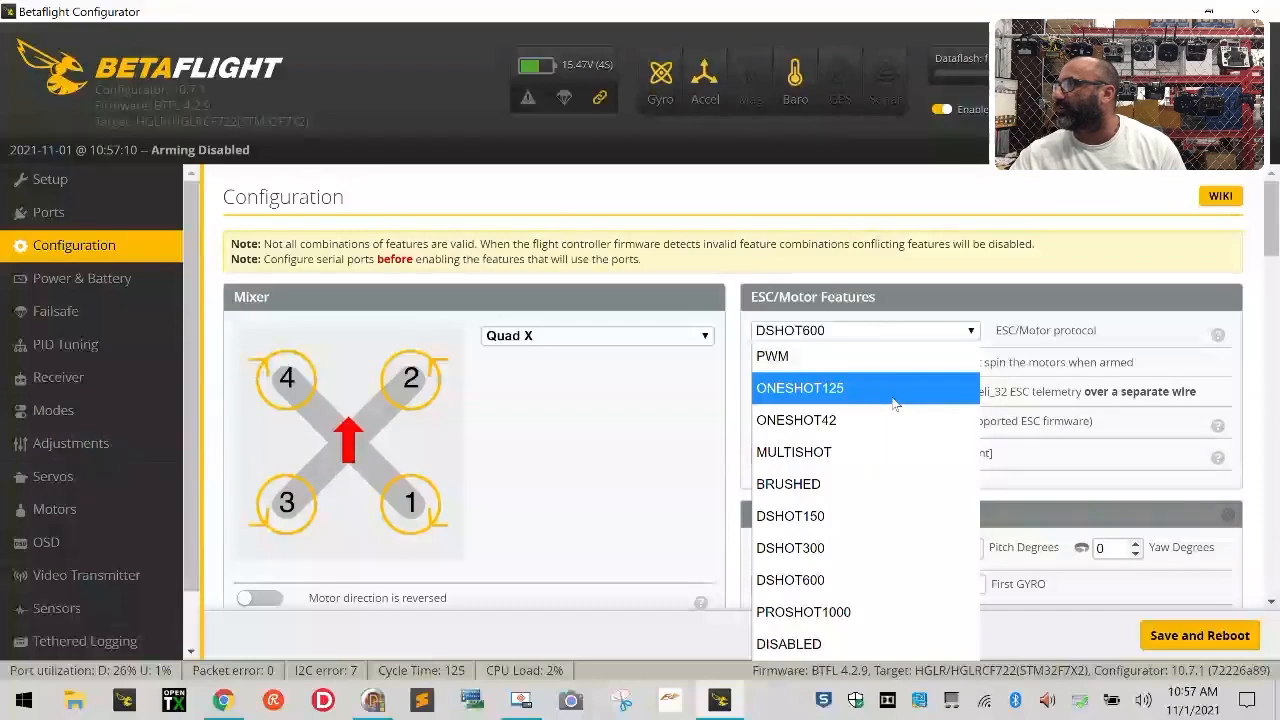
pyautogui.click(800, 388)
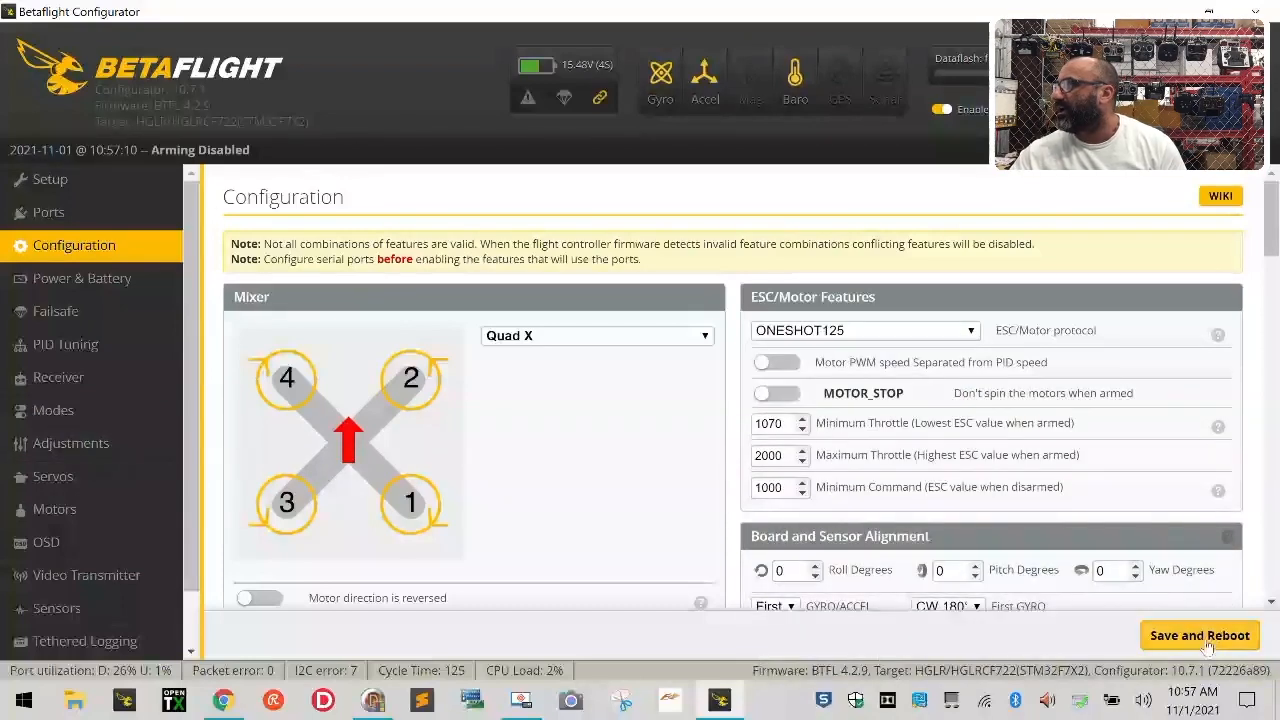
pyautogui.click(1200, 636)
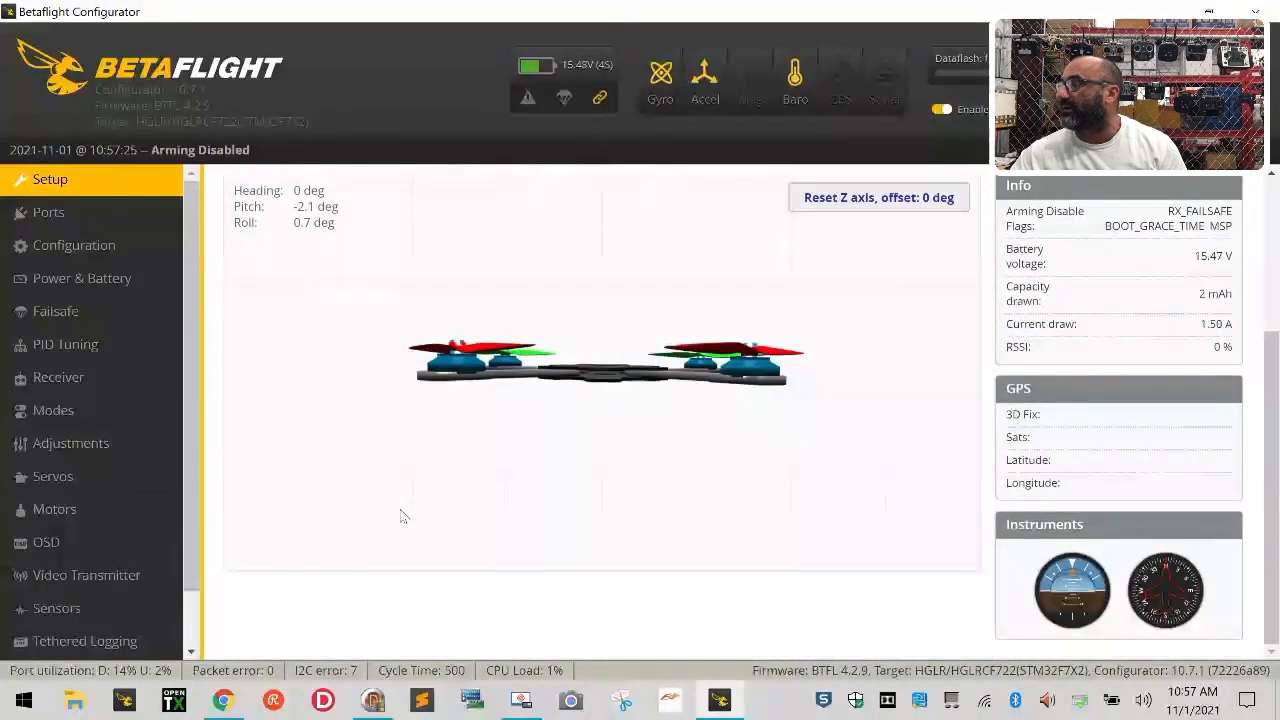
pyautogui.click(74, 244)
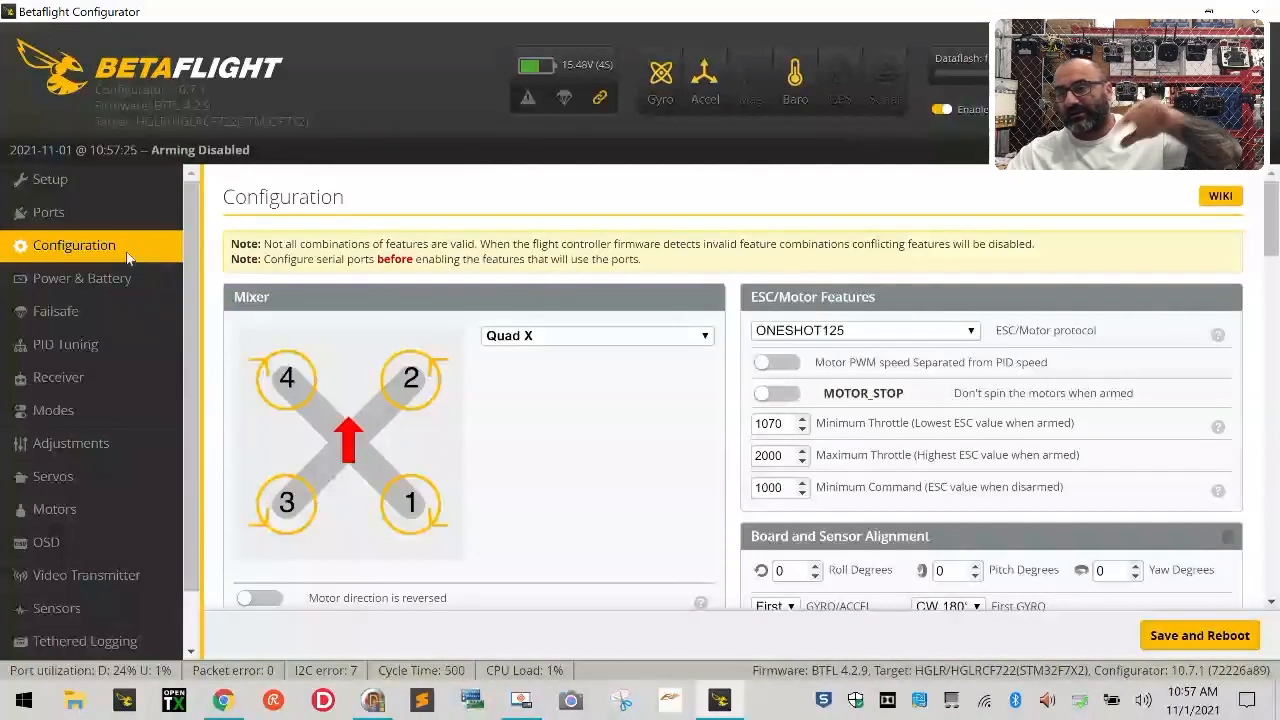
pyautogui.moveTo(96, 278)
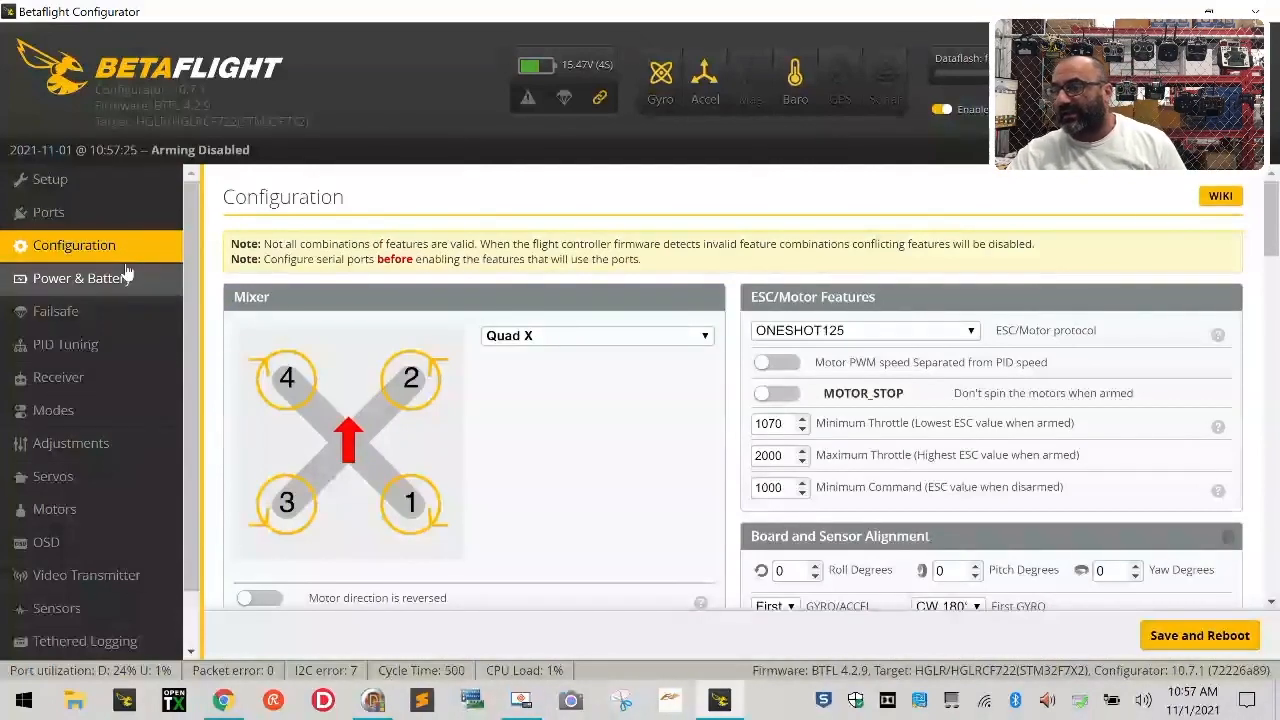
pyautogui.moveTo(92, 278)
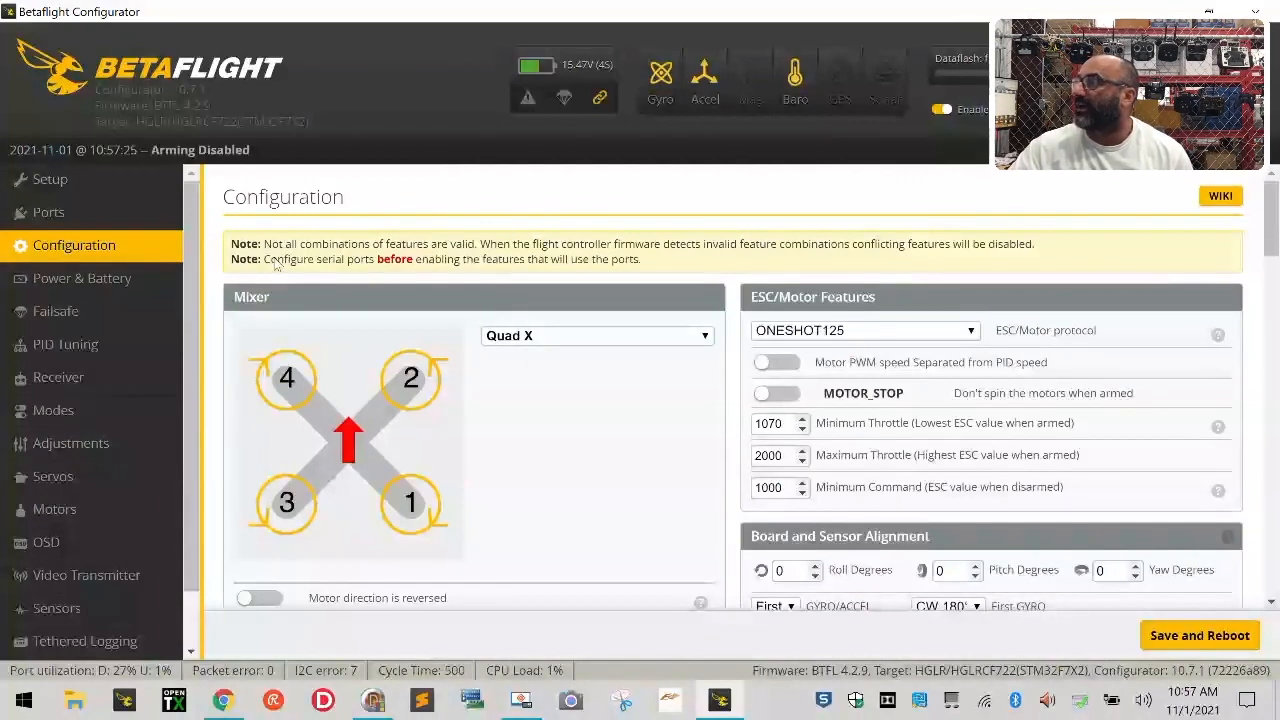
pyautogui.scroll(-3)
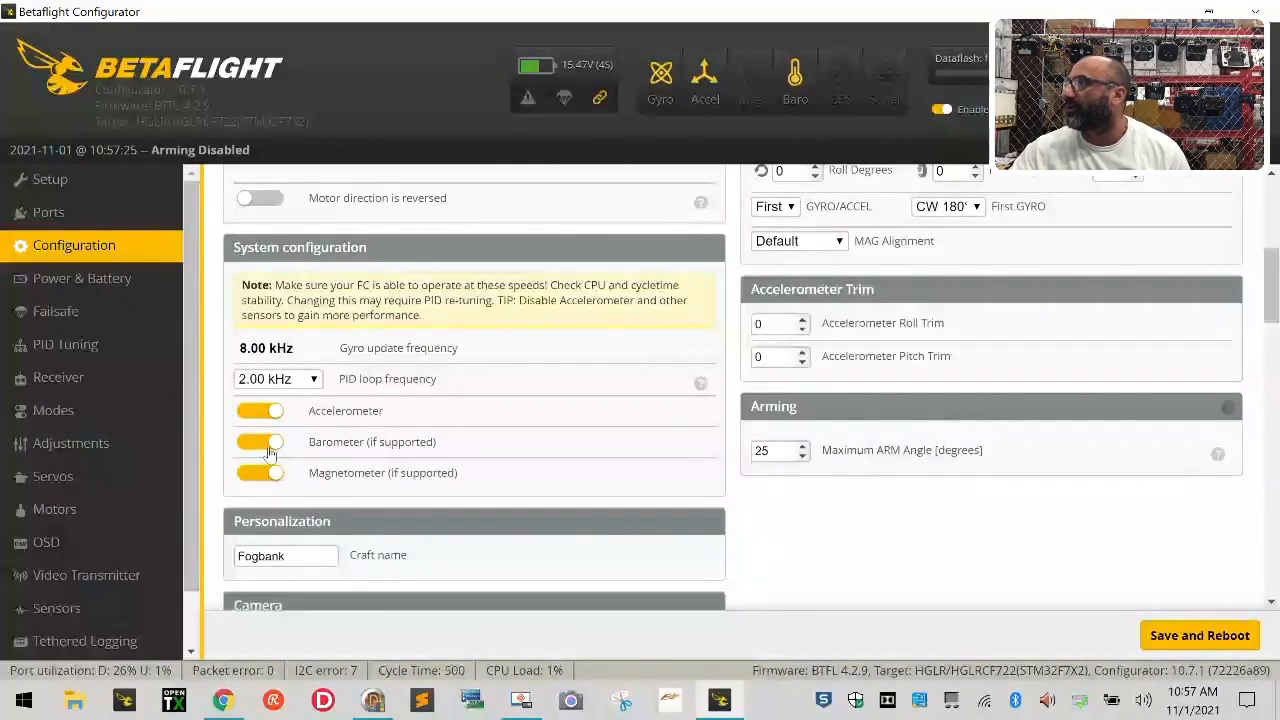
pyautogui.click(260, 442)
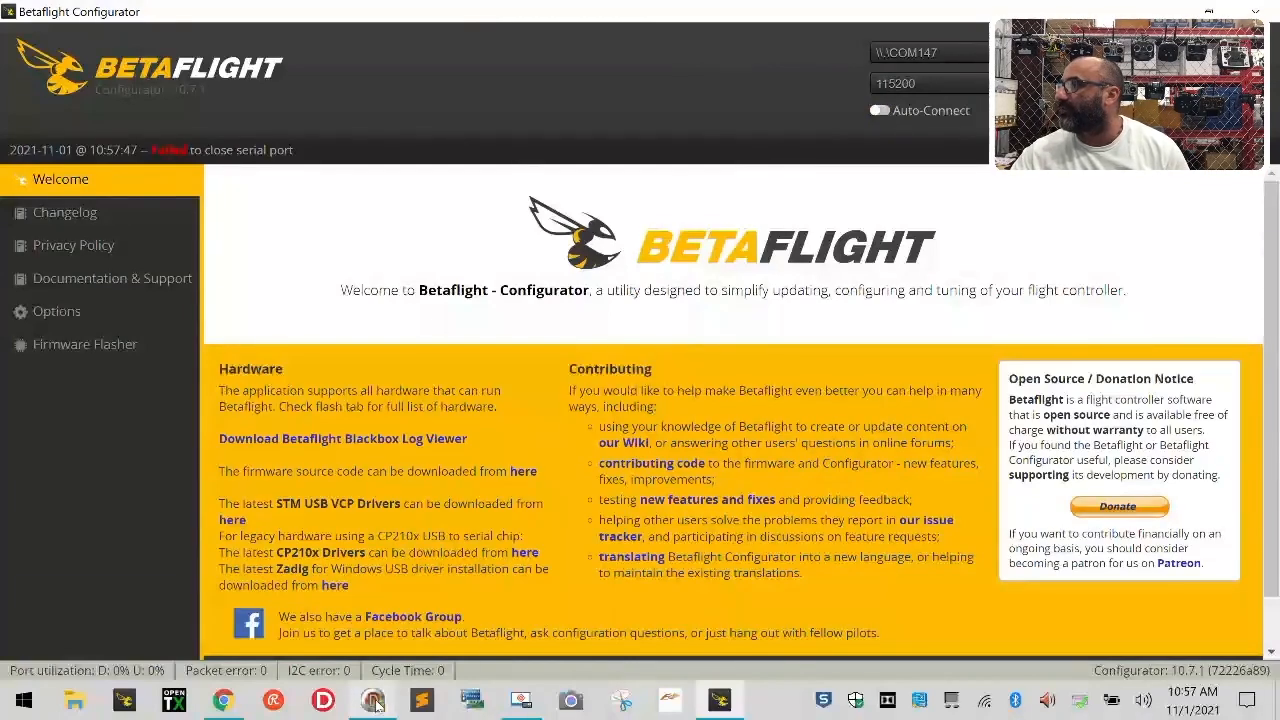
# Read the ESCs' setup, finding all four on F_H_40 16.7 Multi, and dismiss the dialogs
pyautogui.click(78, 418)
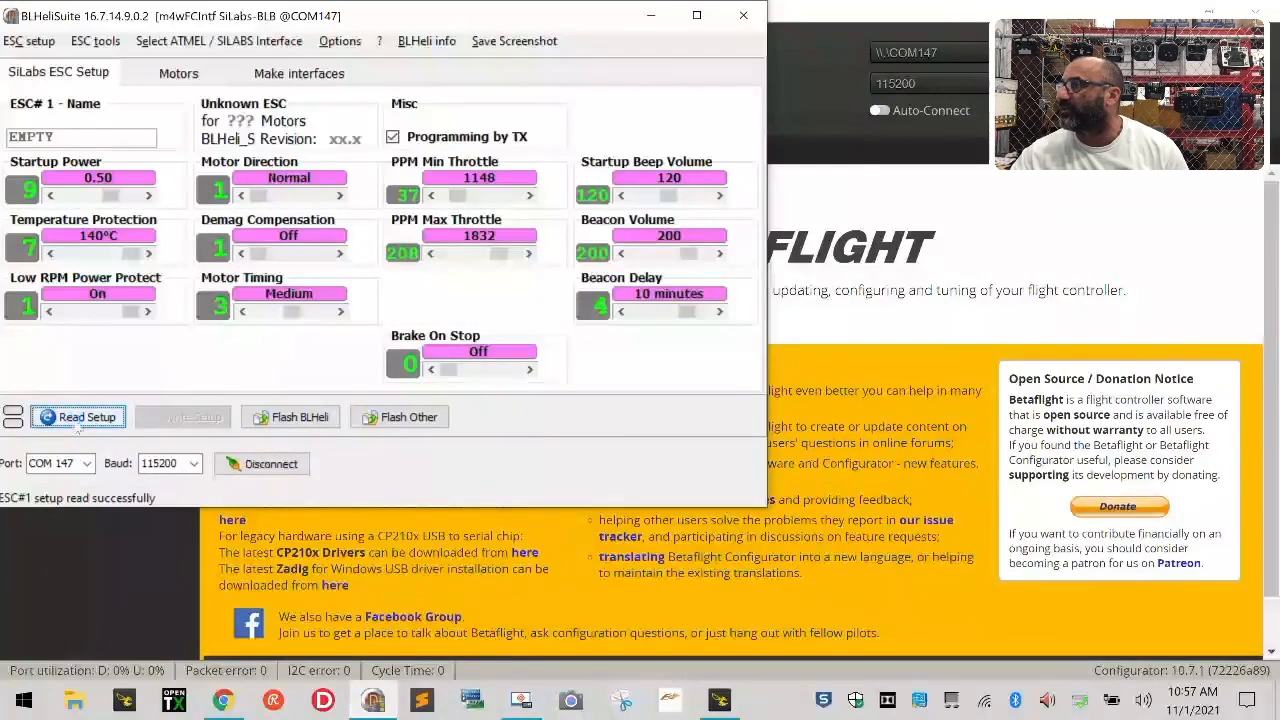
pyautogui.click(78, 418)
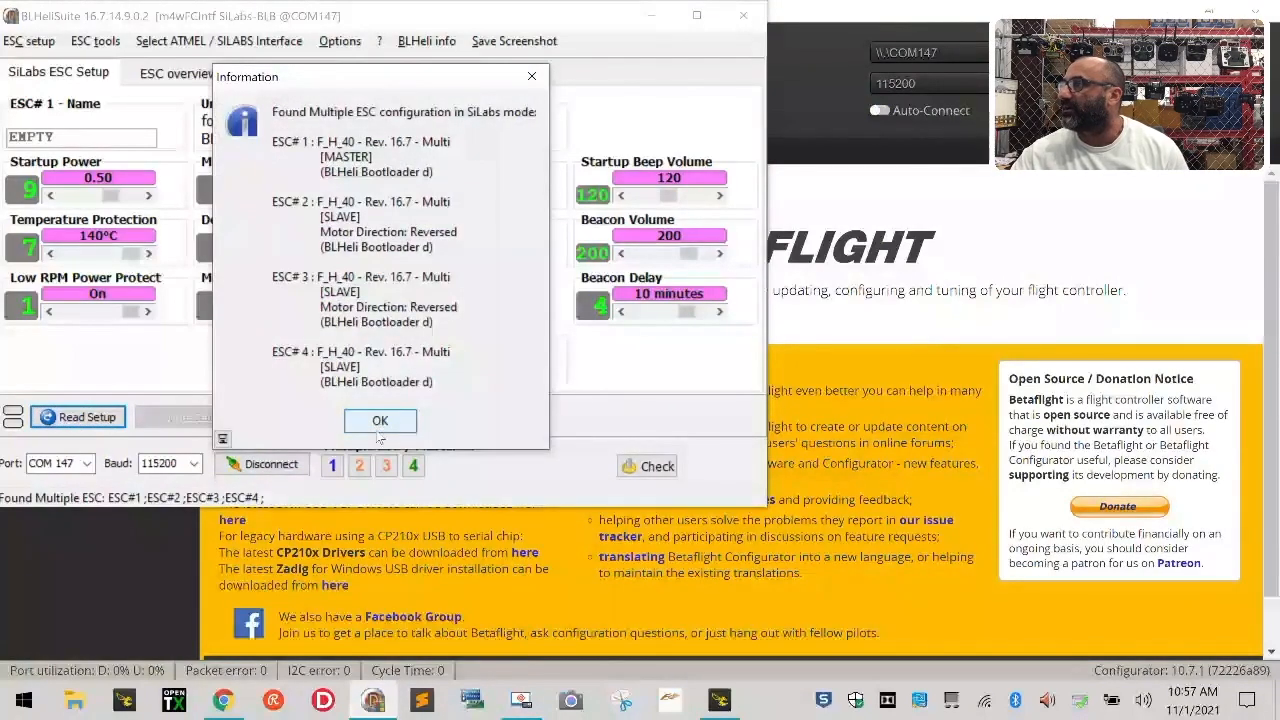
pyautogui.click(380, 420)
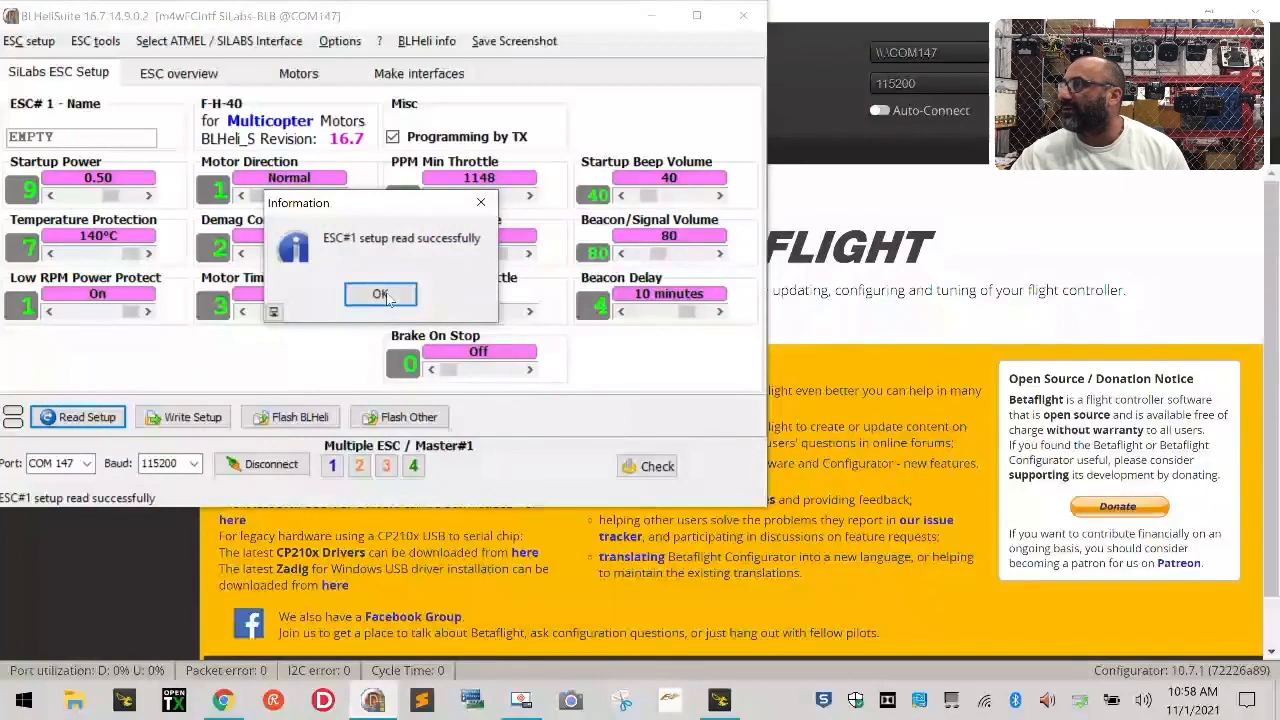
pyautogui.click(380, 294)
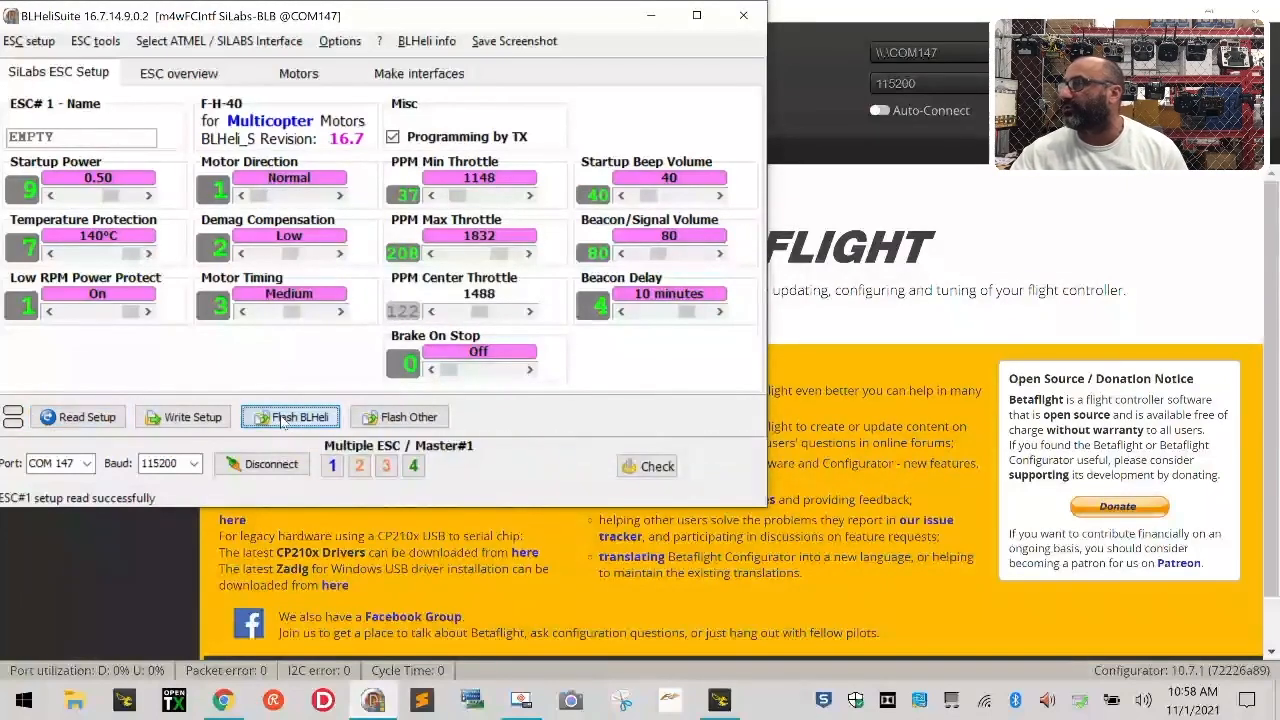
# Reflash ESC 1 and ESC 2 with F-H-40 MULTI 16.7, acknowledging each success notice
pyautogui.click(290, 416)
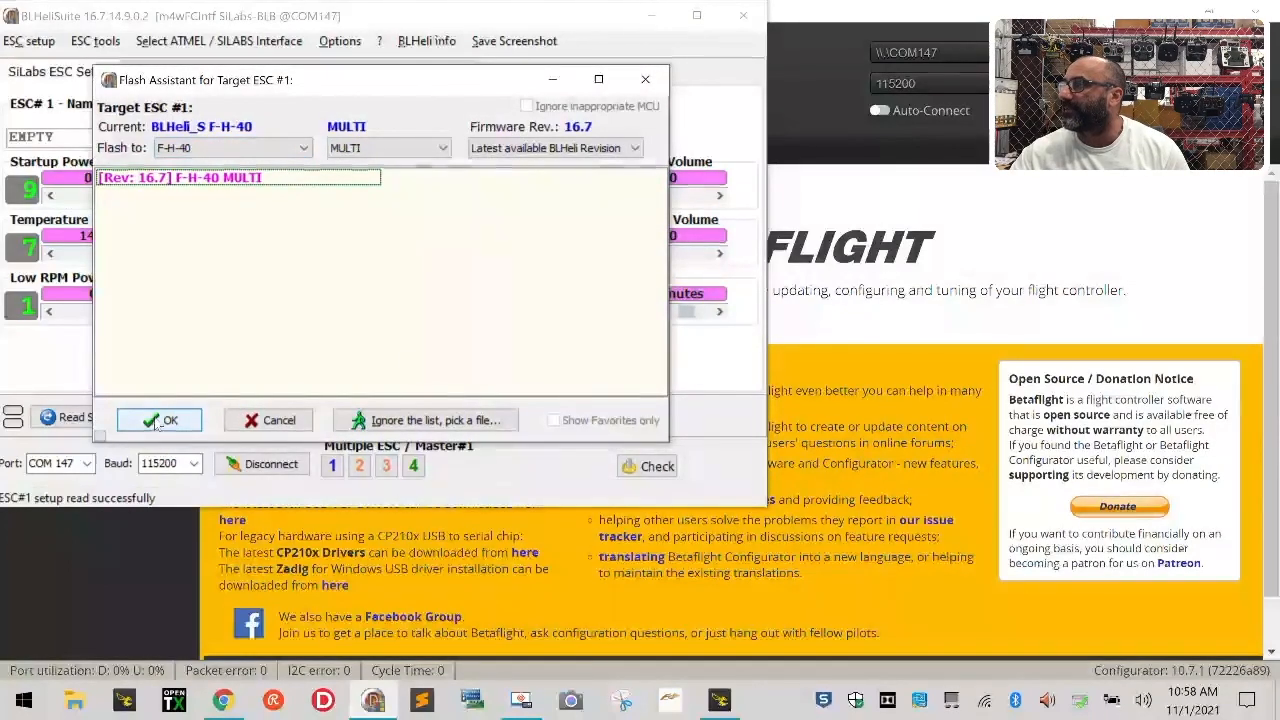
pyautogui.click(160, 420)
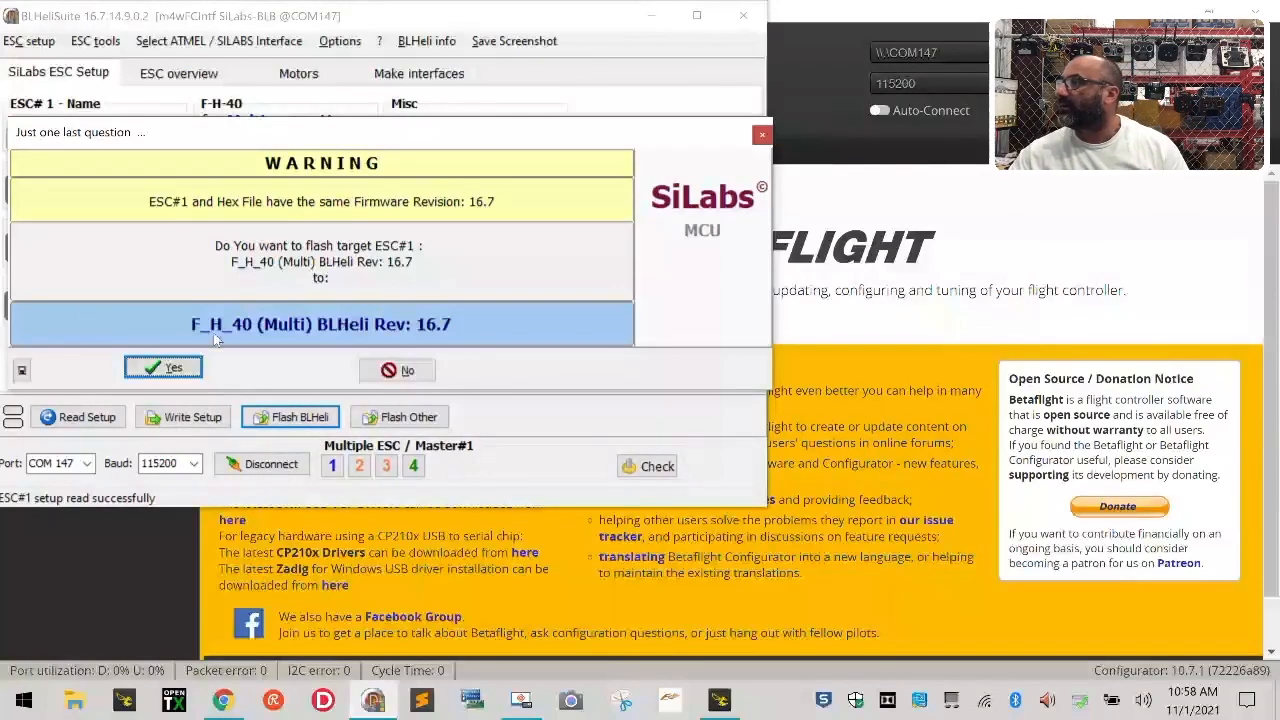
pyautogui.click(164, 368)
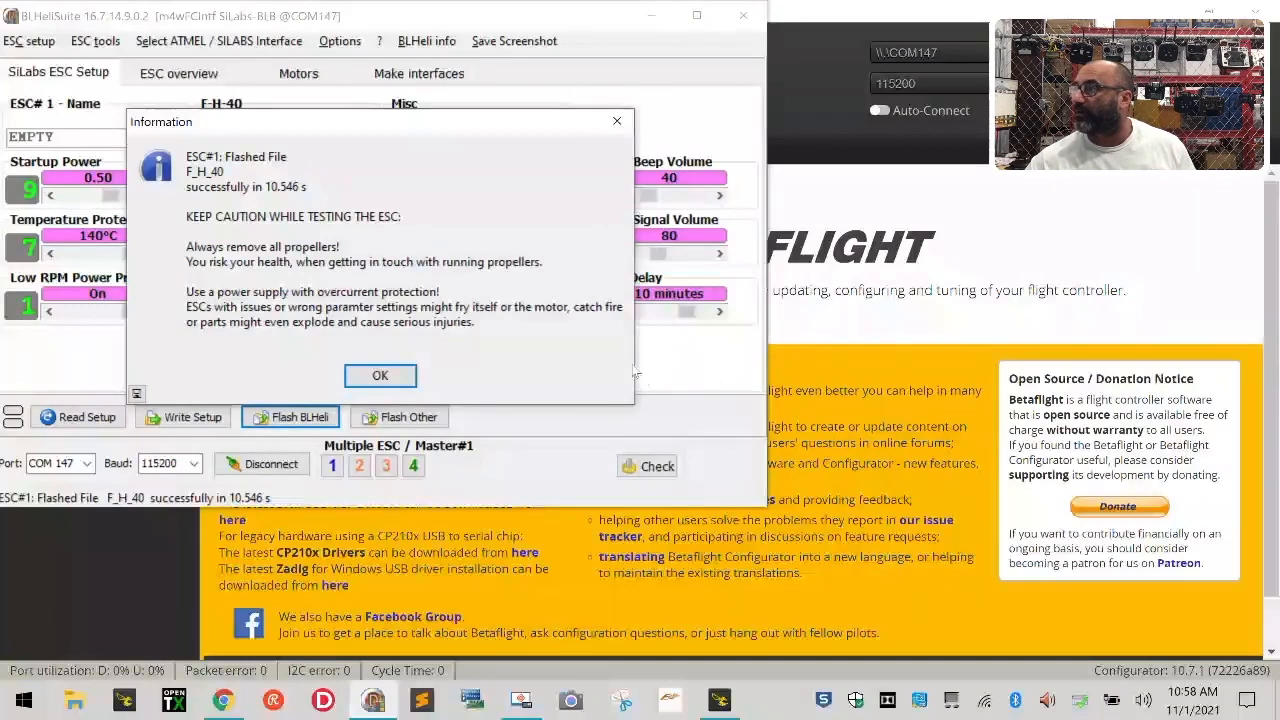
pyautogui.click(380, 376)
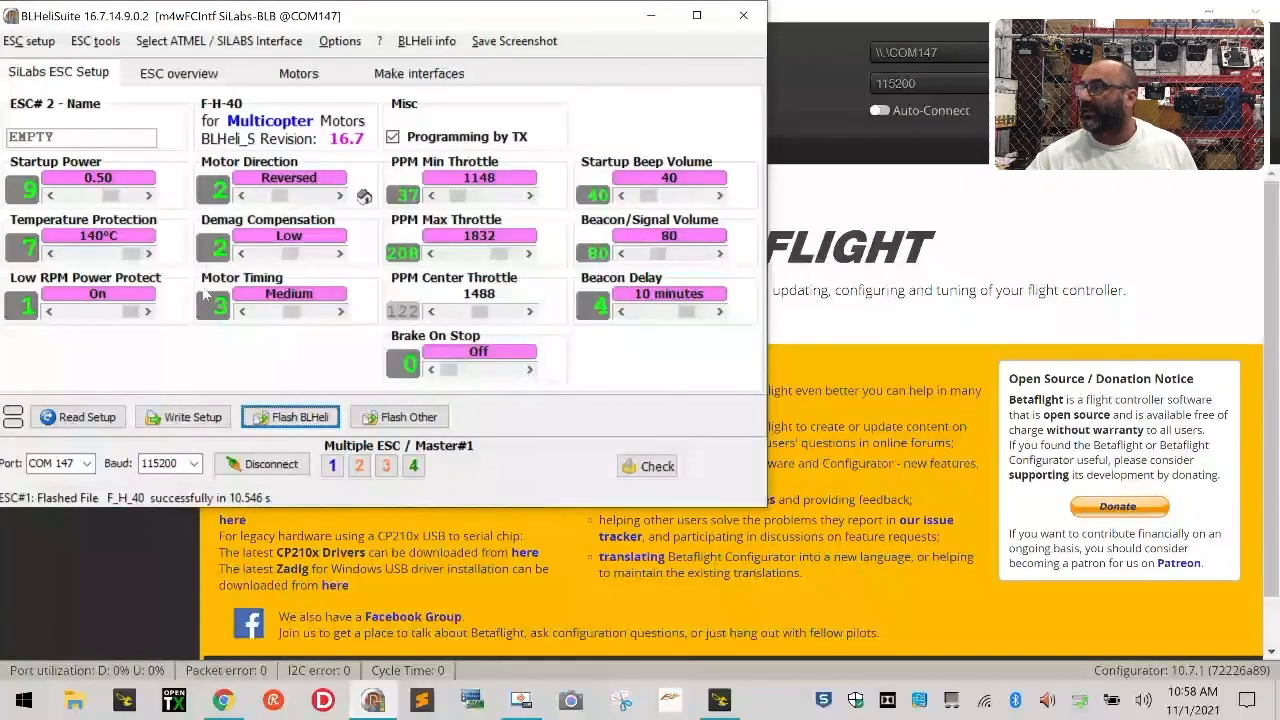
pyautogui.click(290, 416)
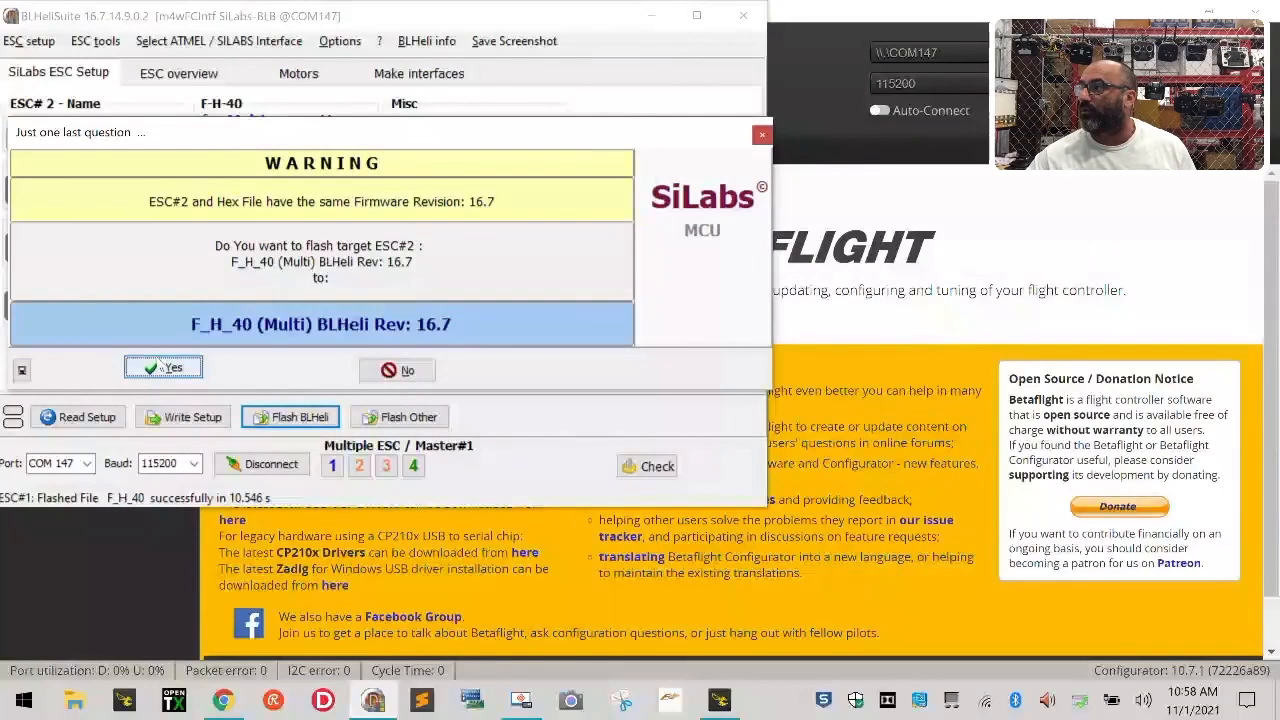
pyautogui.click(164, 368)
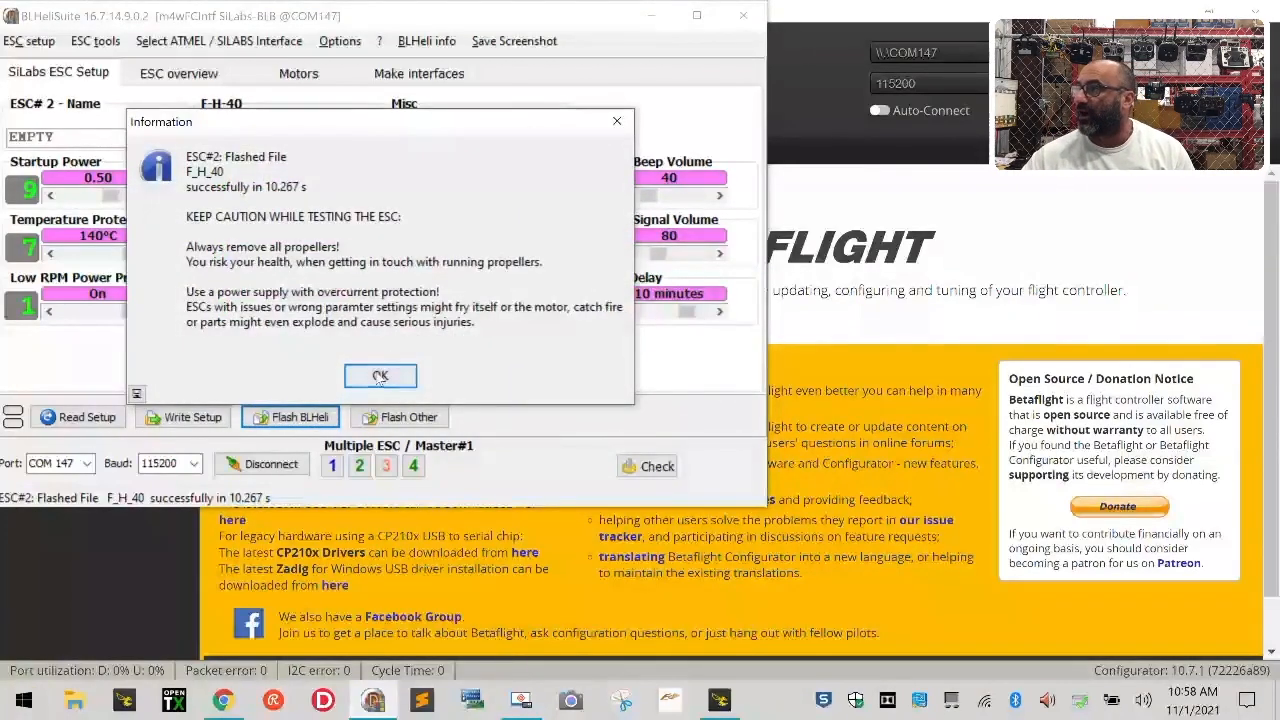
pyautogui.click(380, 376)
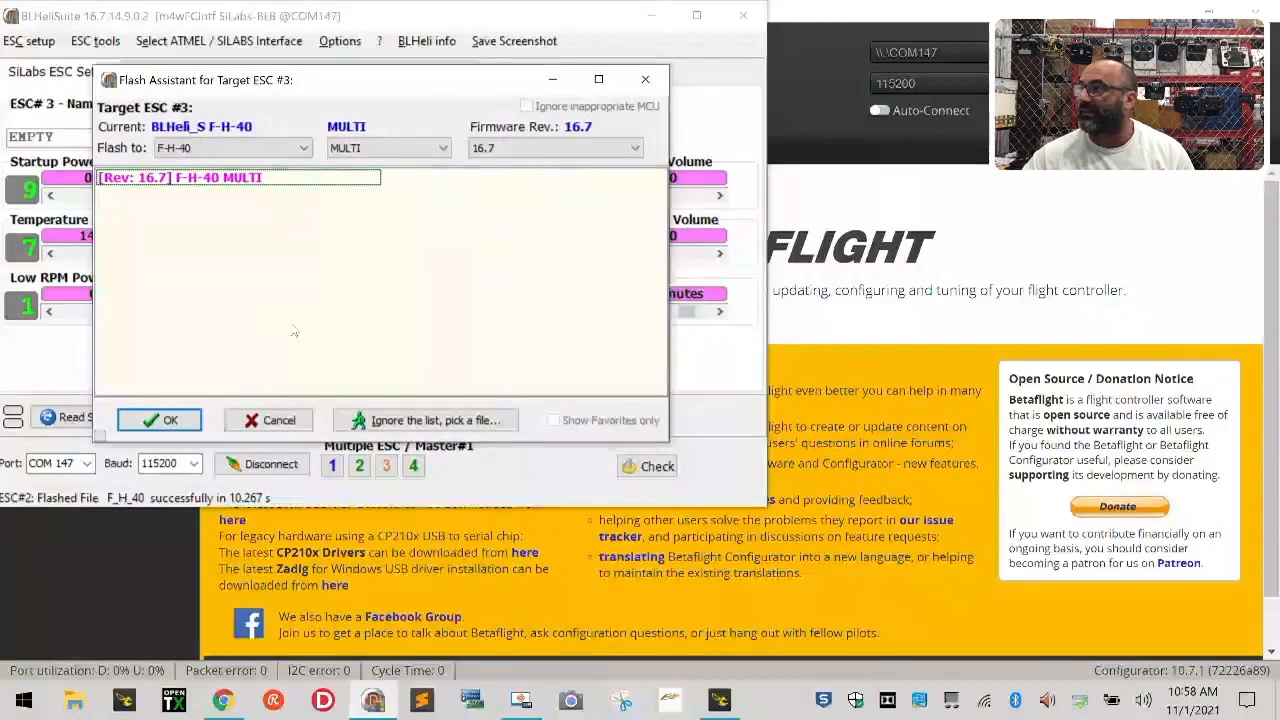
# Reflash ESC 3 and ESC 4 with F-H-40 MULTI 16.7 and acknowledge the final success notice
pyautogui.click(160, 420)
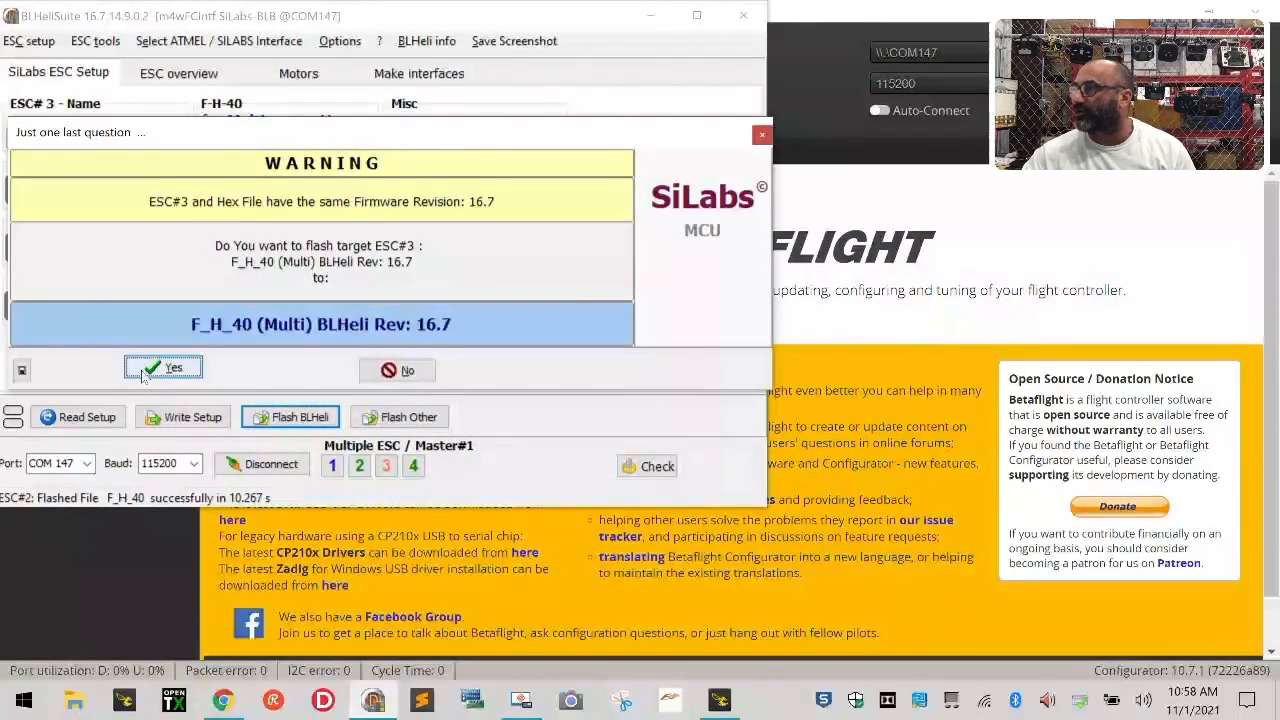
pyautogui.click(164, 368)
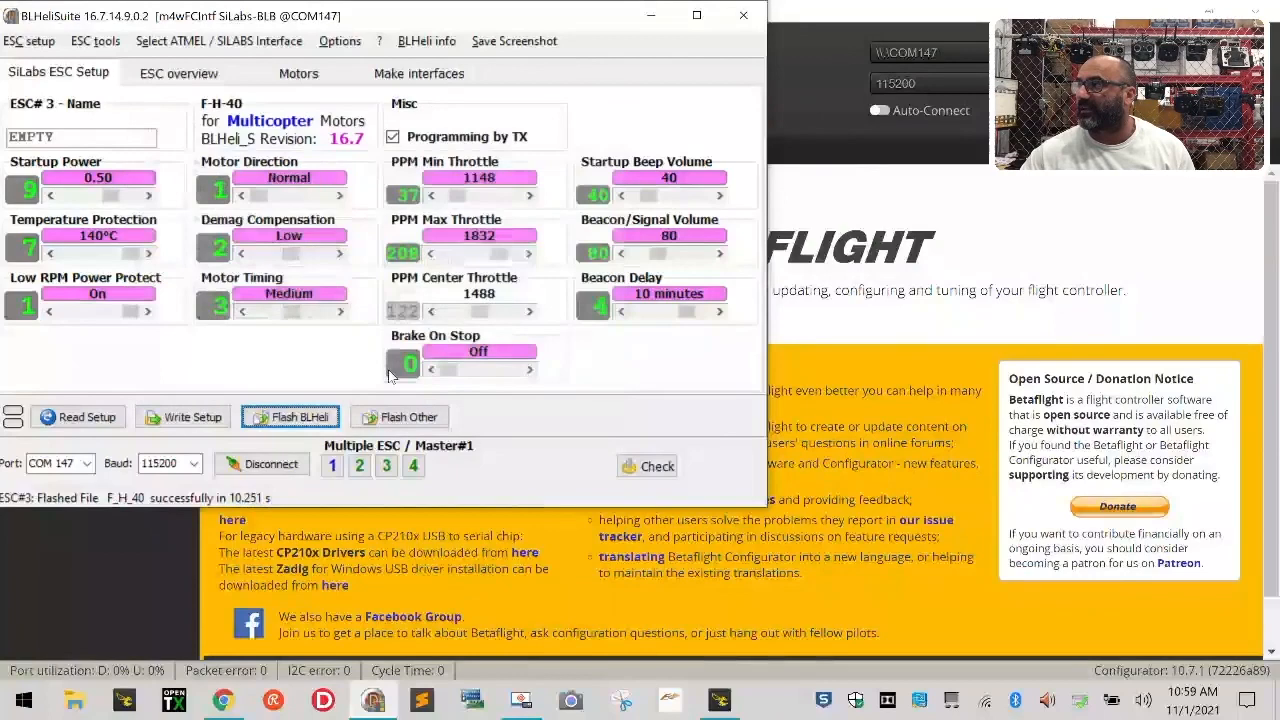
pyautogui.click(290, 418)
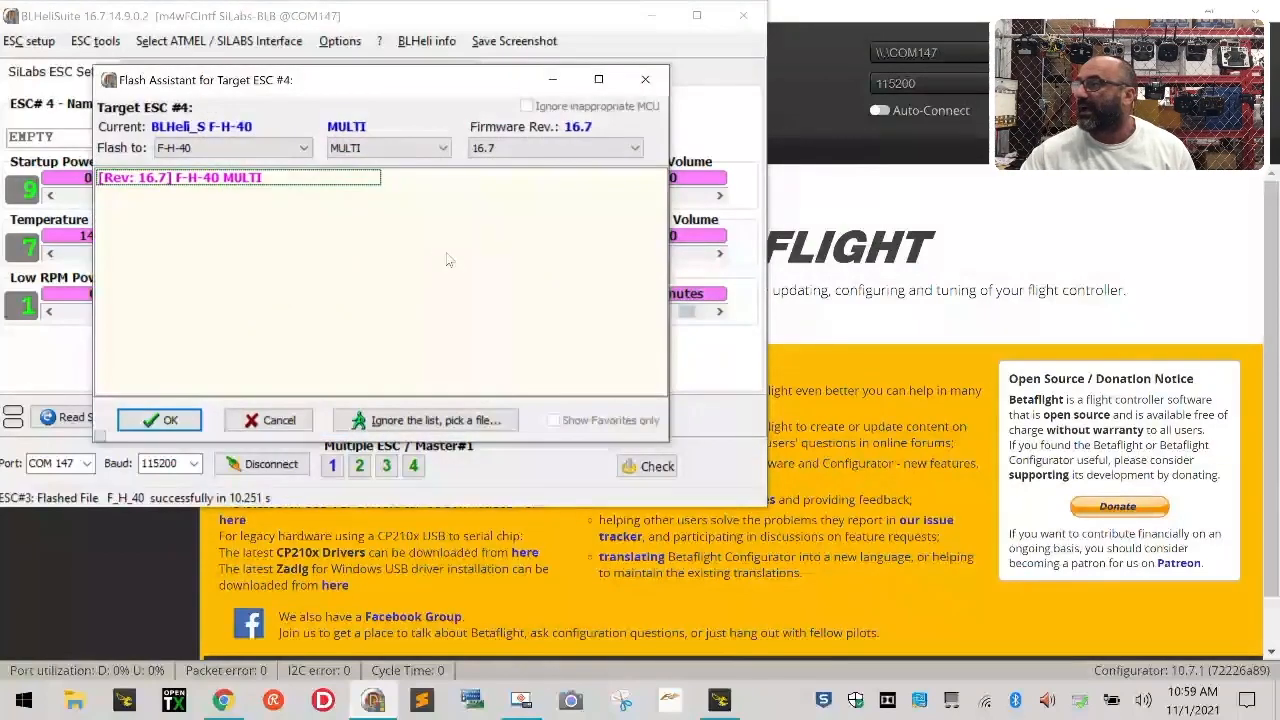
pyautogui.click(160, 420)
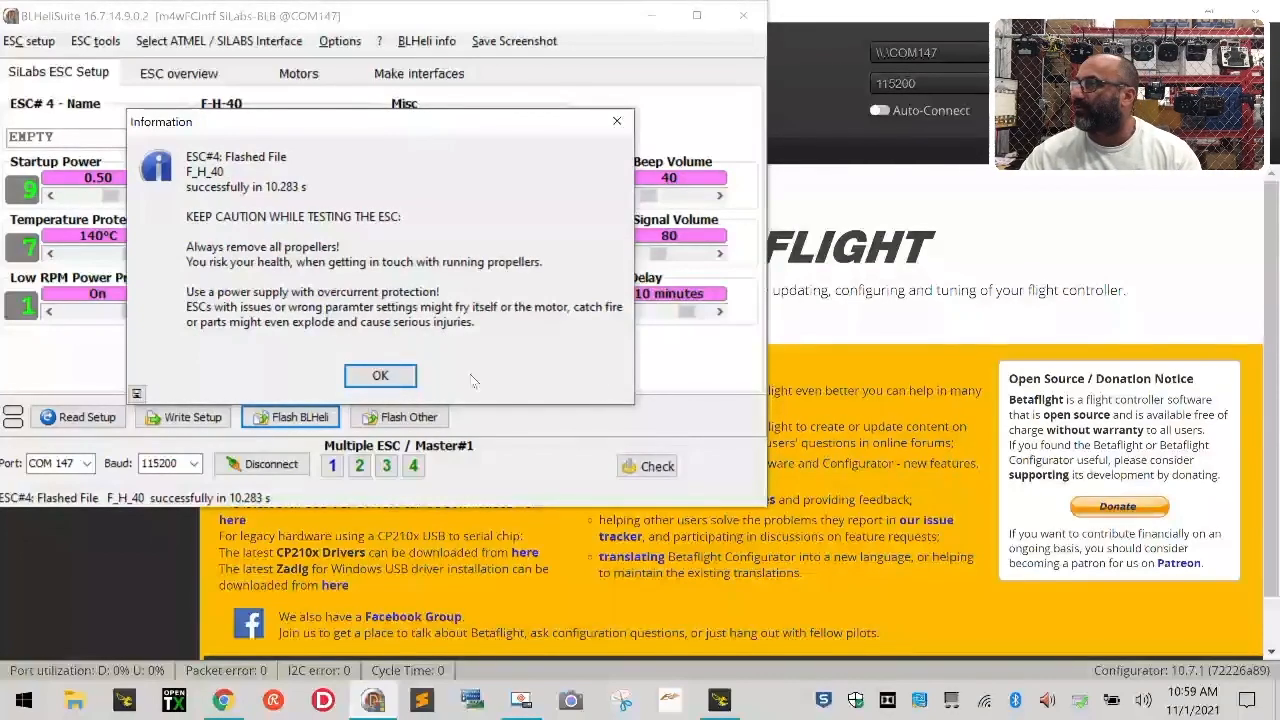
pyautogui.click(380, 376)
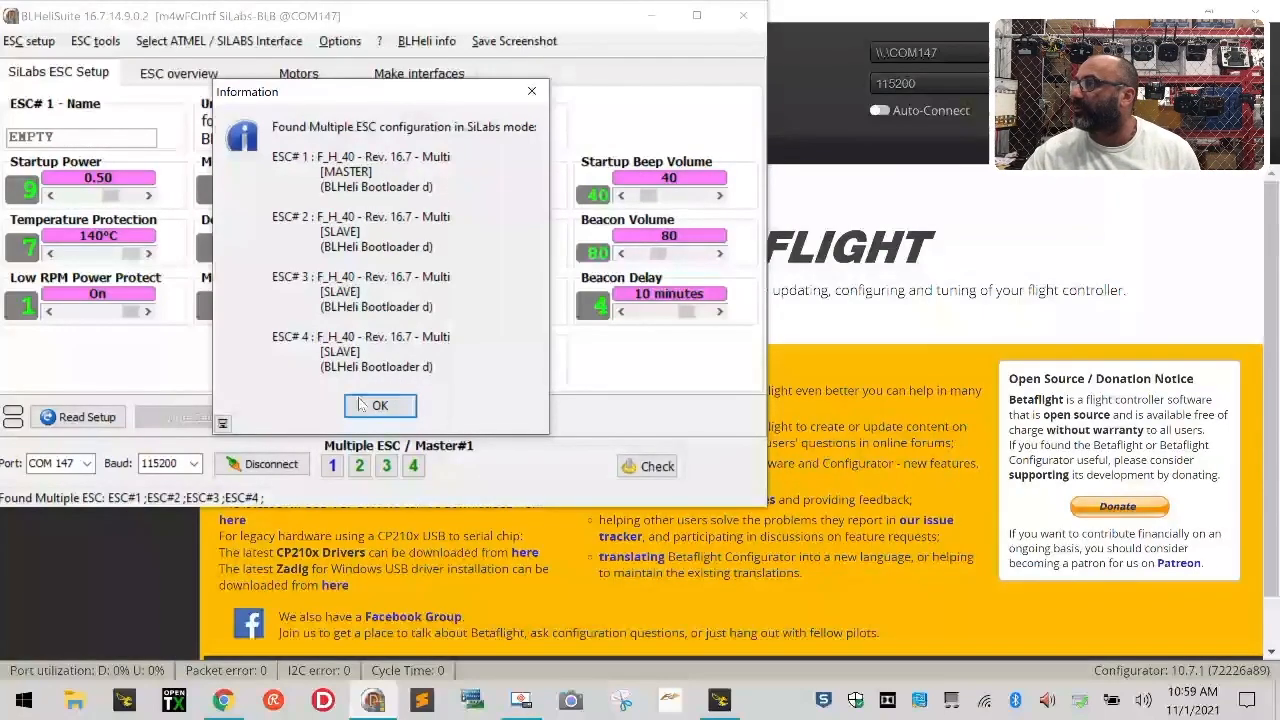
# Write the setup to all ESCs (nothing to change) and disconnect from them
pyautogui.click(380, 404)
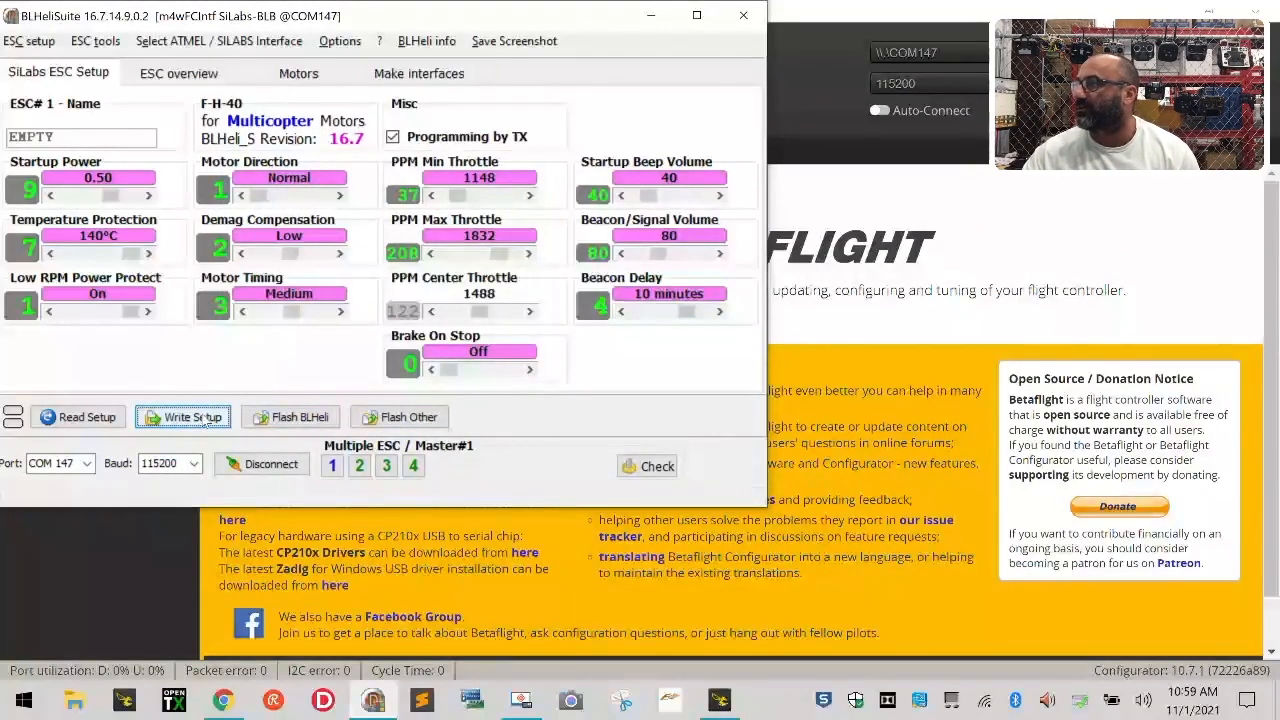
pyautogui.click(184, 416)
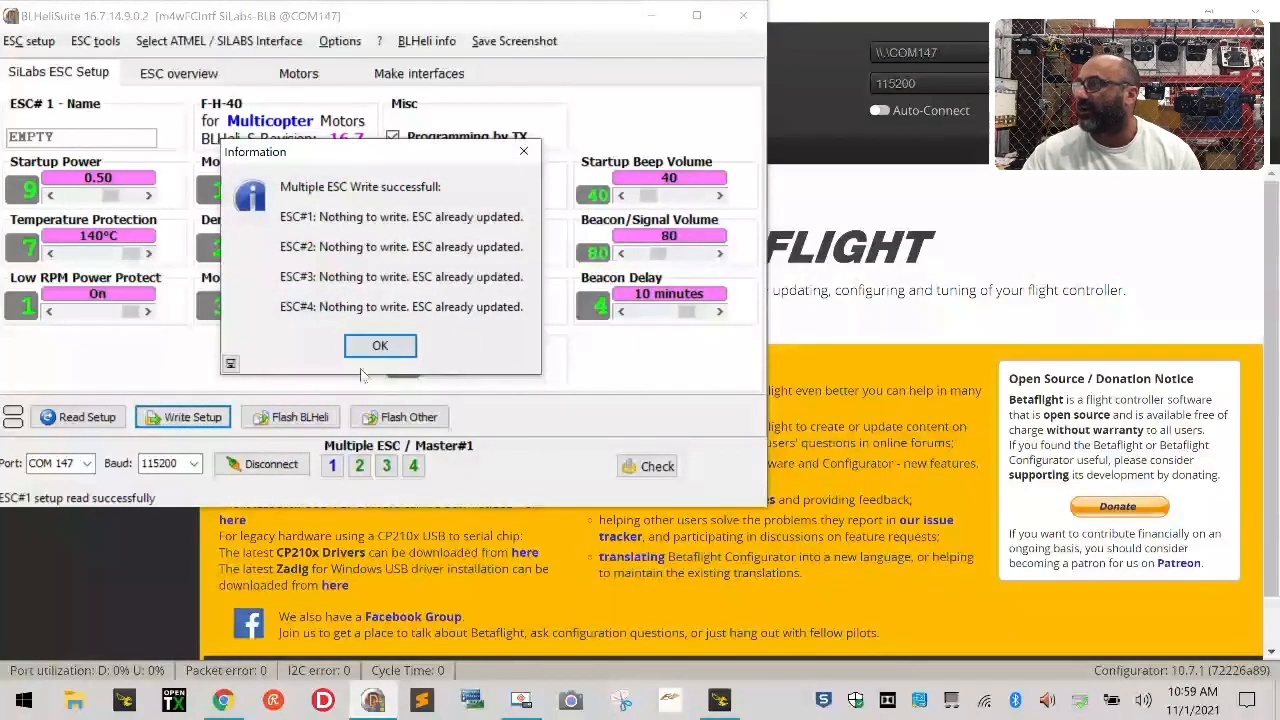
pyautogui.click(380, 344)
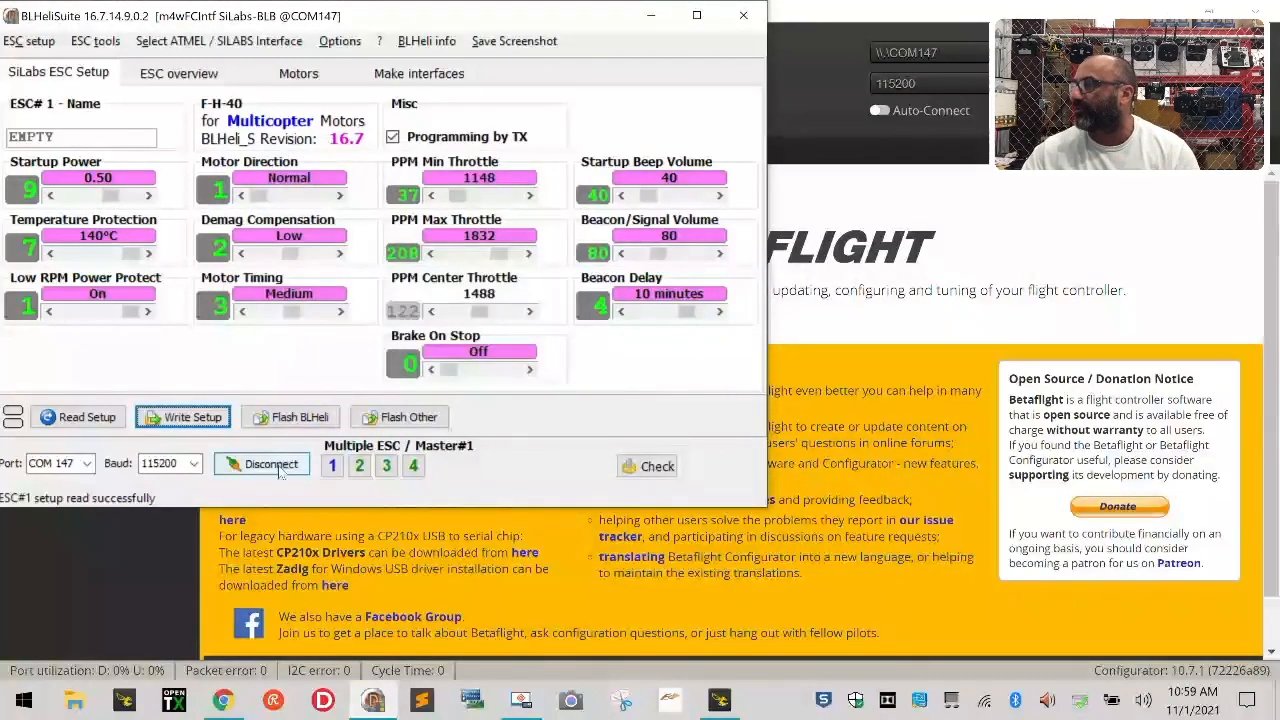
pyautogui.click(262, 464)
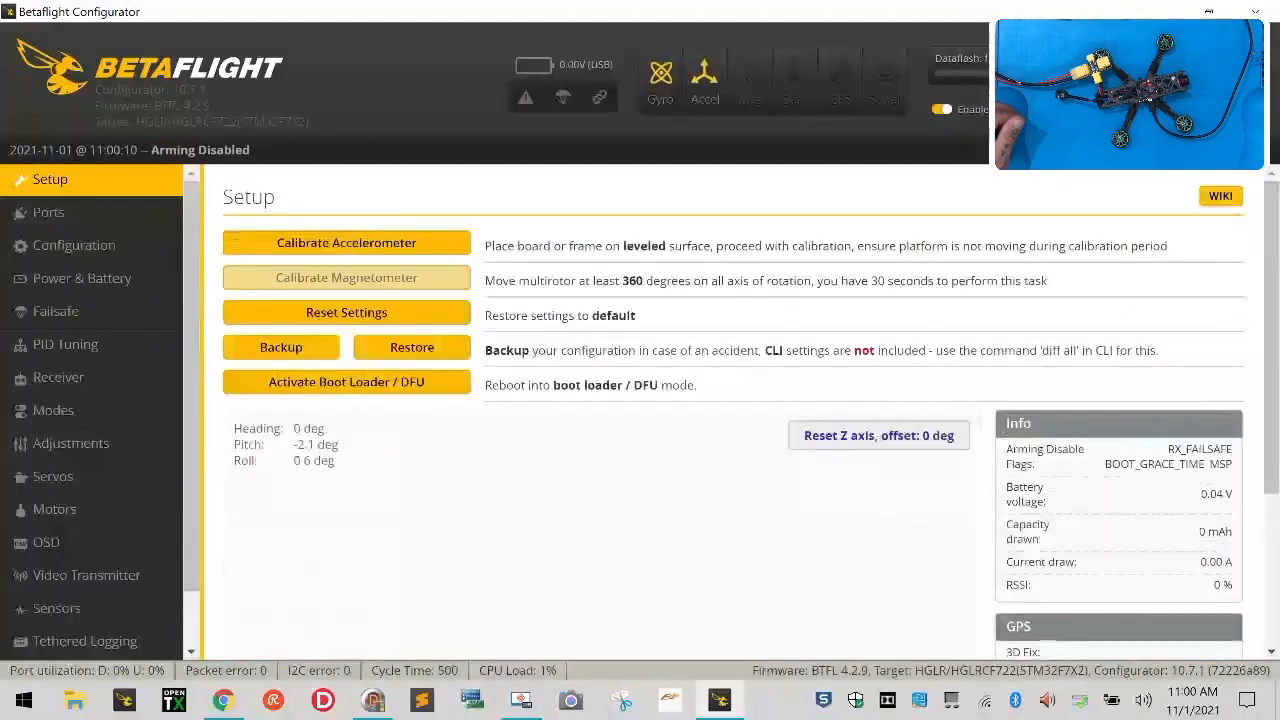
# Show the Betaflight motor testing page with motors 1–4 idle at 1000
pyautogui.click(54, 510)
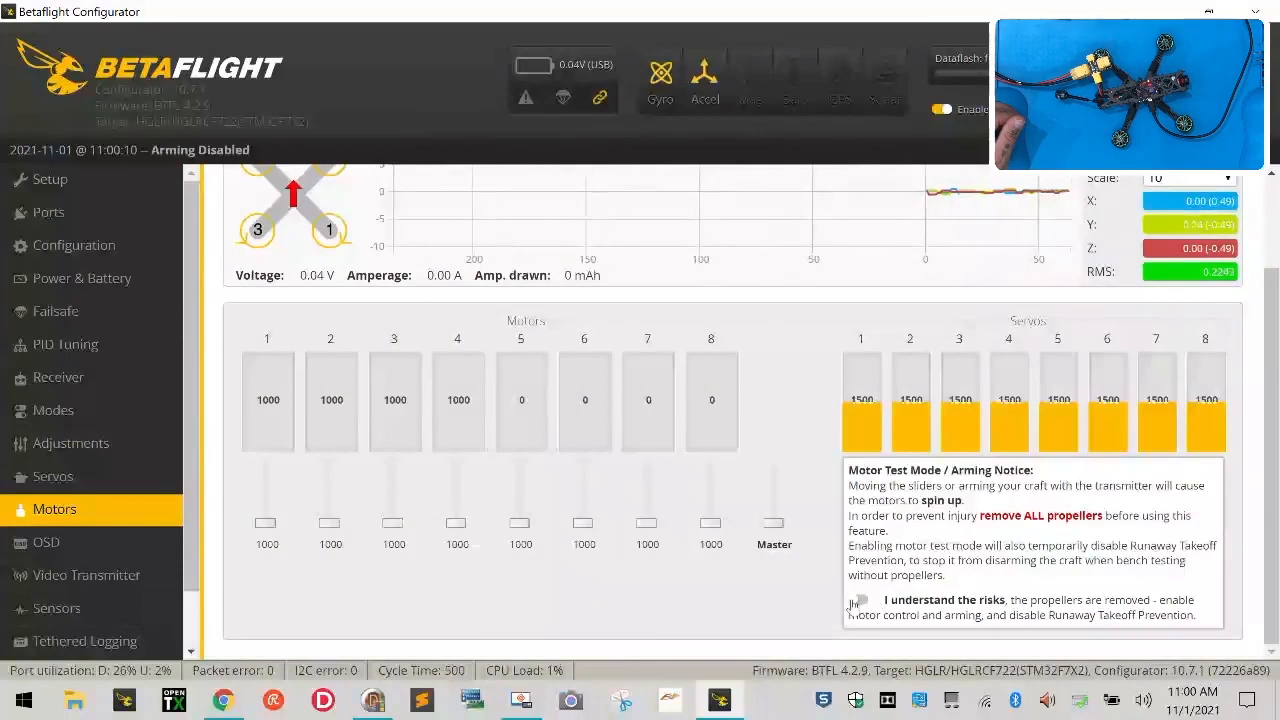
pyautogui.click(858, 600)
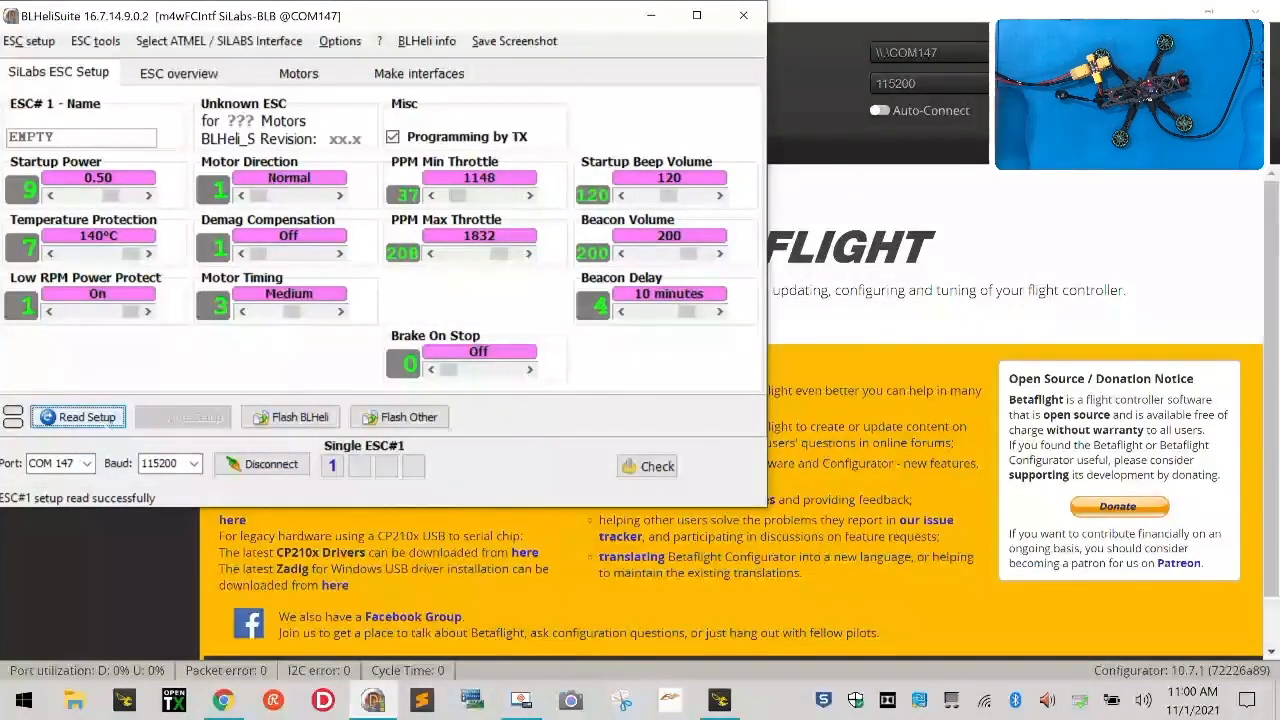
# Read Setup and check each ESC individually shows PPM throttle range 1016 to 2008
pyautogui.click(76, 416)
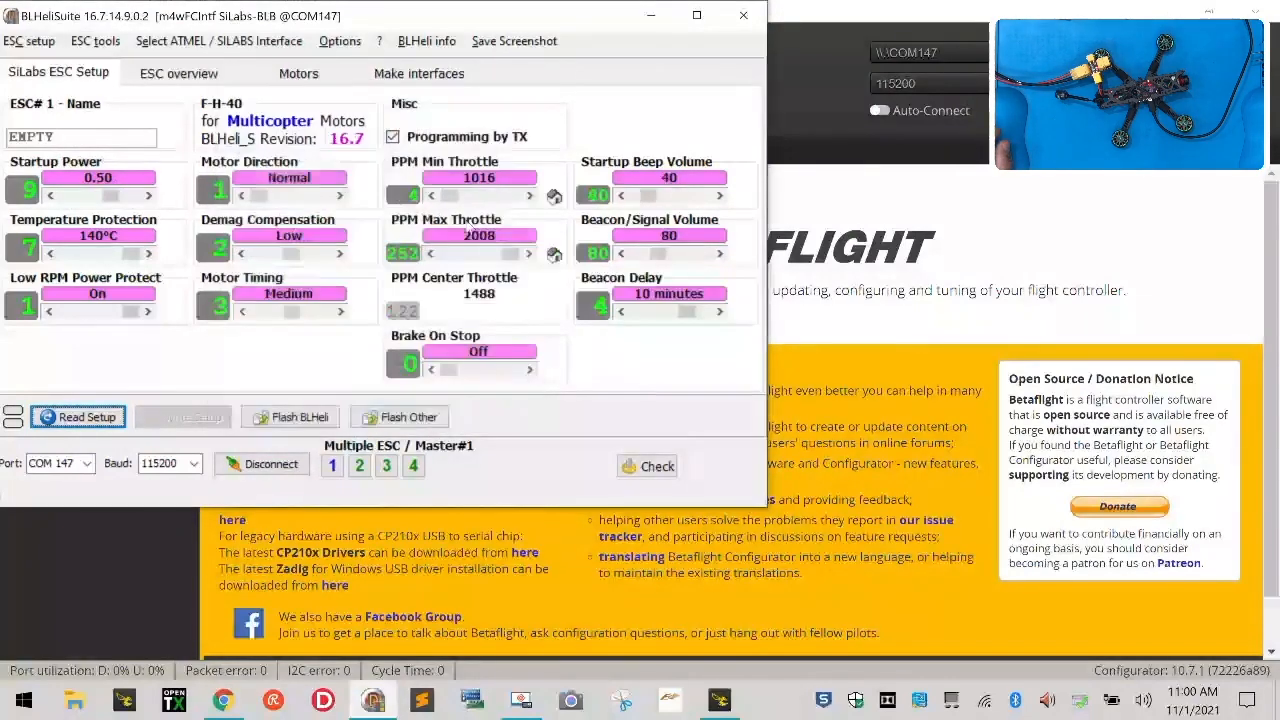
pyautogui.click(78, 416)
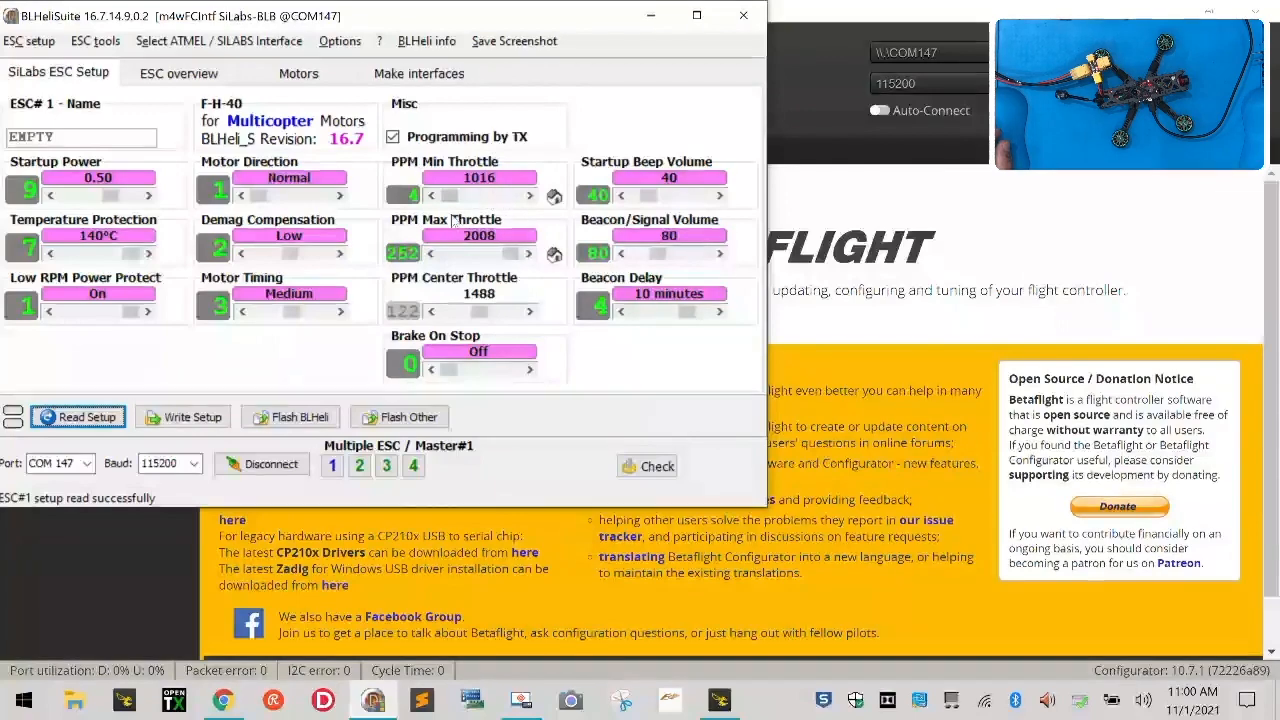
pyautogui.moveTo(480, 196)
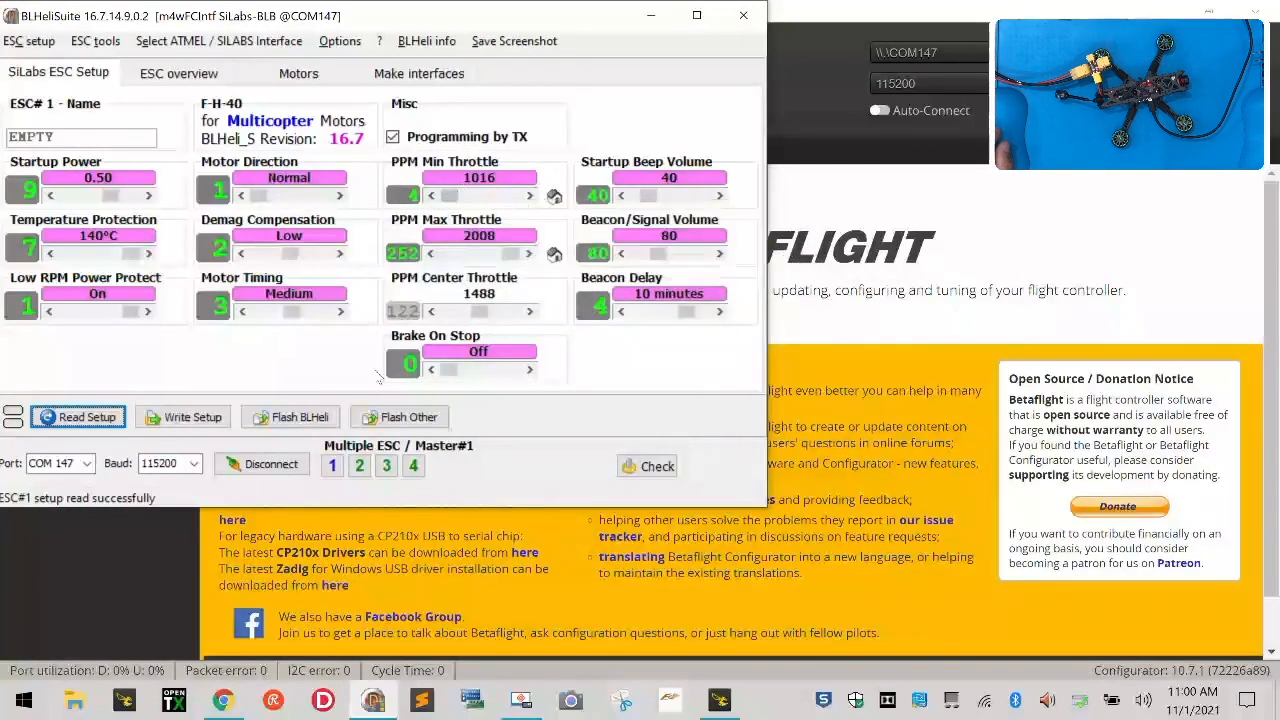
pyautogui.click(332, 466)
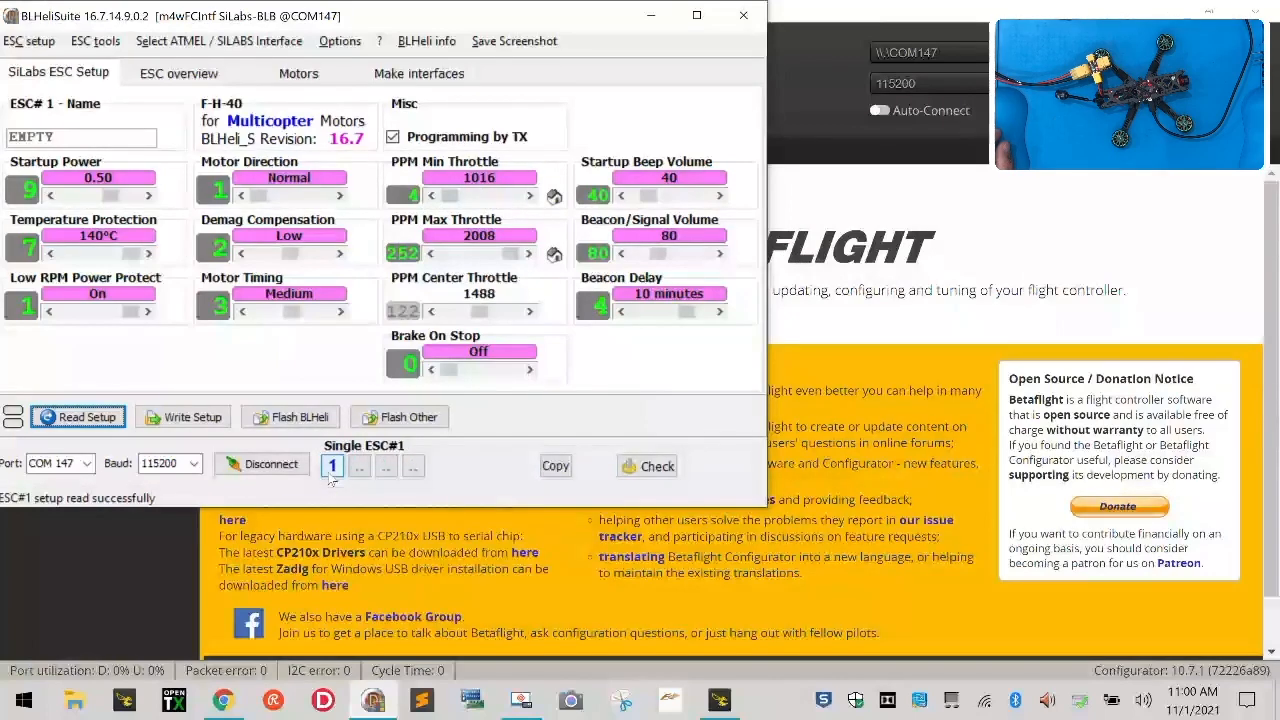
pyautogui.click(360, 466)
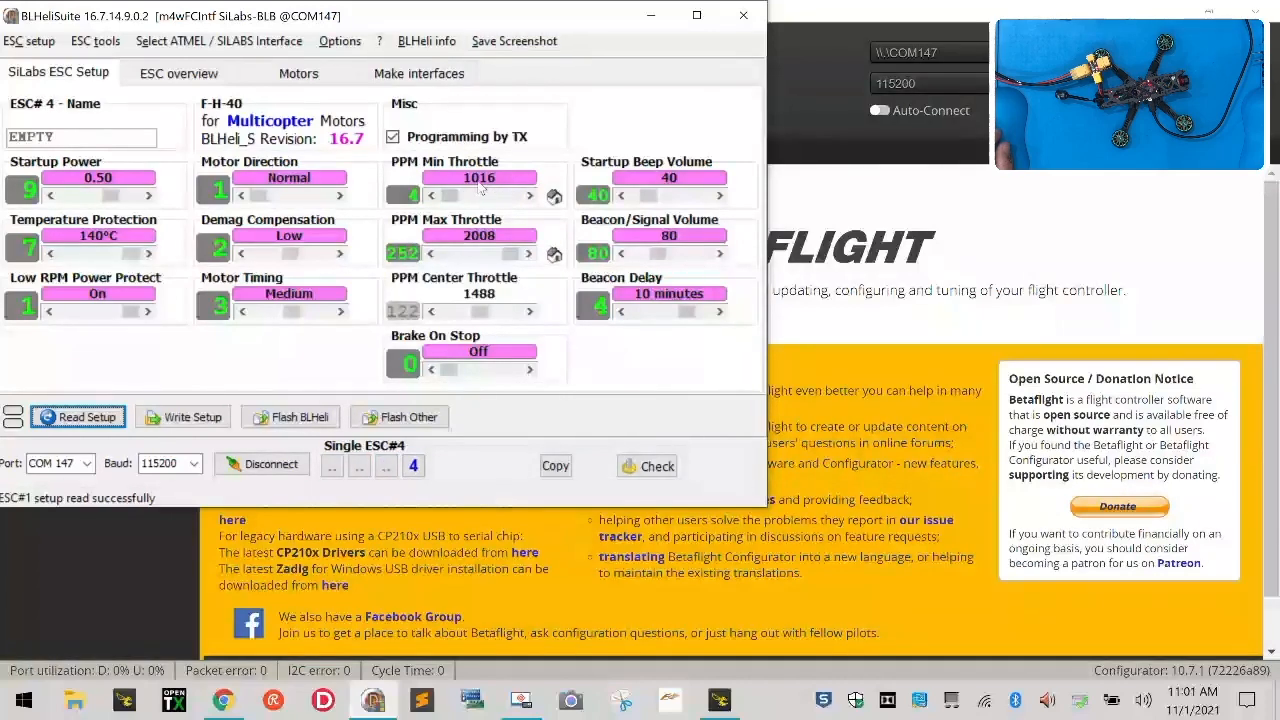
pyautogui.moveTo(480, 190)
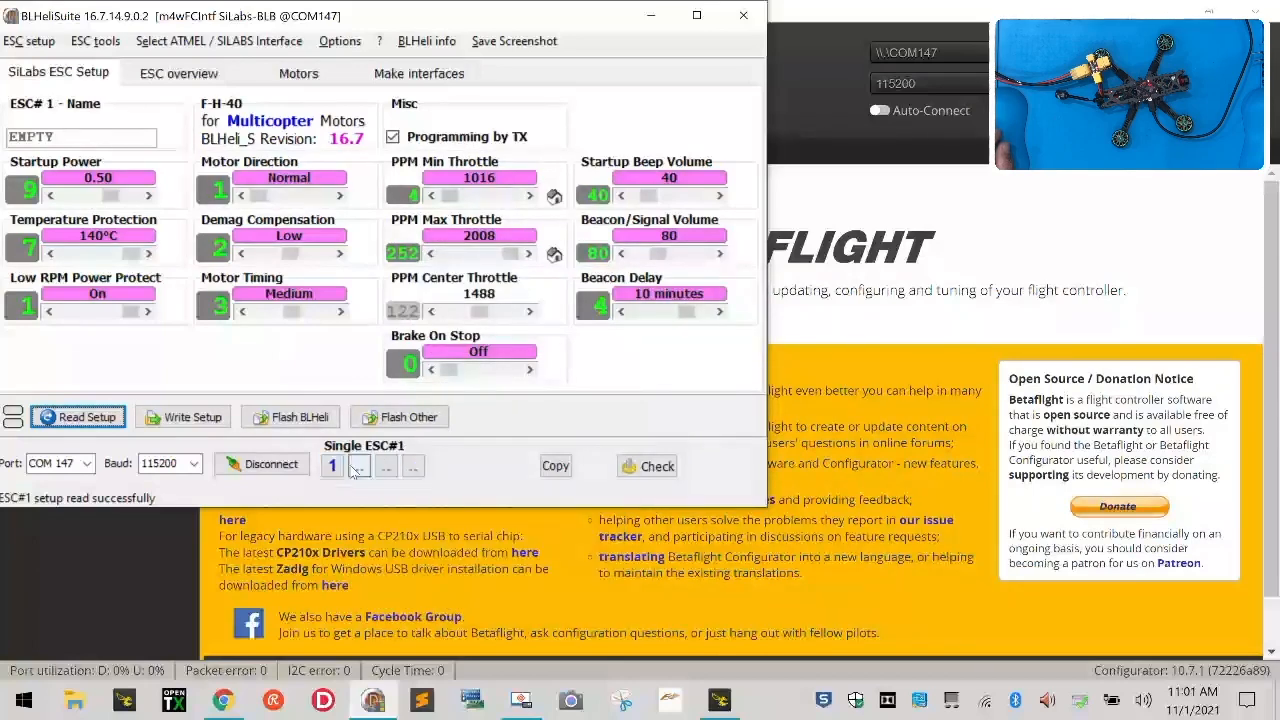
pyautogui.click(386, 464)
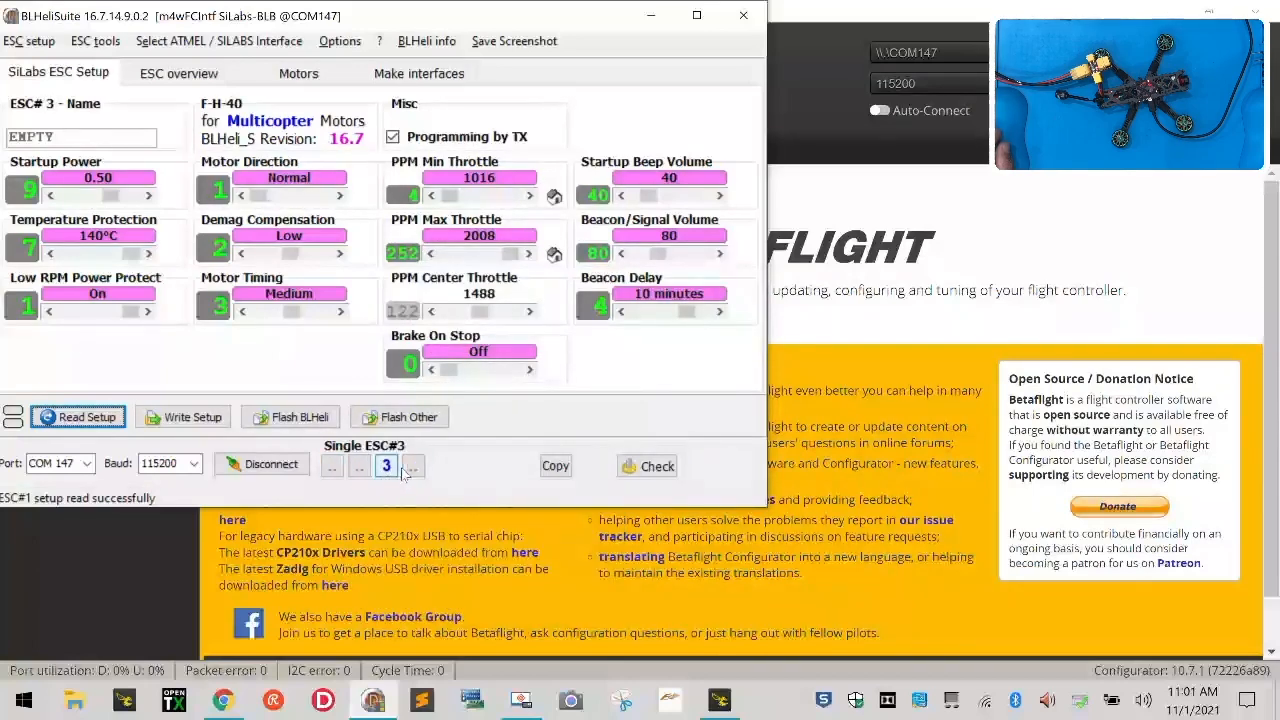
pyautogui.click(412, 464)
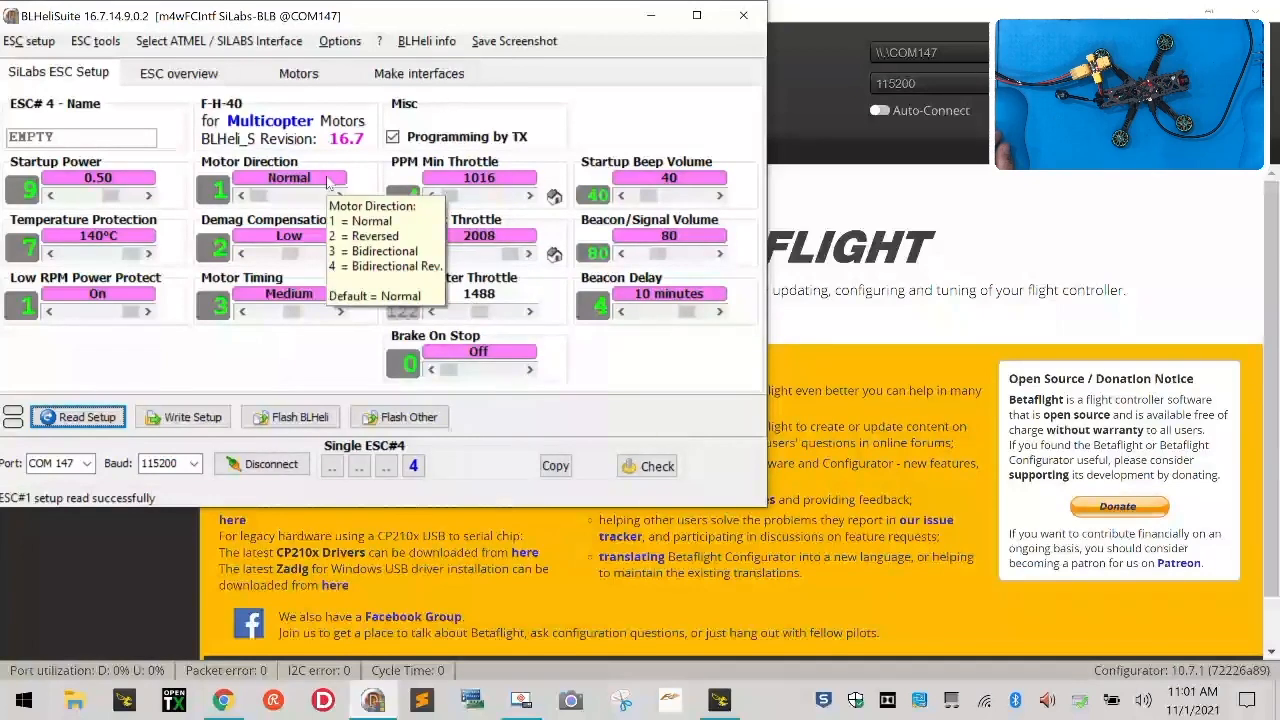
pyautogui.moveTo(456, 268)
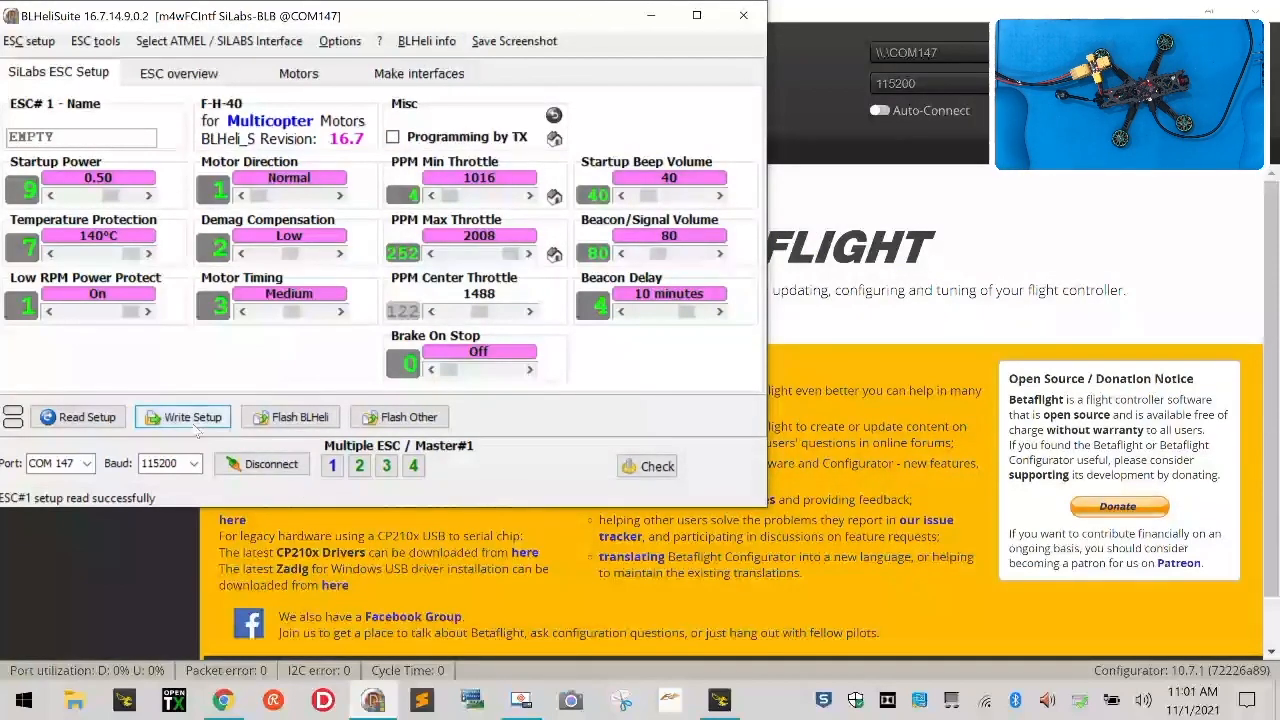
# Uncheck Programming by TX, write it to all four ESCs, then disconnect and return to Betaflight
pyautogui.click(184, 418)
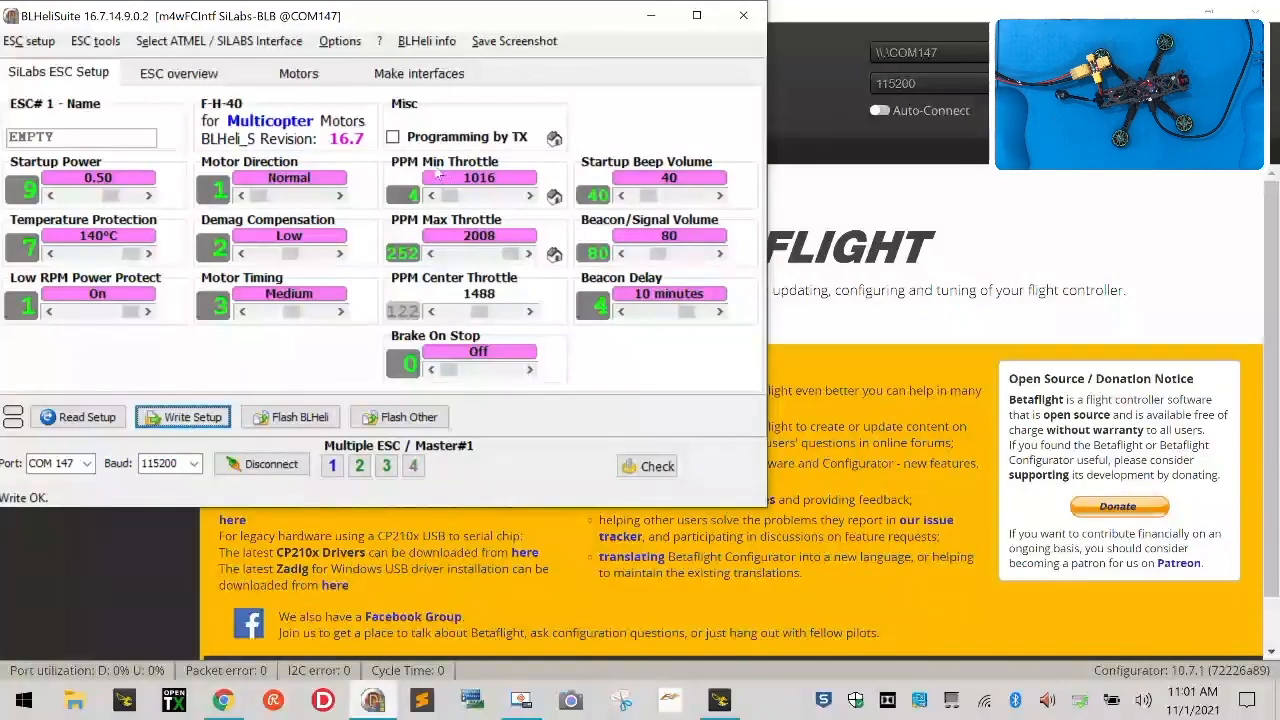
pyautogui.click(182, 416)
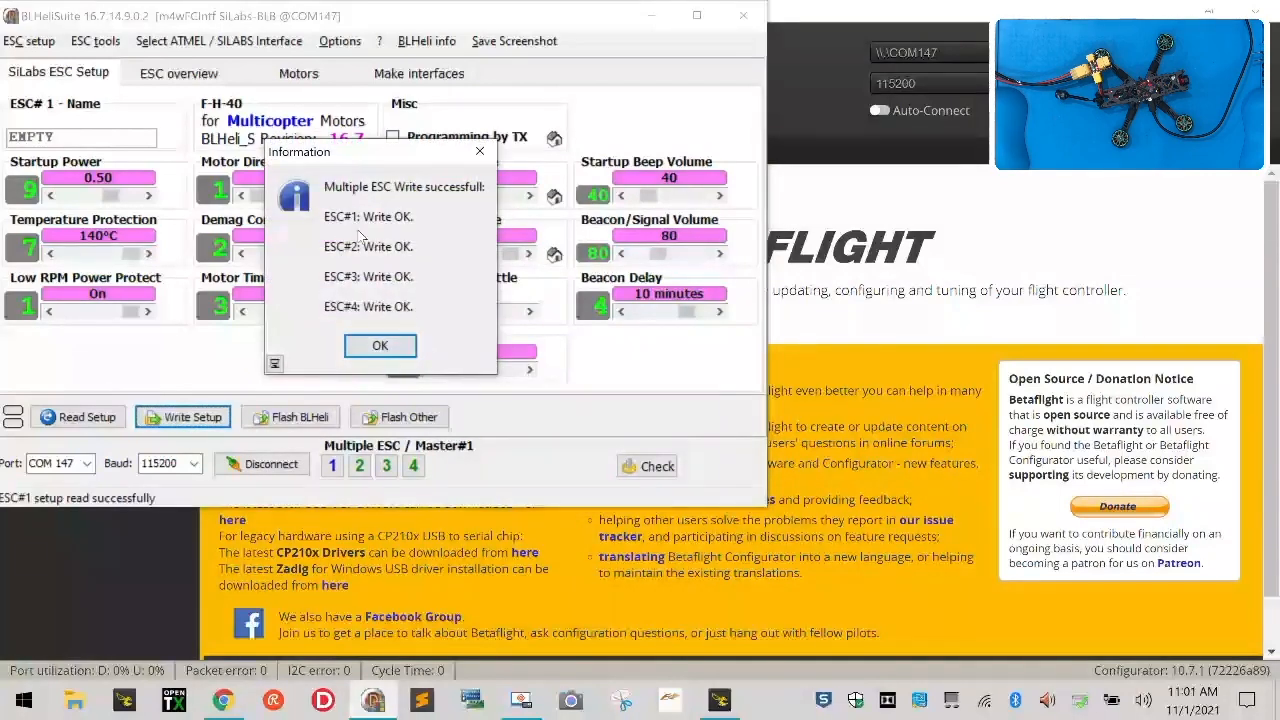
pyautogui.click(380, 344)
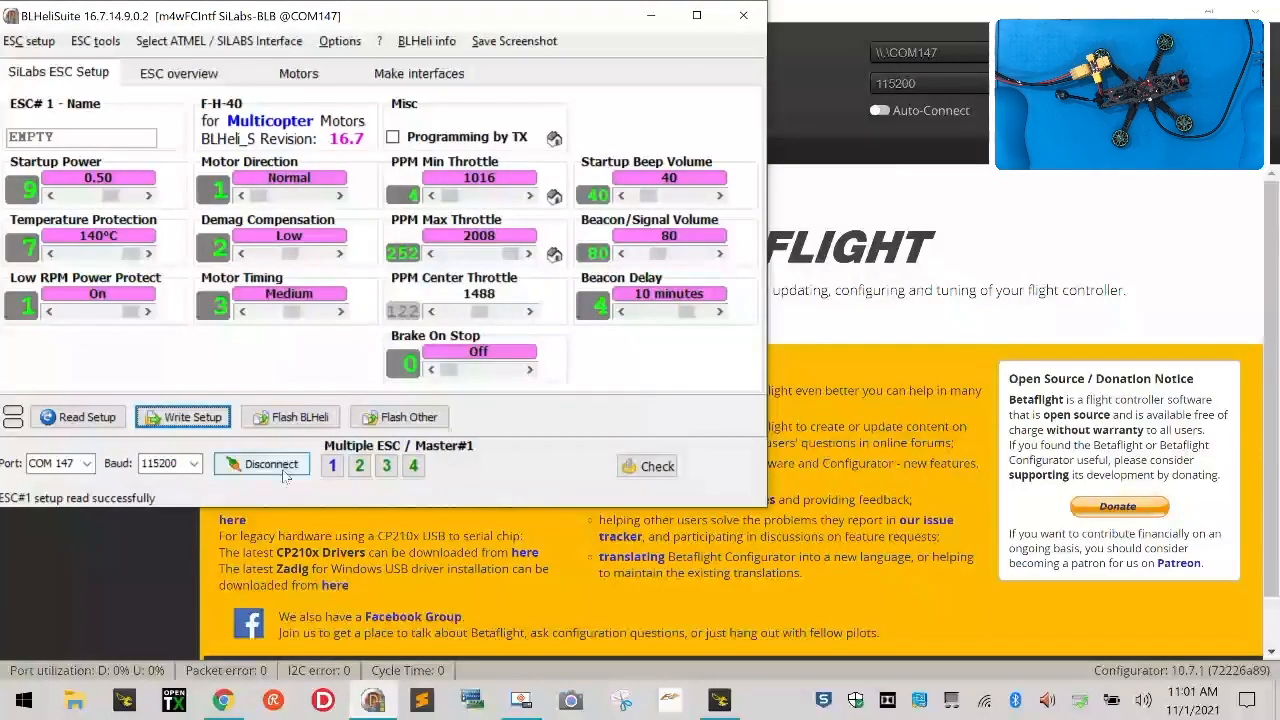
pyautogui.click(262, 464)
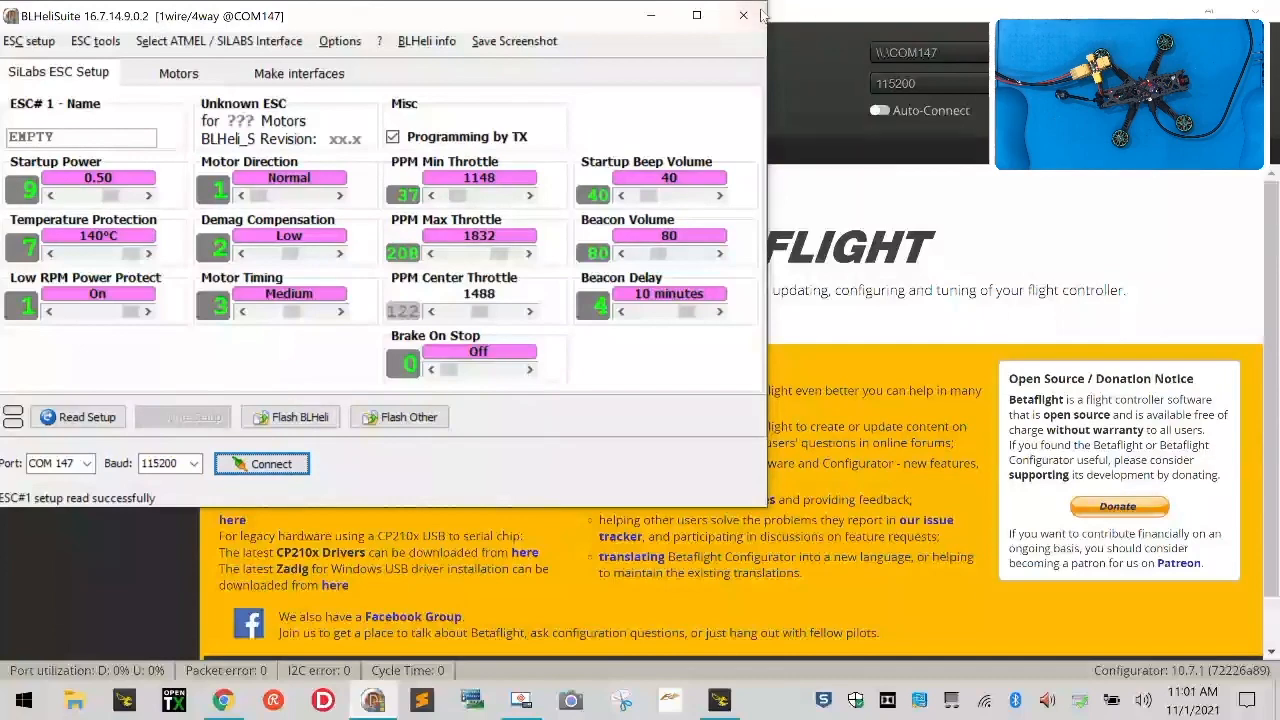
pyautogui.click(742, 16)
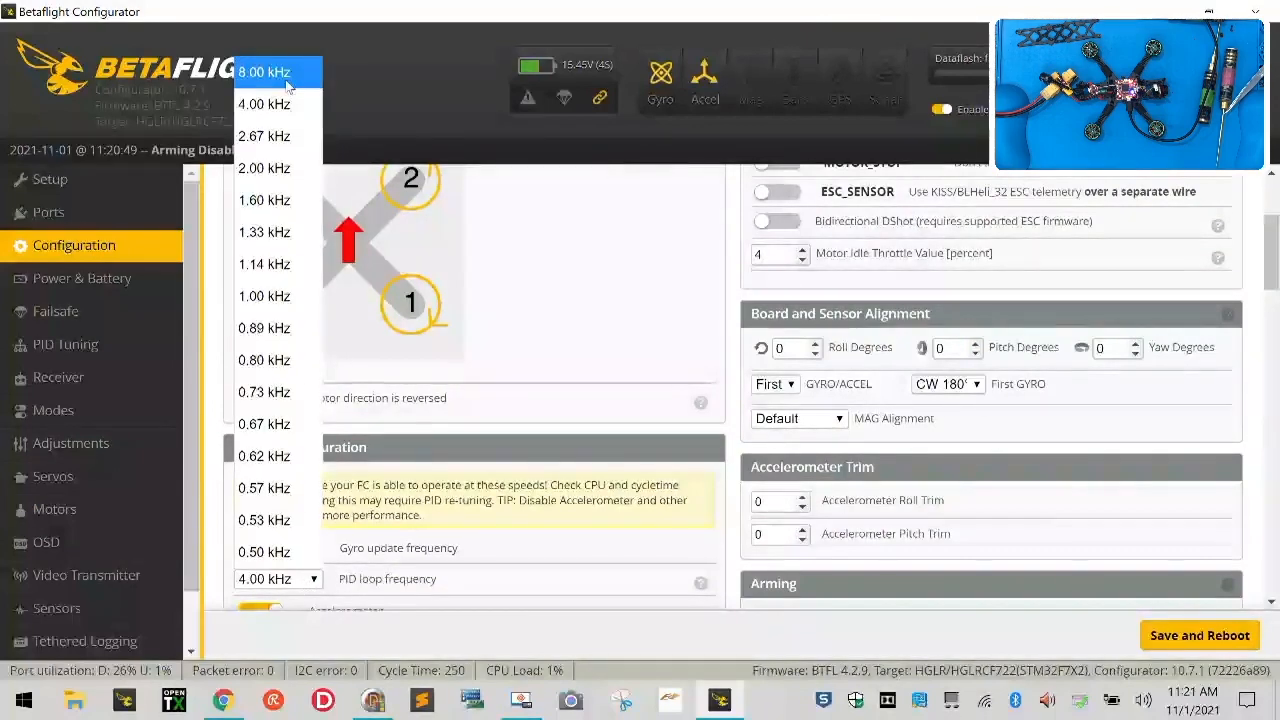
# Set the PID loop frequency to 8.00 kHz and save with reboot
pyautogui.click(264, 72)
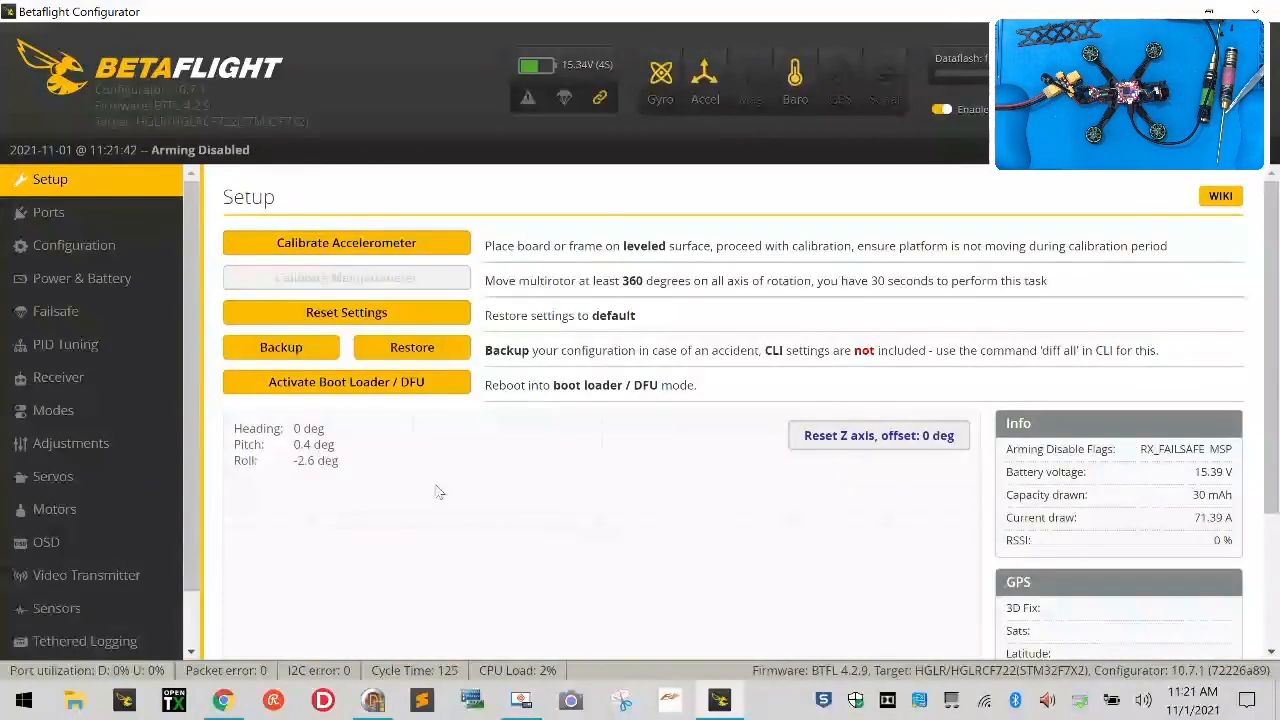
# Accept the motor-test risk toggle and raise the Master slider to spin all four motors at 1079
pyautogui.click(54, 510)
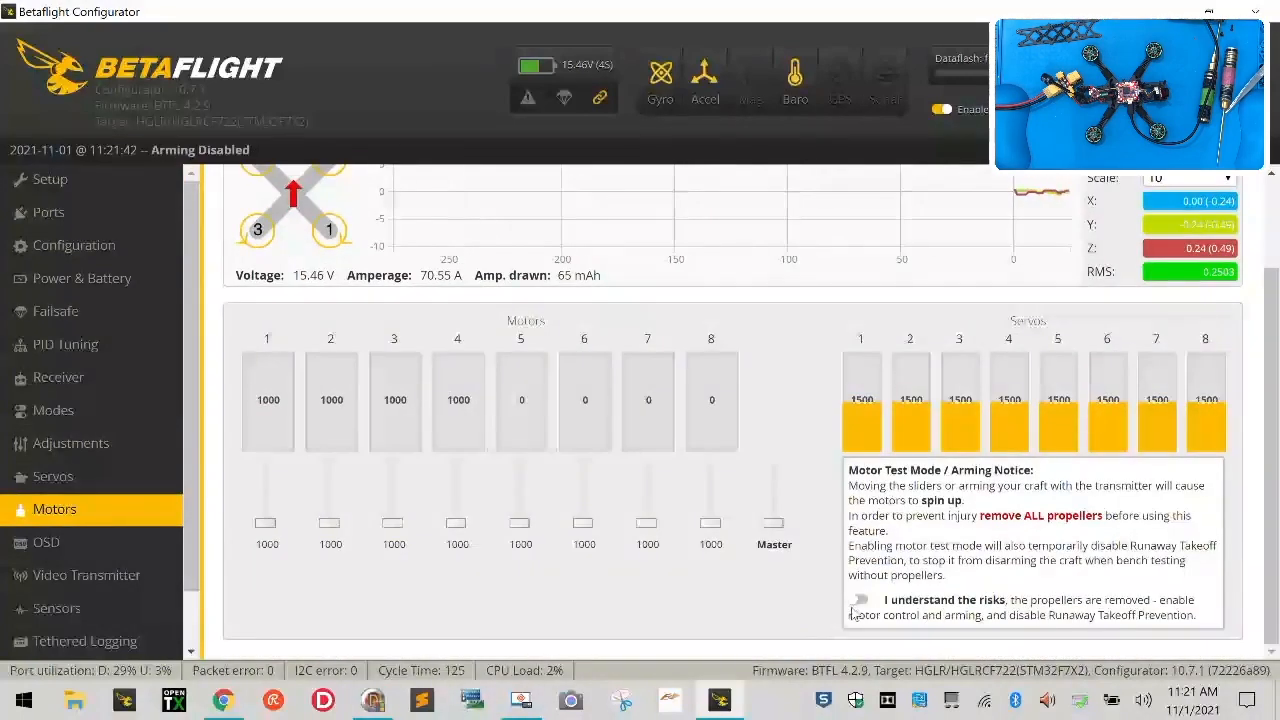
pyautogui.click(856, 600)
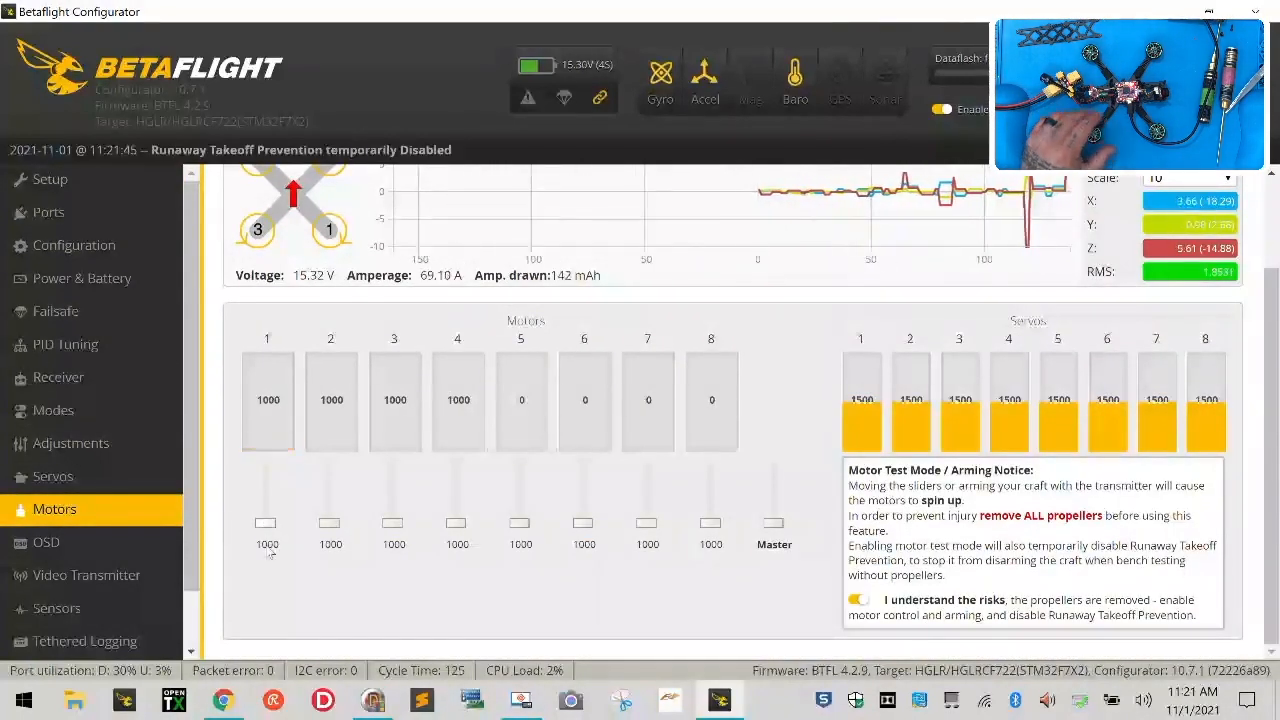
pyautogui.moveTo(330, 522); pyautogui.dragTo(330, 500)
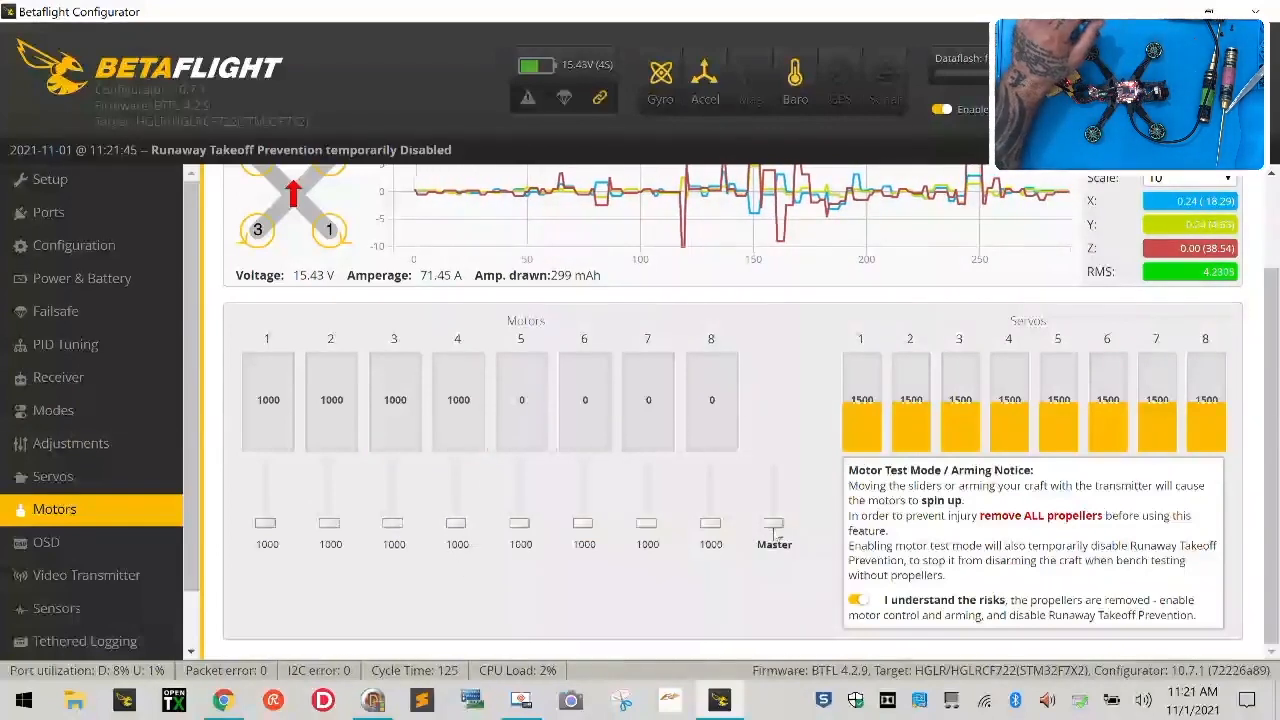
pyautogui.moveTo(776, 524); pyautogui.dragTo(776, 520)
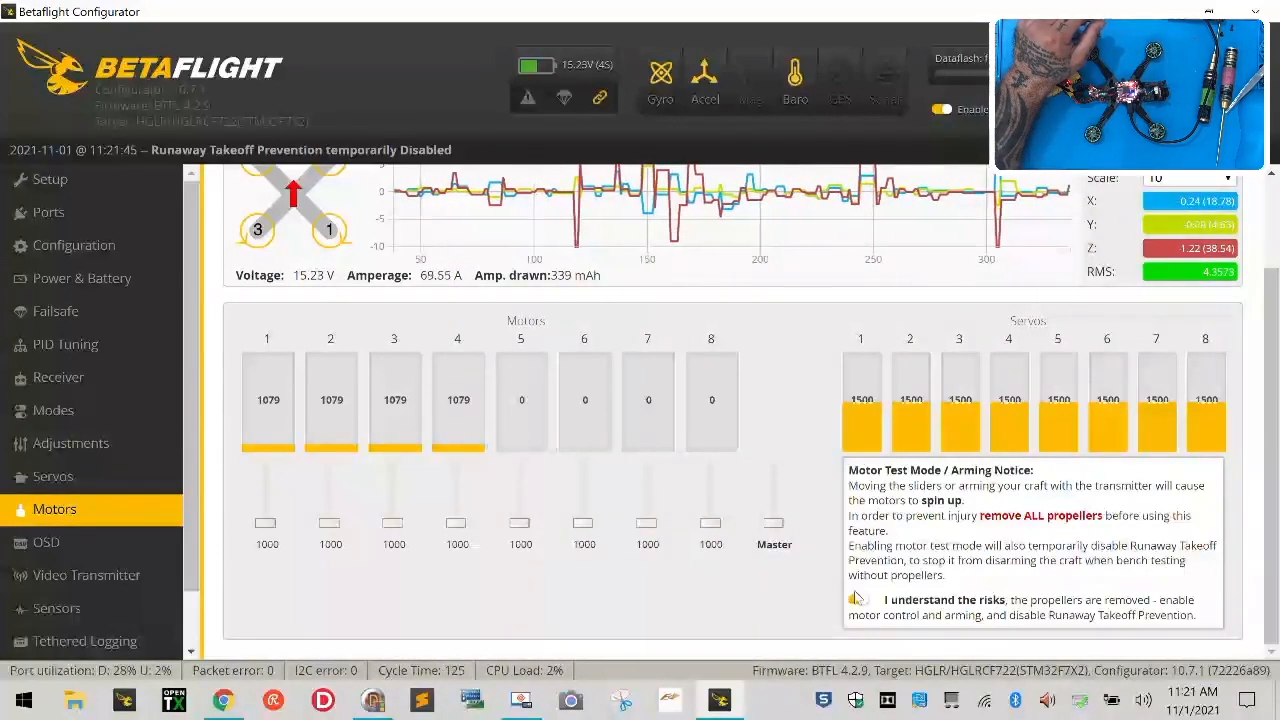